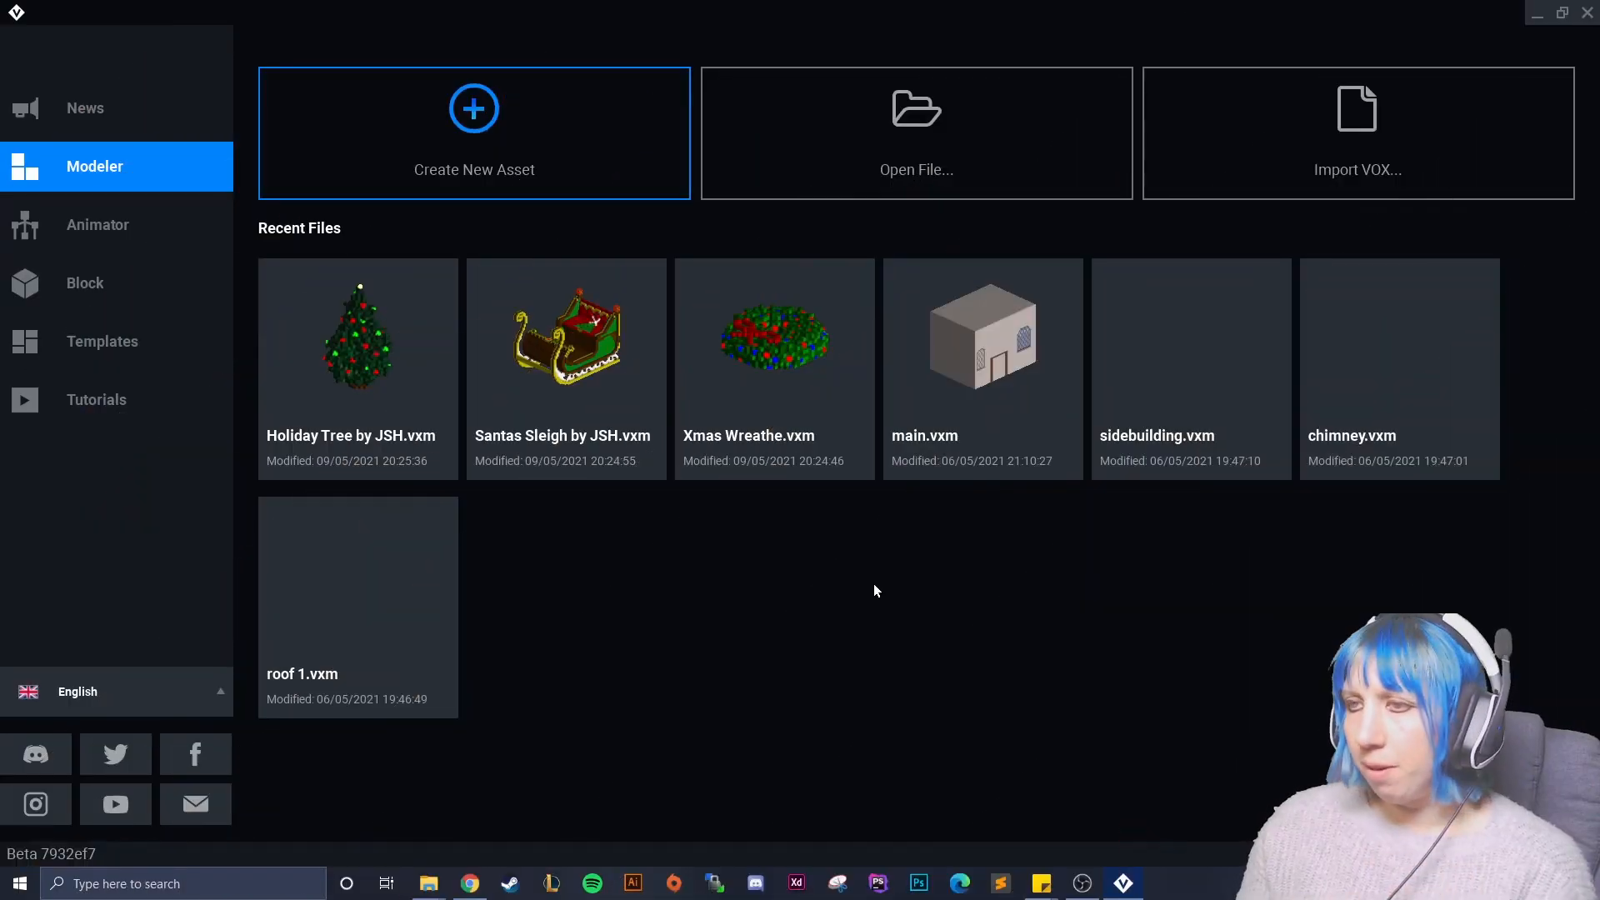
mouse_move(790, 401)
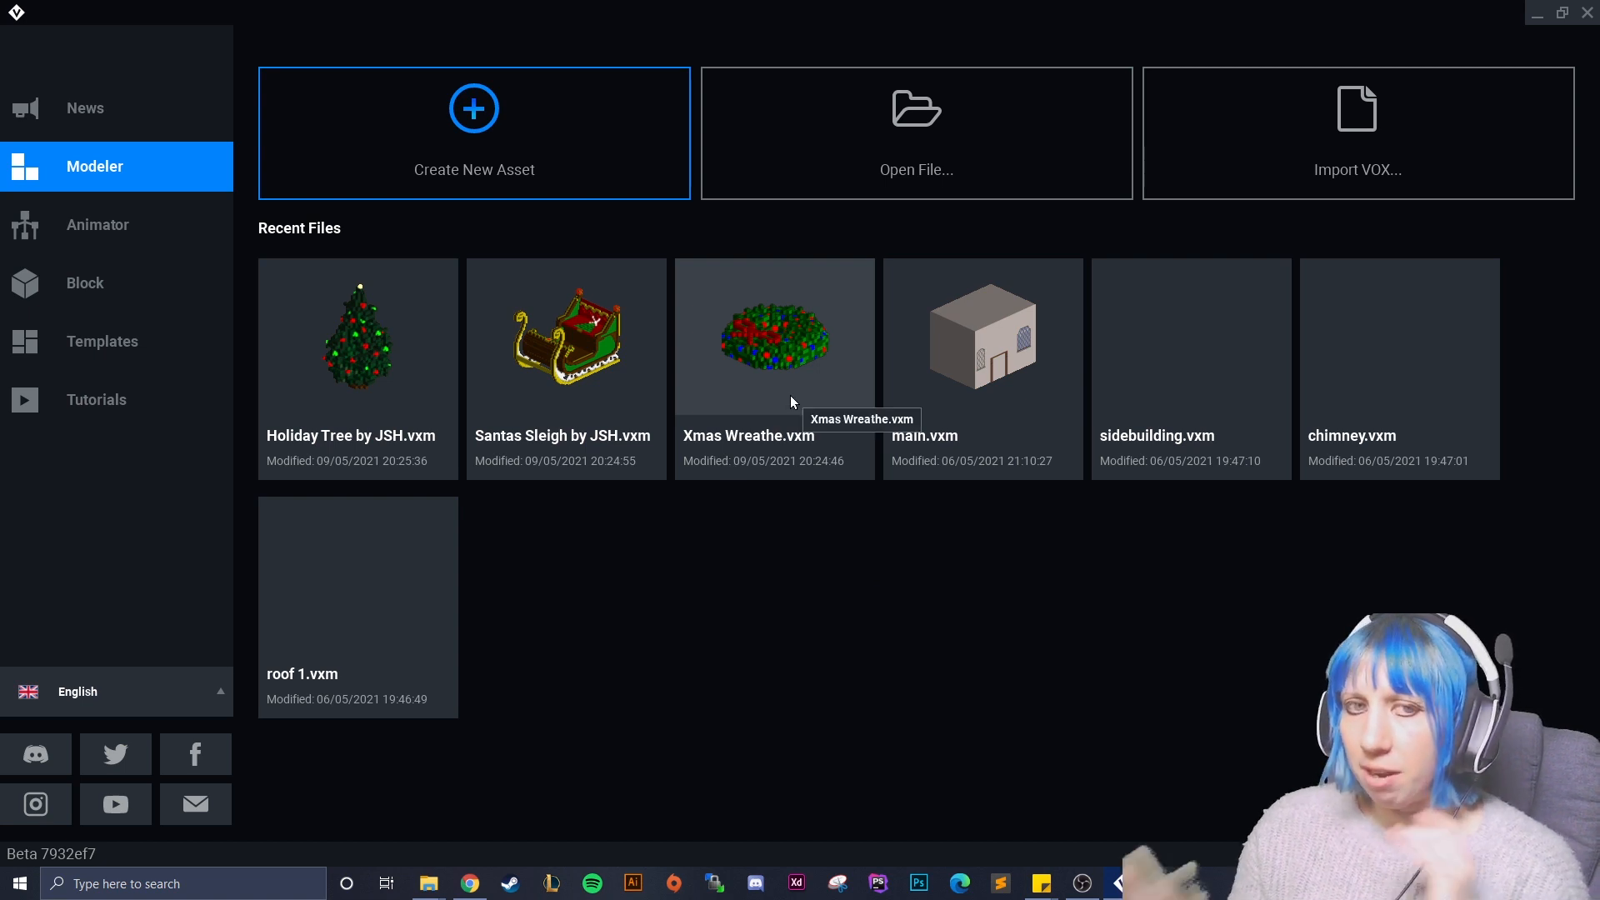
mouse_move(790, 402)
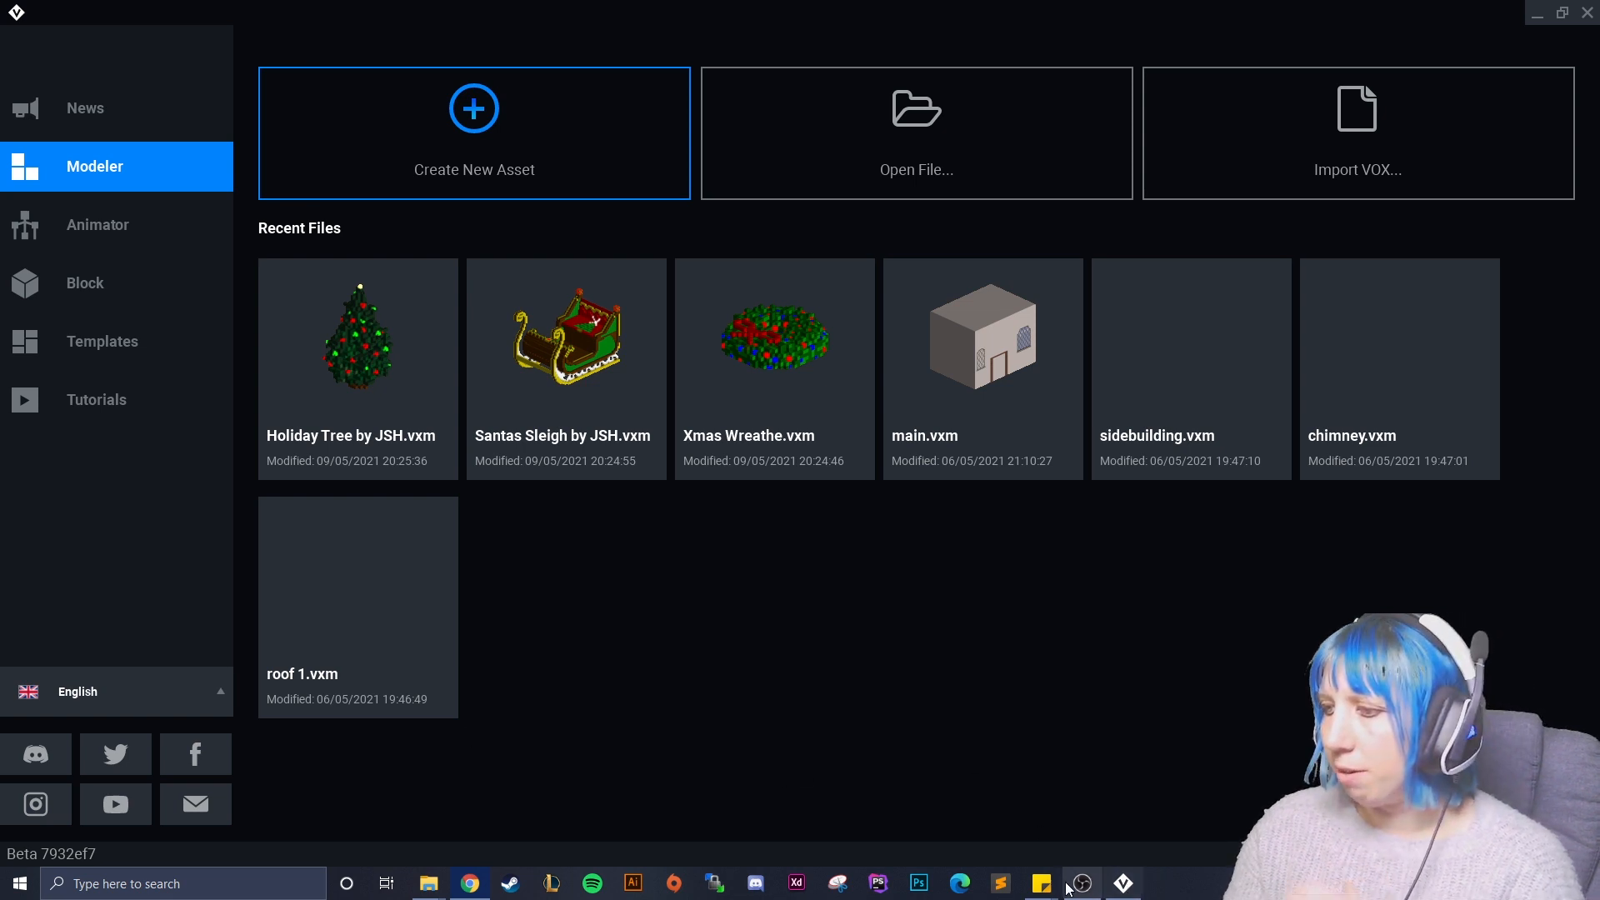
mouse_move(1080, 883)
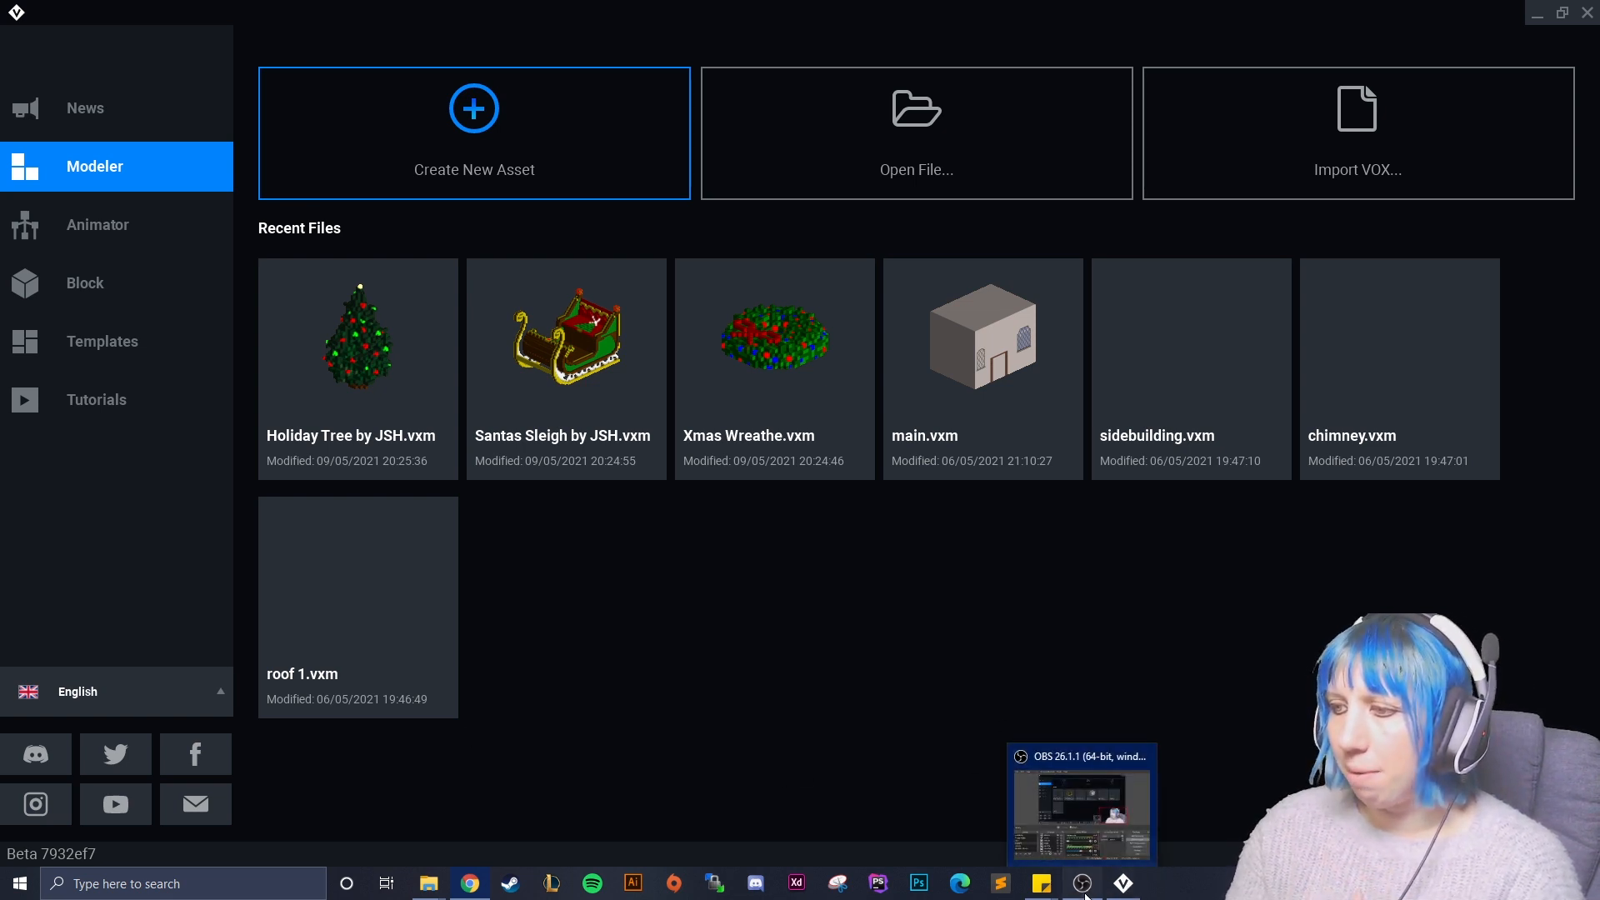
Load the Xmas Wreathe.vxm model from Recent Files into the modeler
double_click(773, 336)
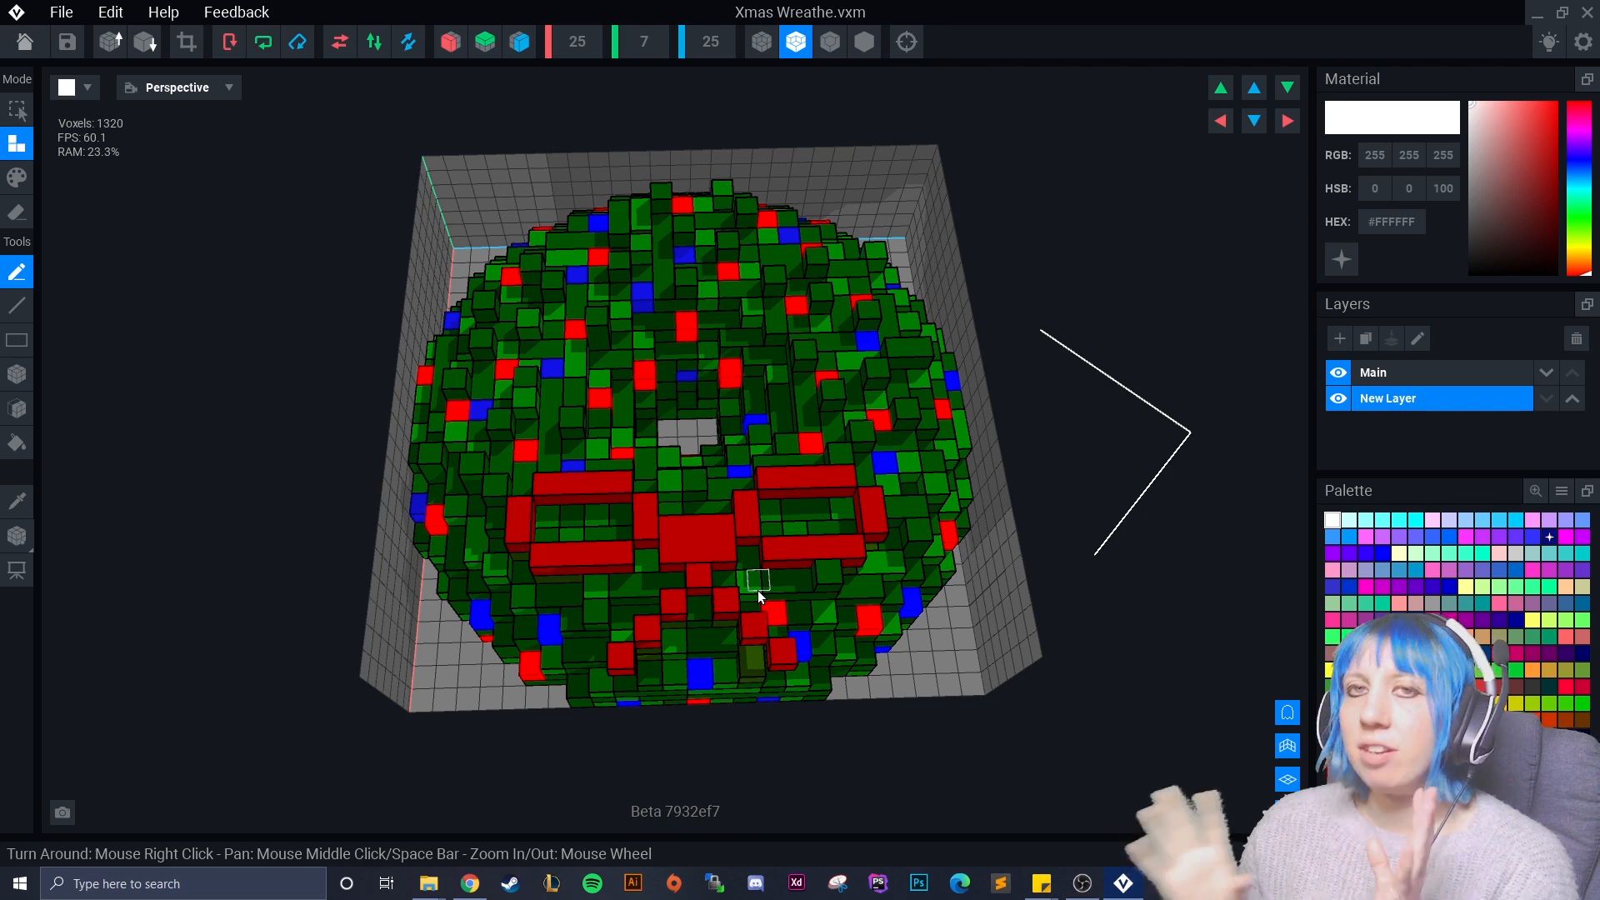
mouse_move(758, 581)
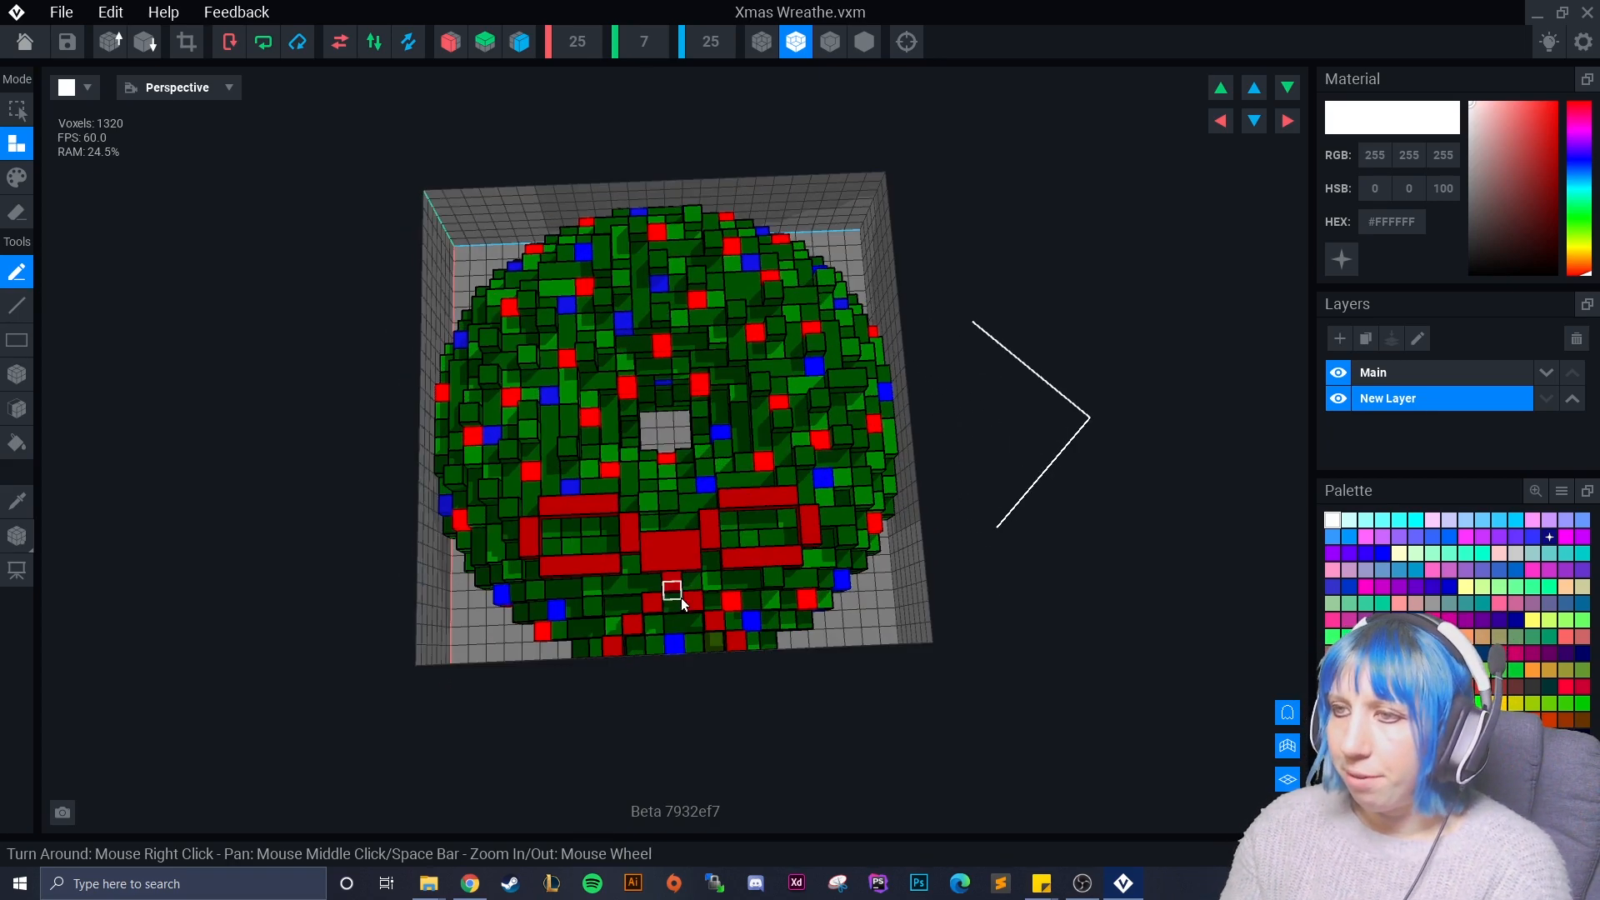
scroll(up, 3)
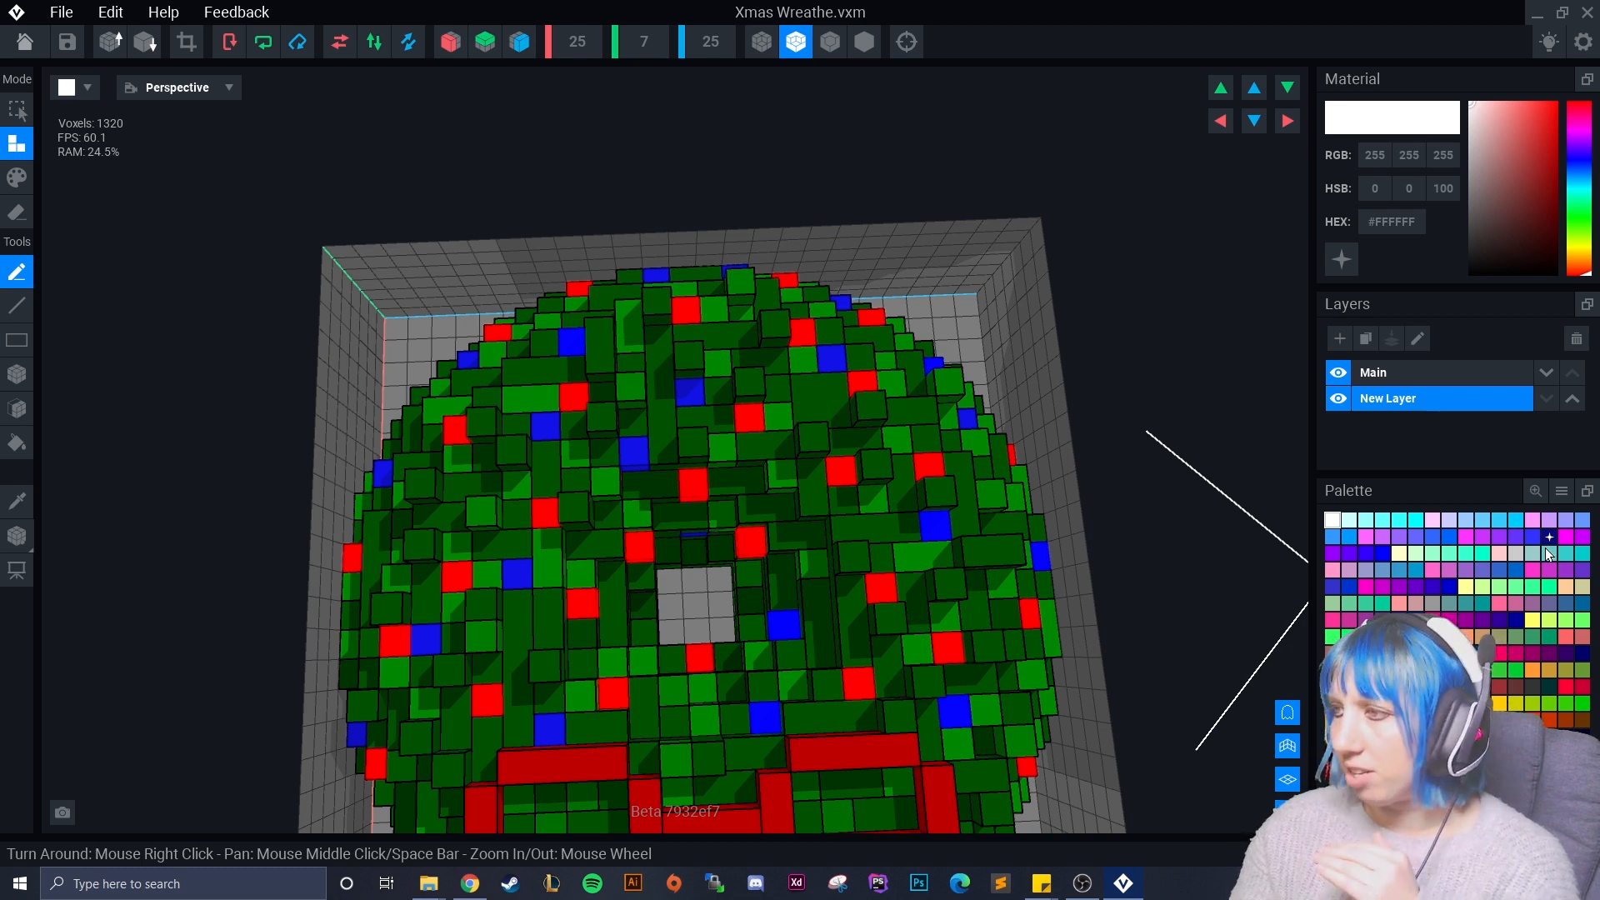
mouse_move(1548, 552)
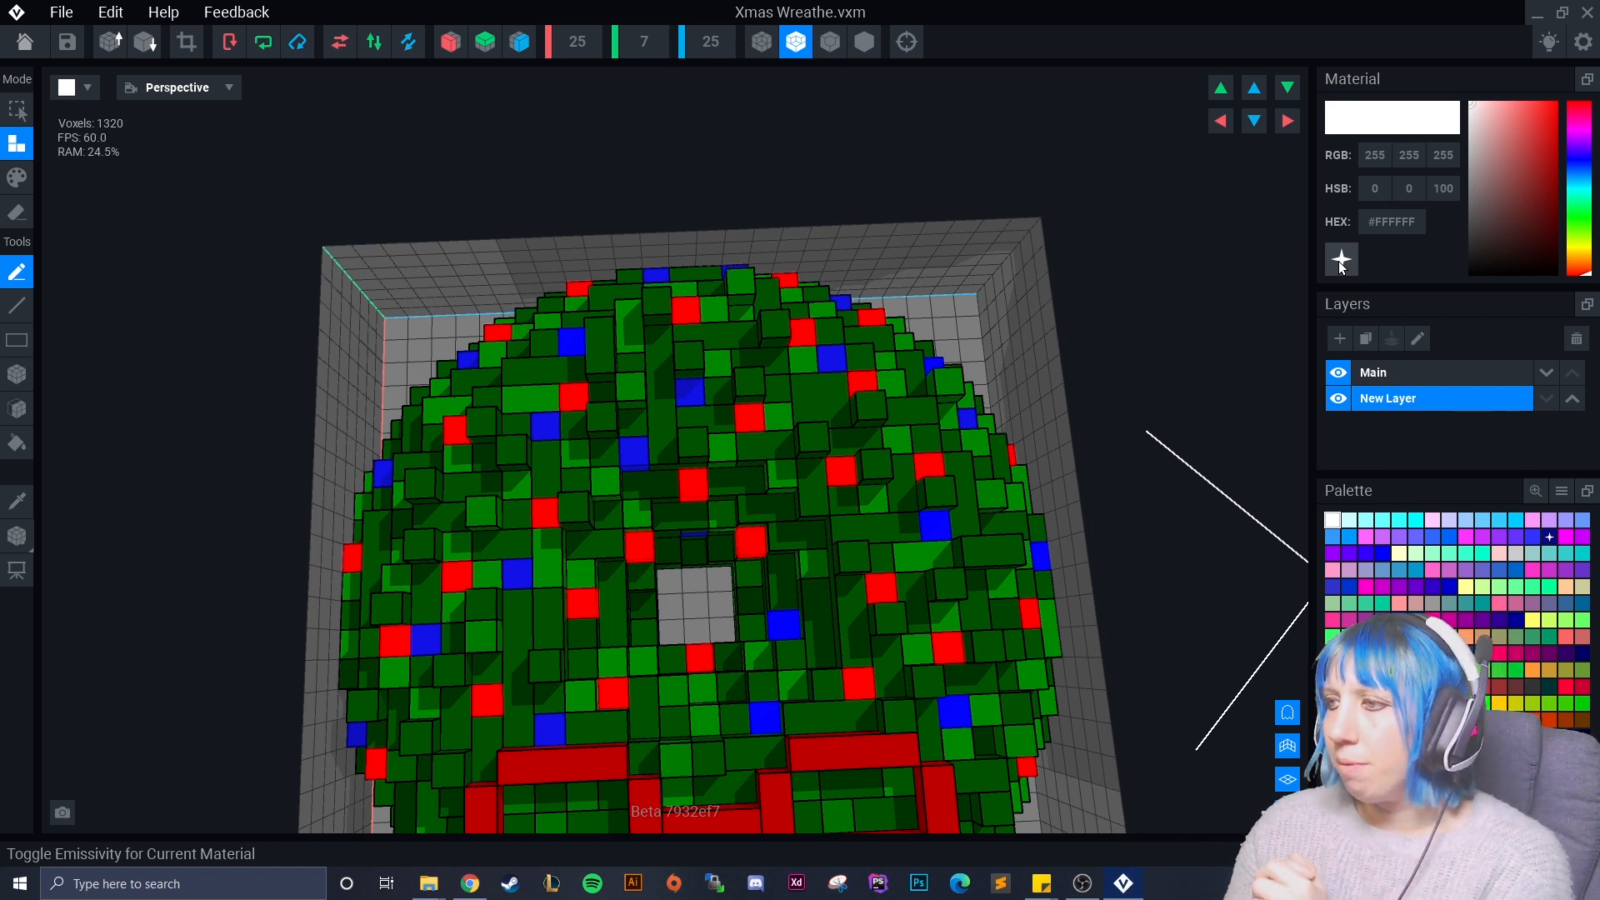
mouse_move(465, 440)
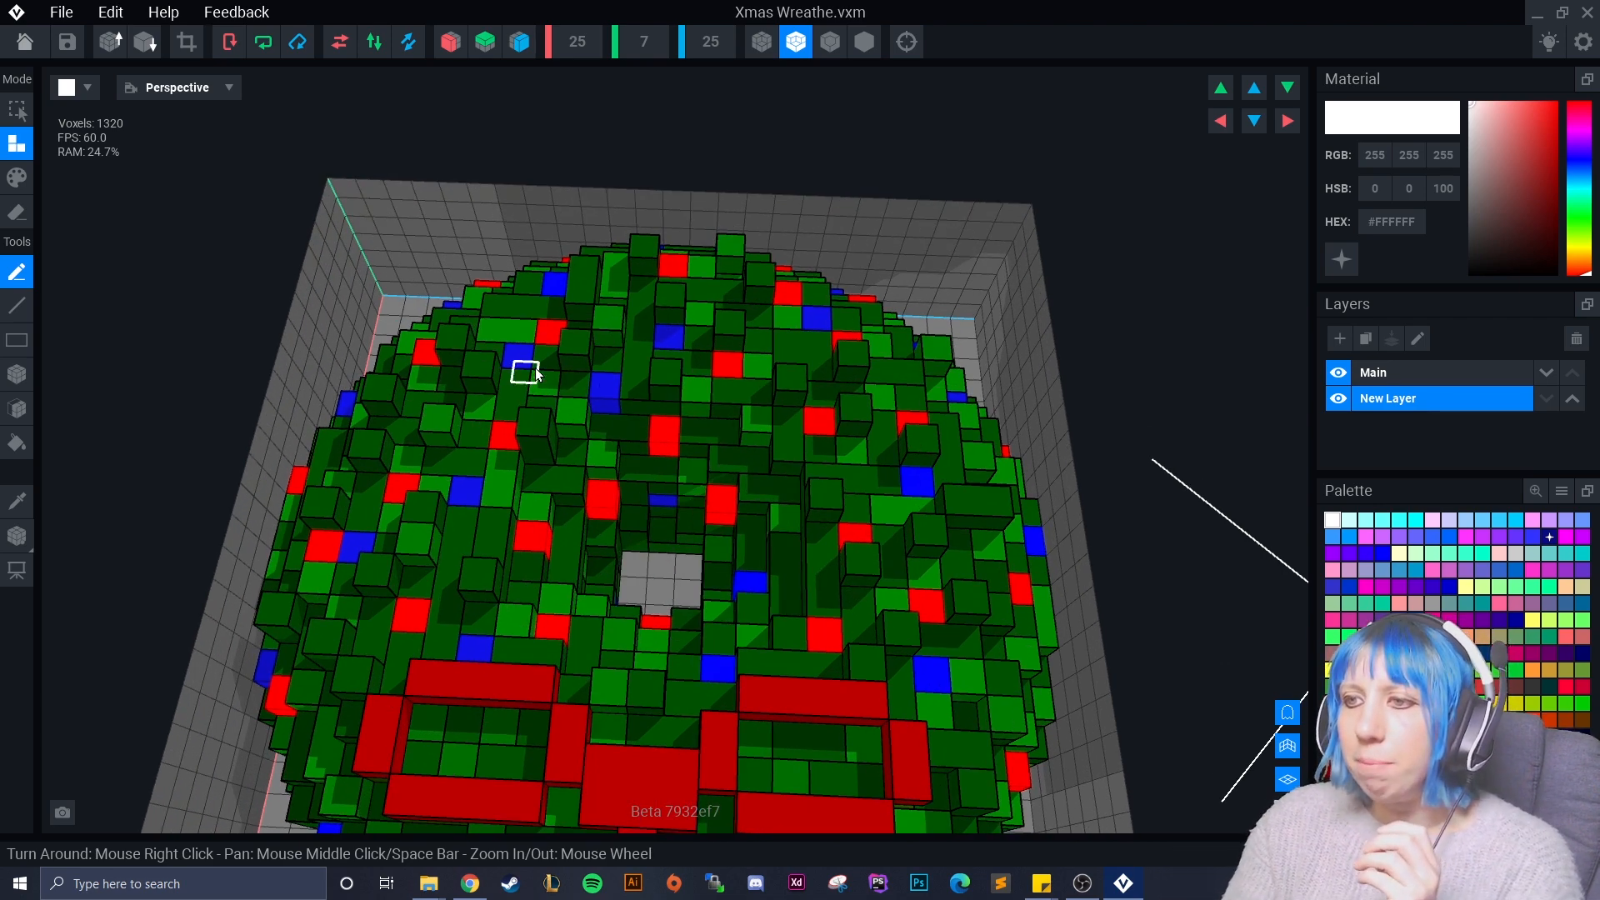
mouse_move(621, 378)
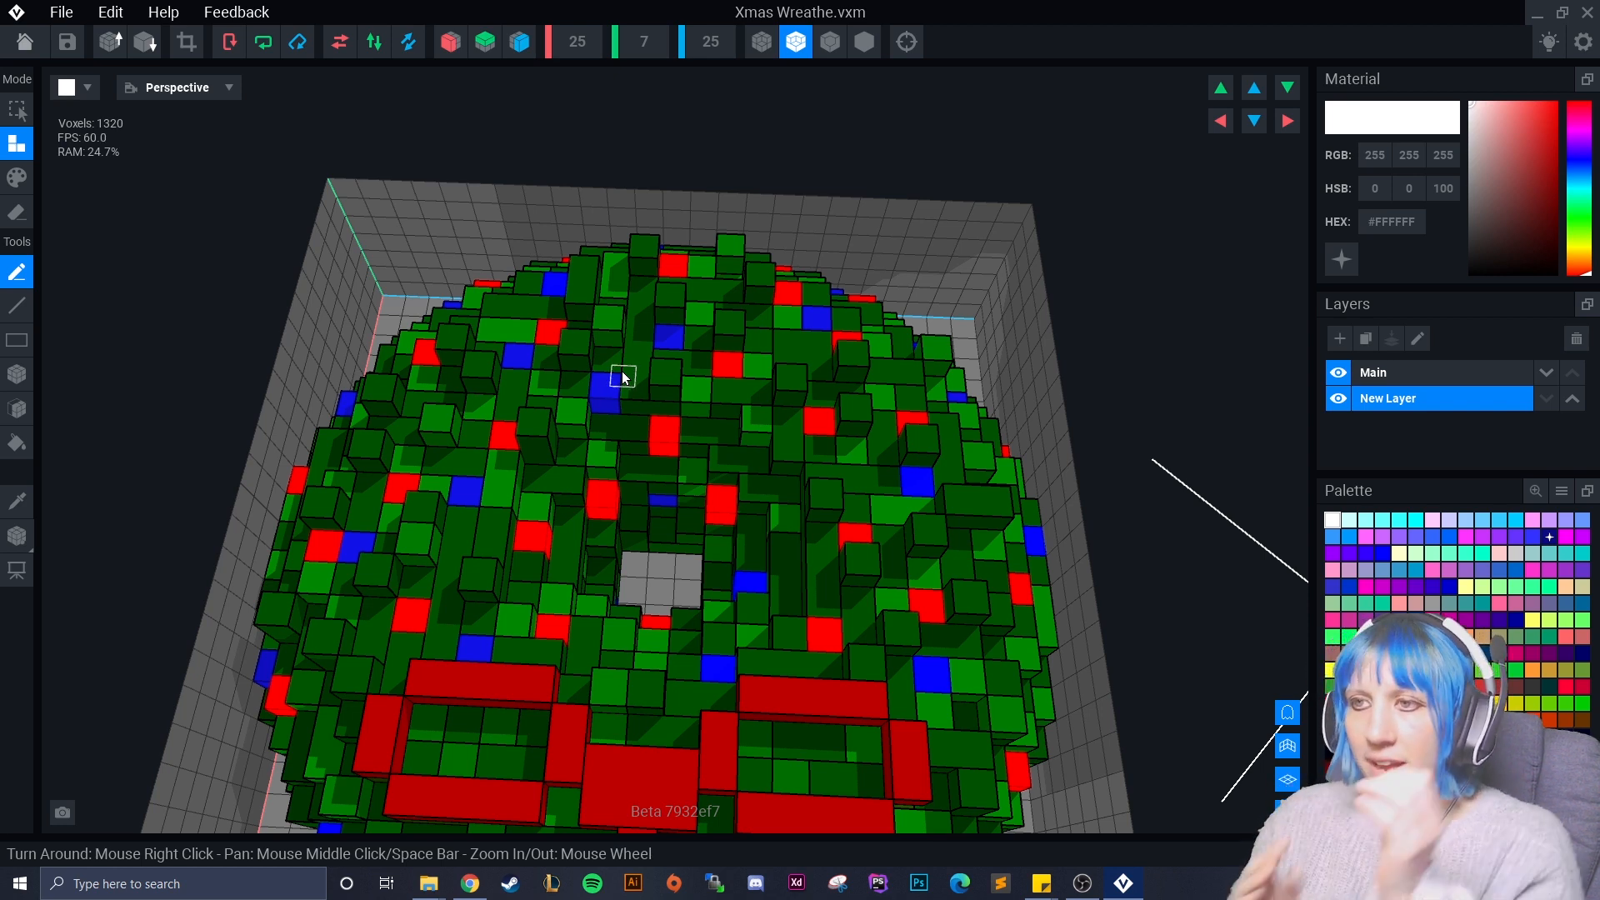
mouse_move(597, 418)
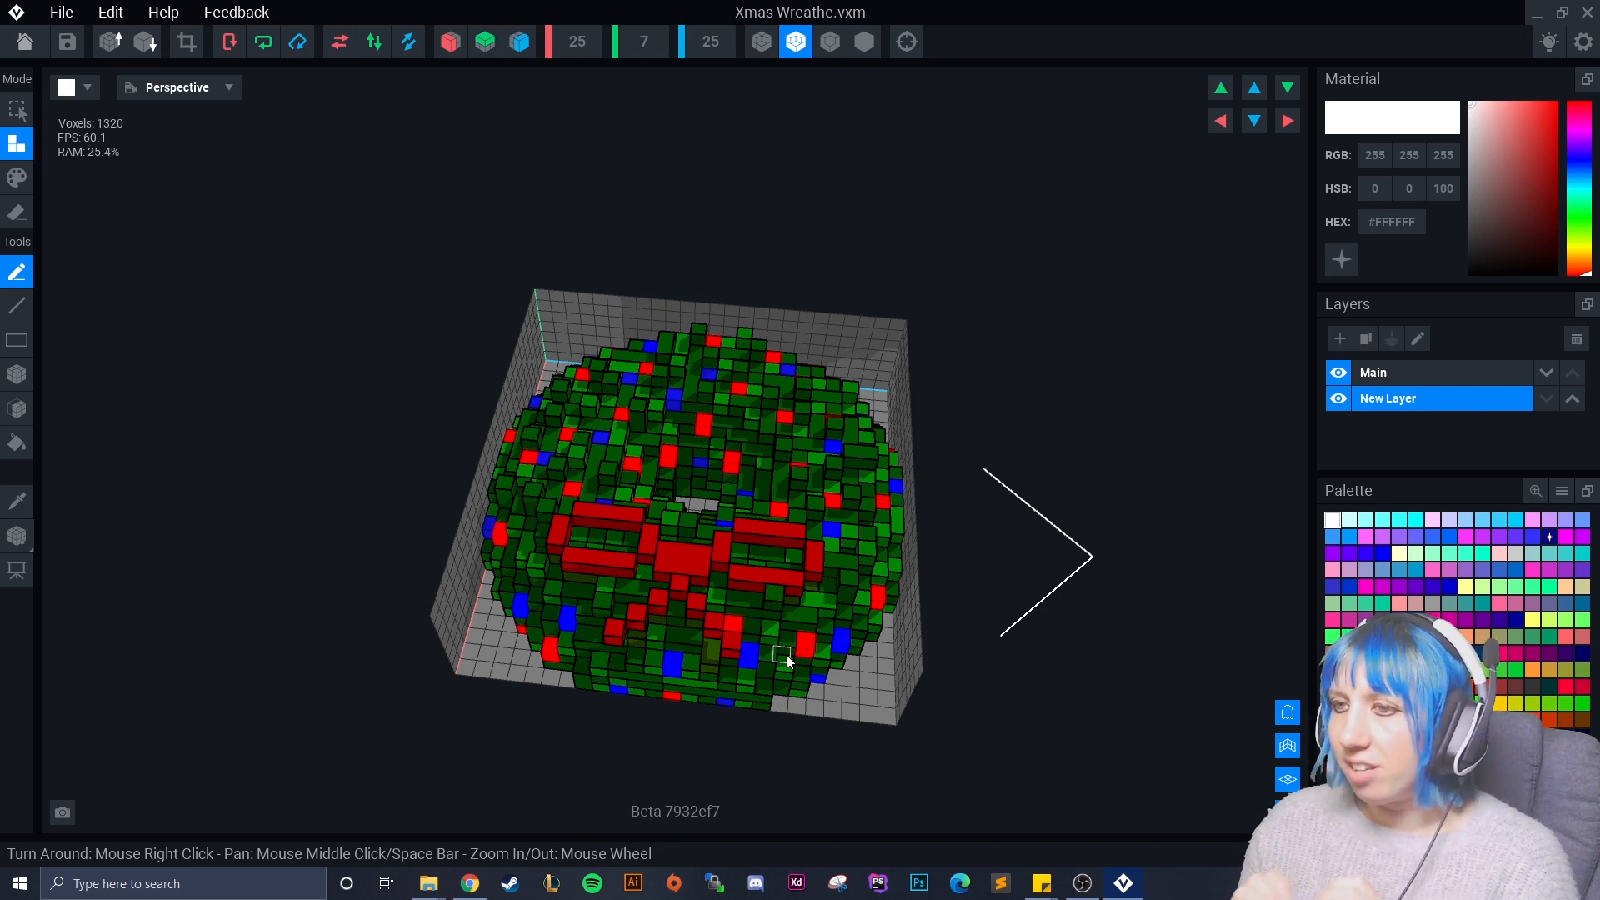
mouse_move(766, 606)
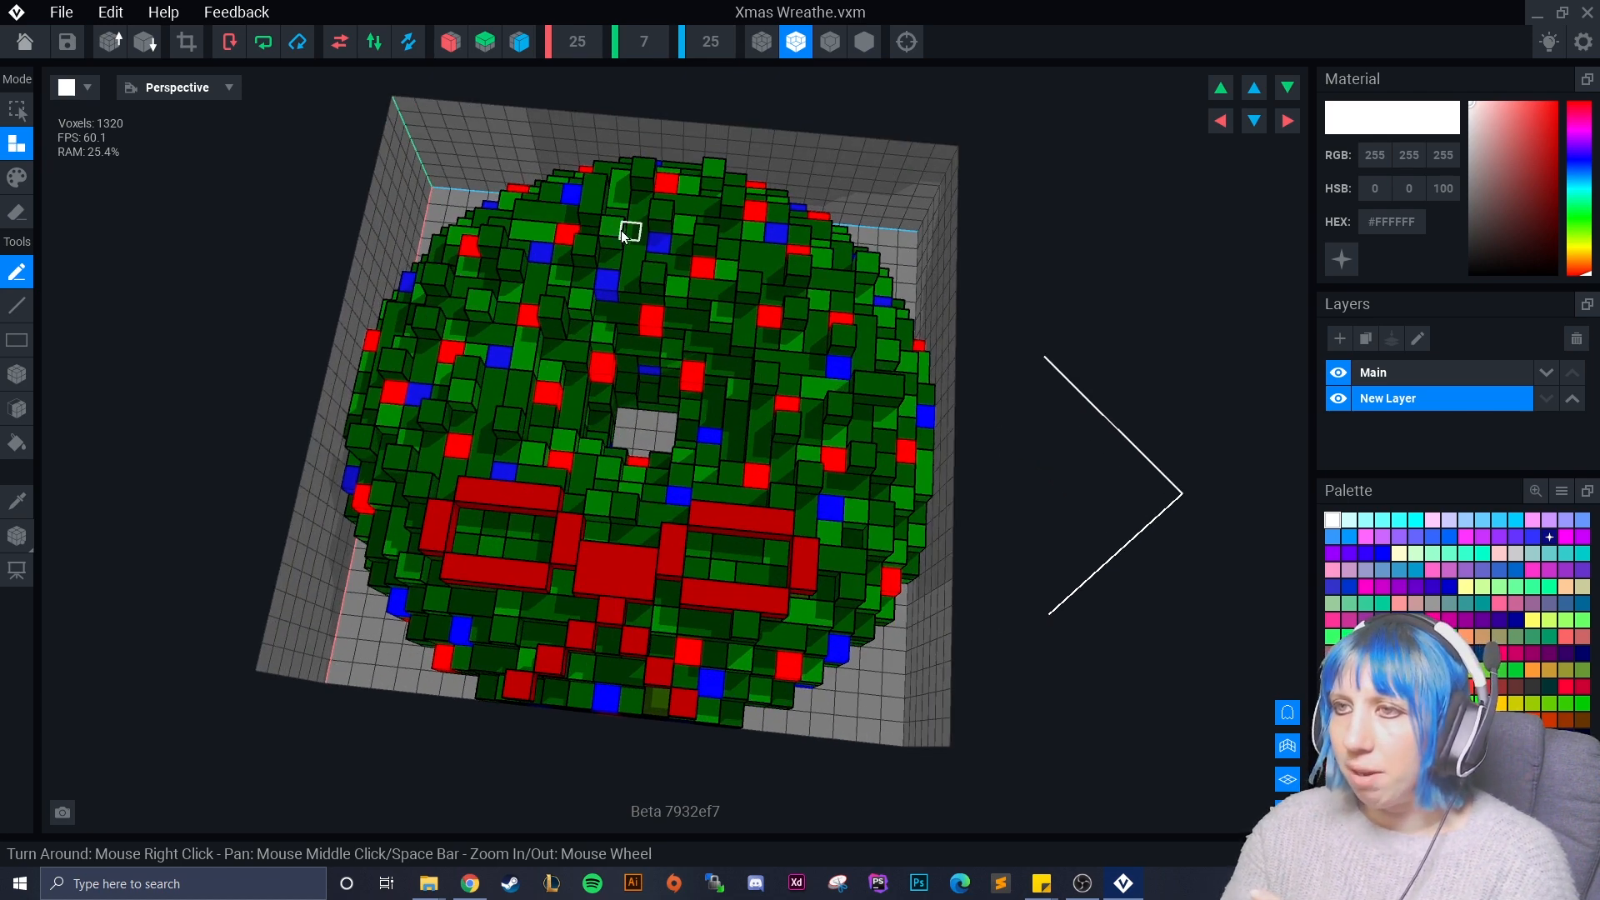
mouse_move(500, 571)
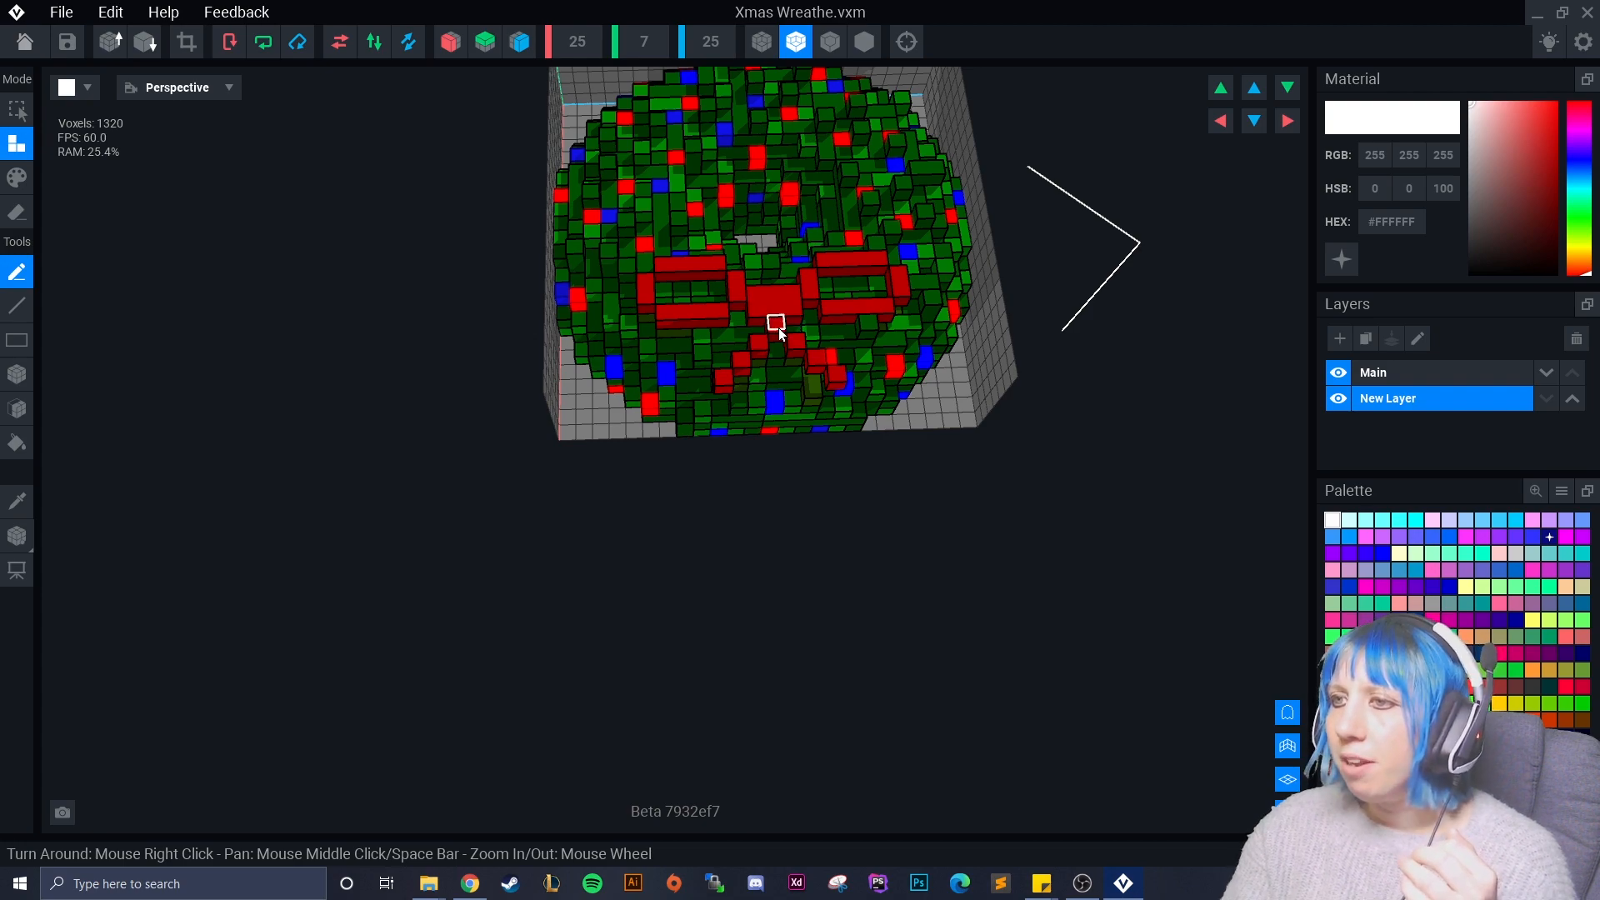
Zoom in on the wreath's side to inspect it before leaving the model
scroll(up, 3)
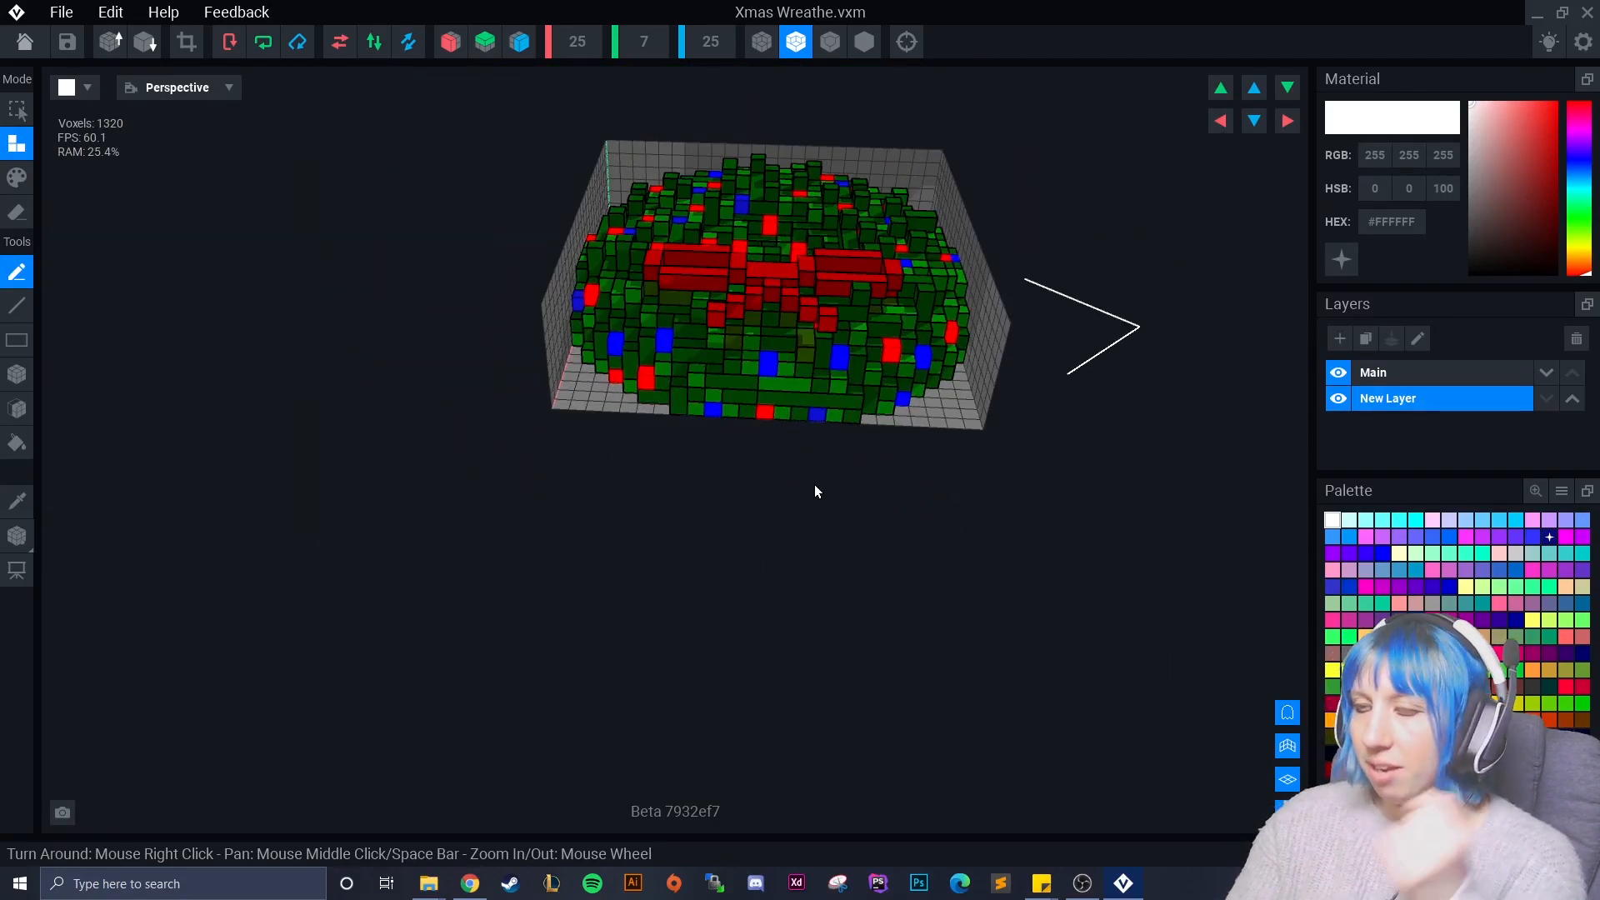
mouse_move(937, 551)
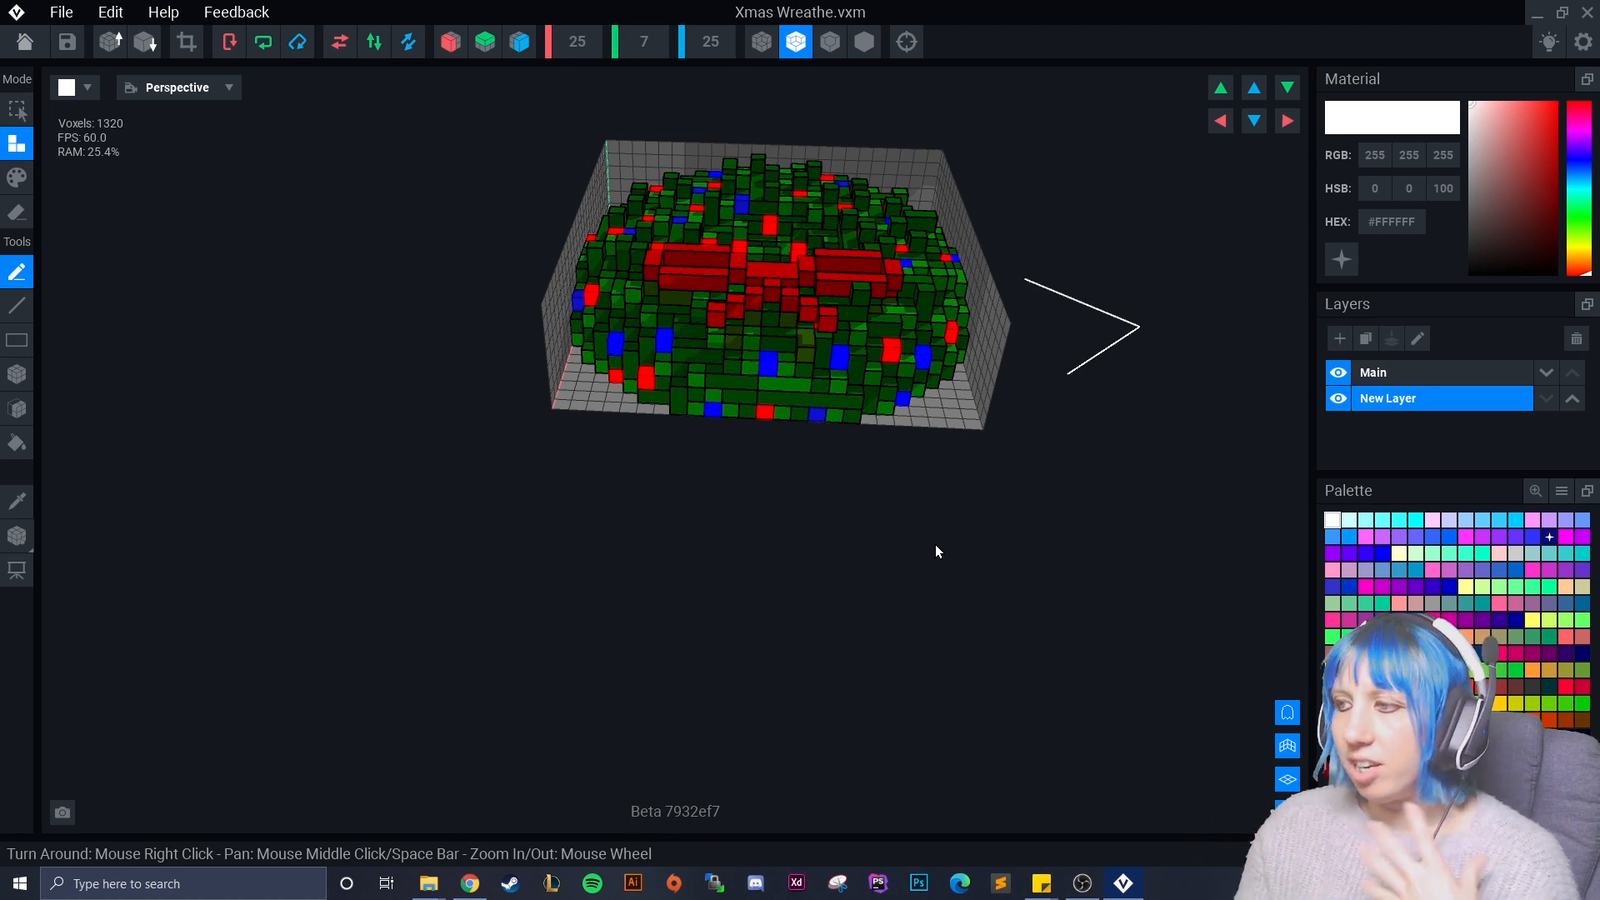
mouse_move(853, 555)
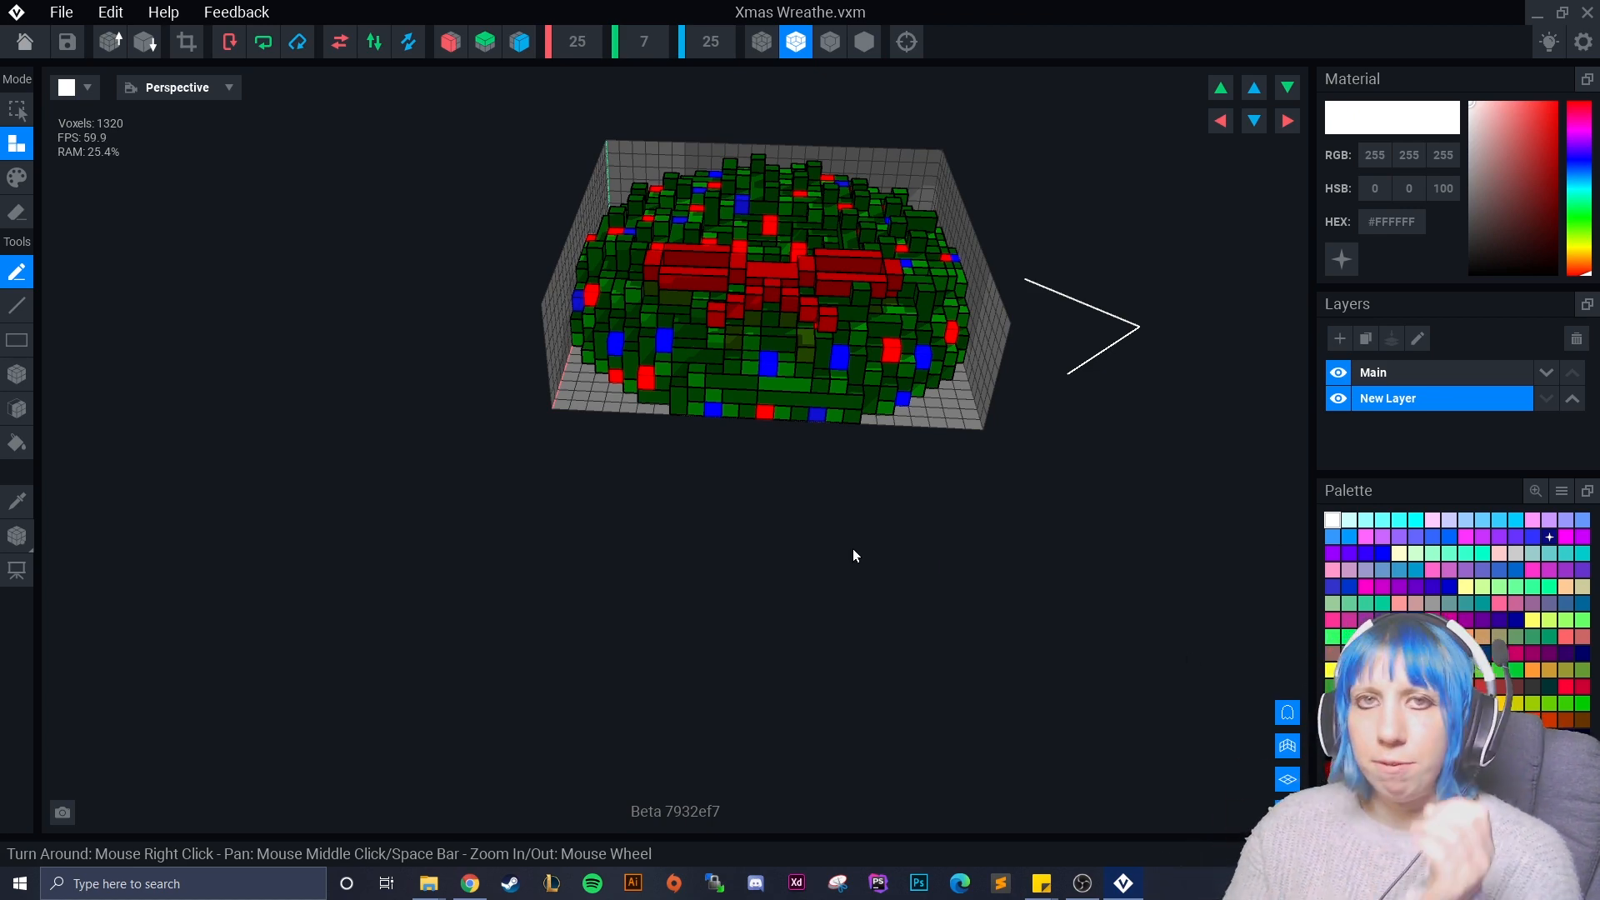
scroll(up, 3)
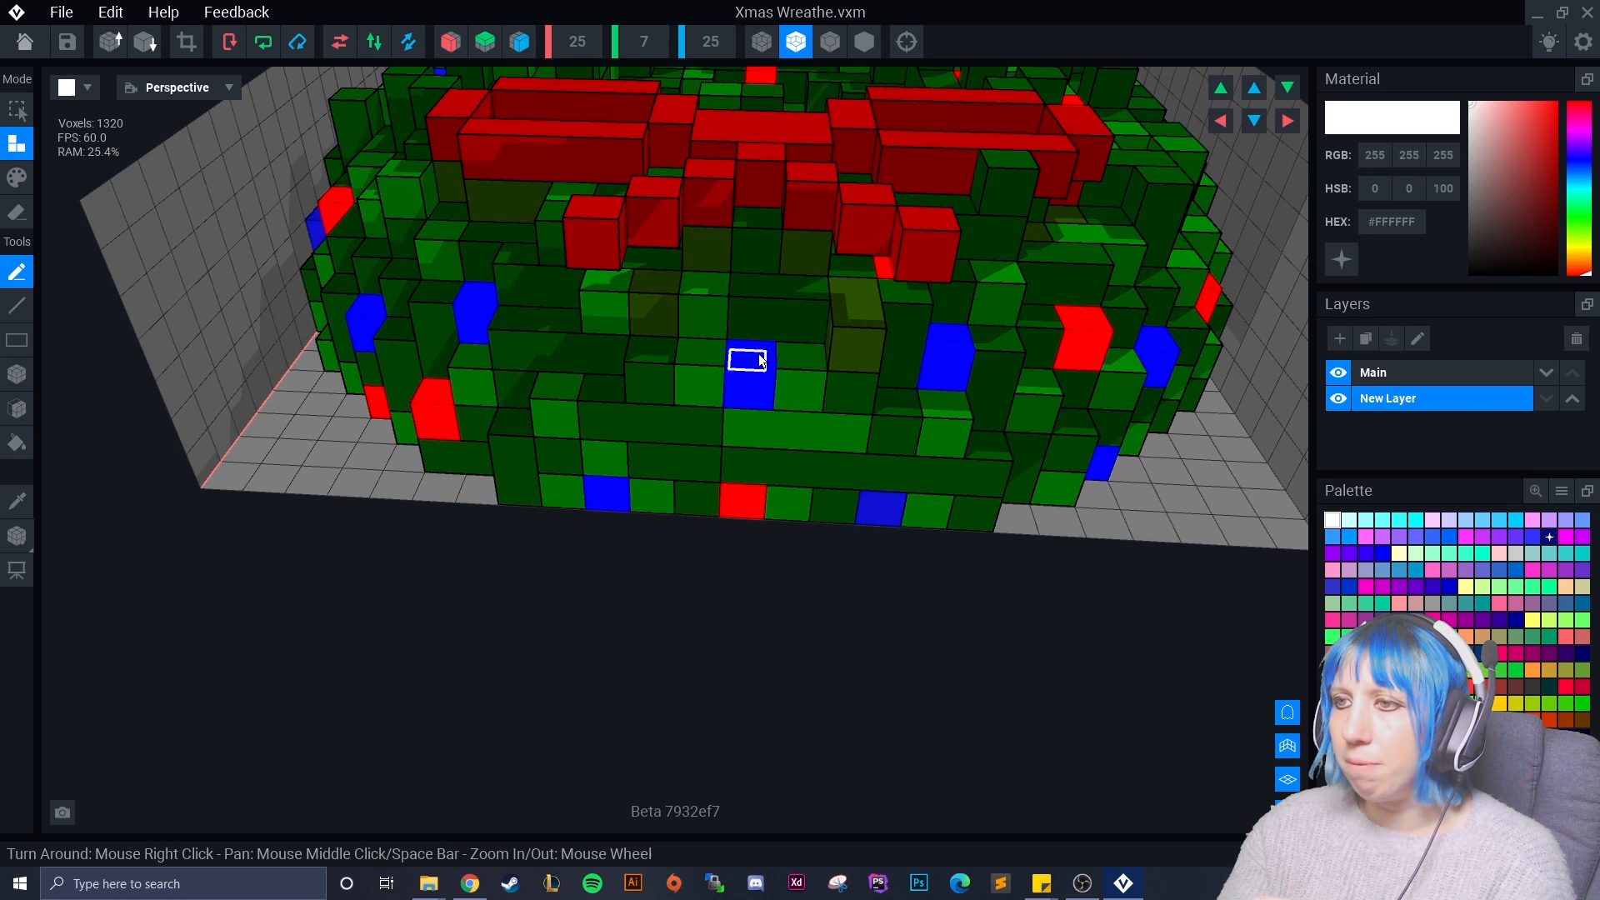
mouse_move(745, 379)
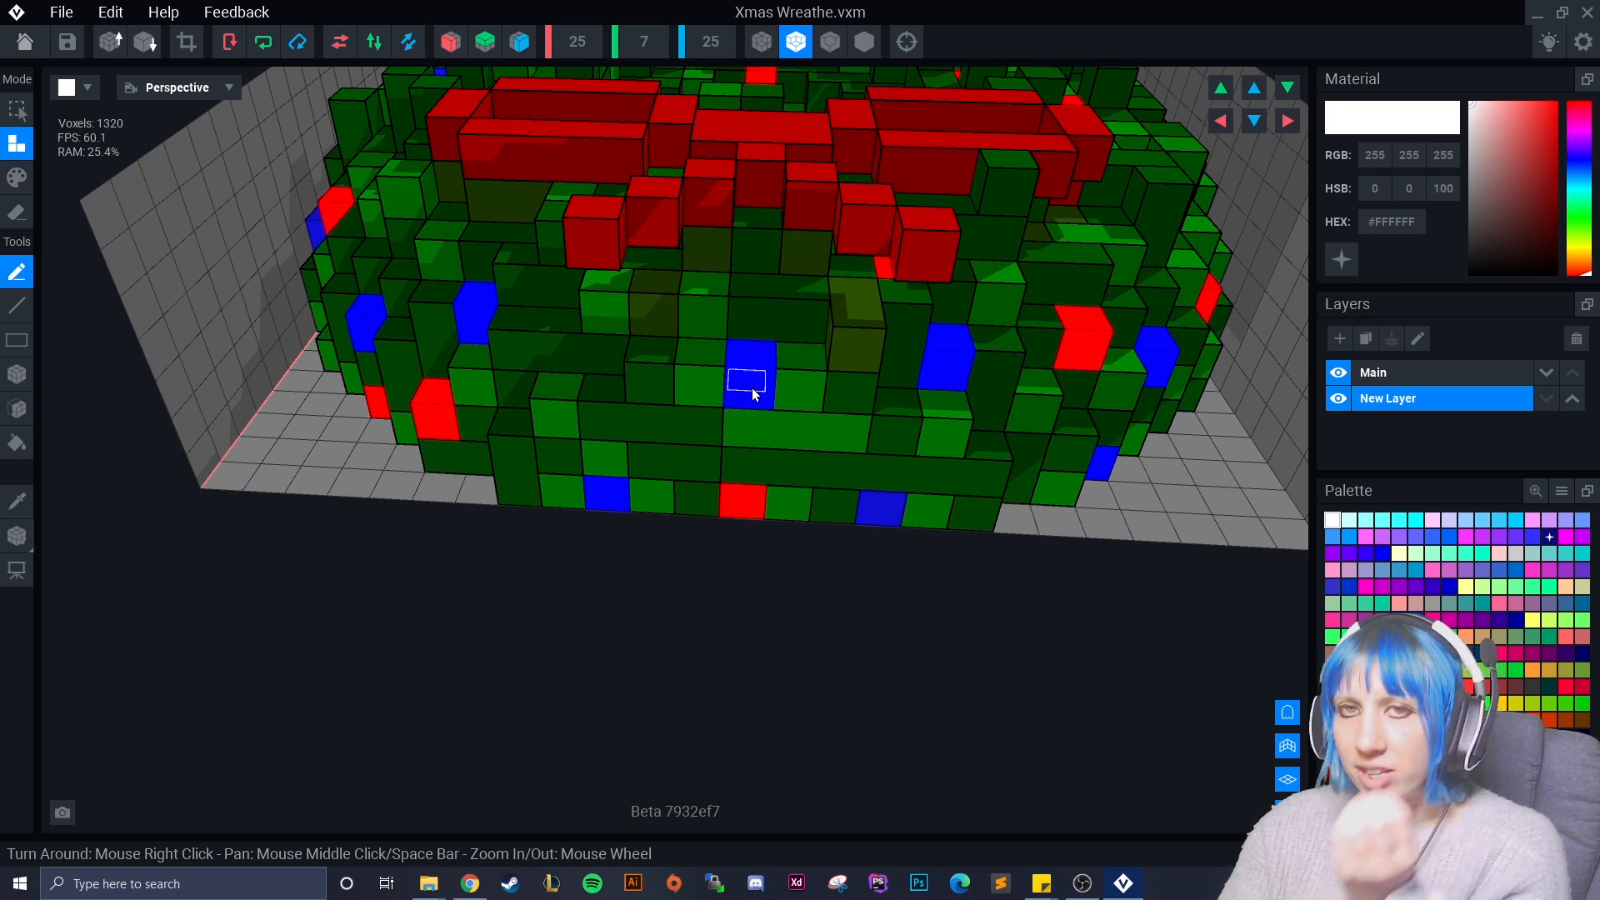
mouse_move(331, 112)
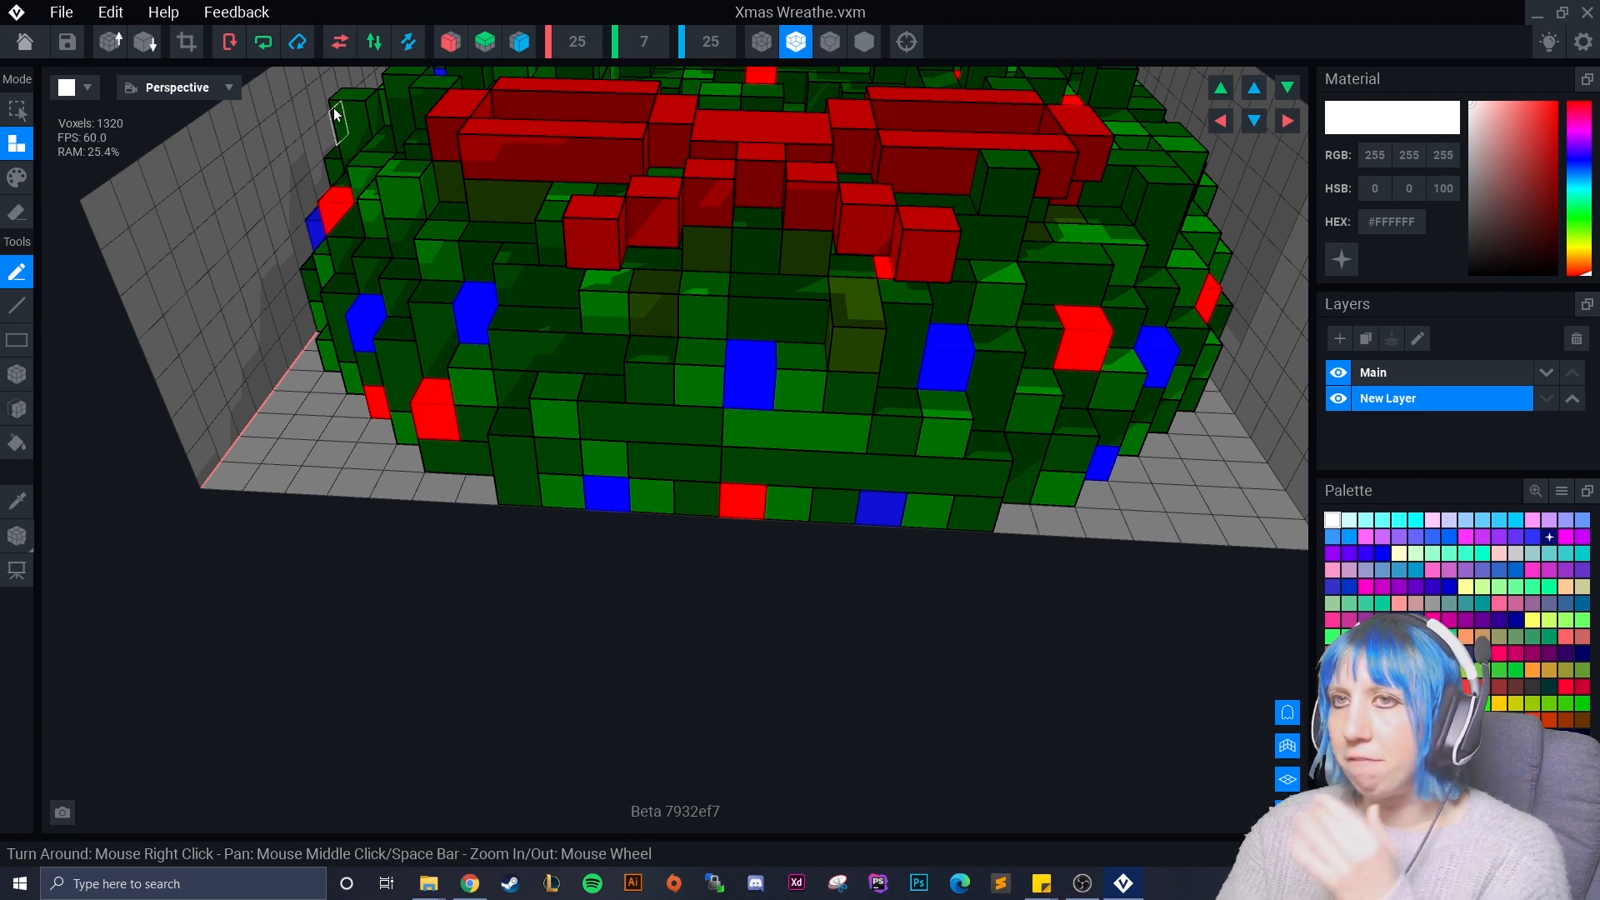
mouse_move(8, 51)
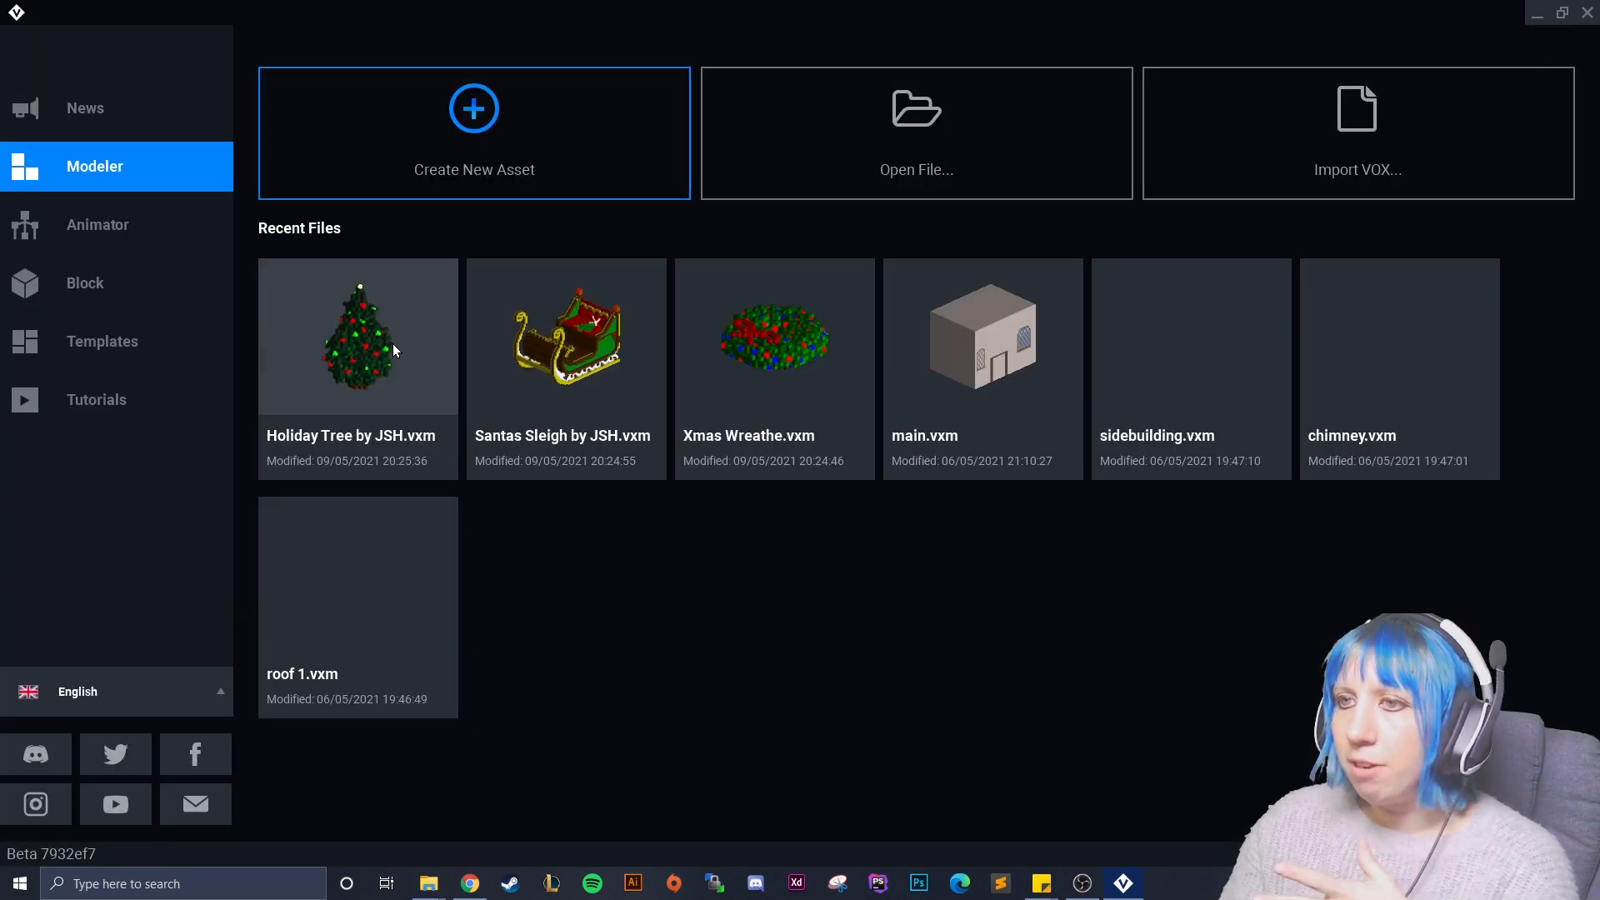
Load Holiday Tree by JSH.vxm from Recent Files and zoom into the tree
double_click(356, 337)
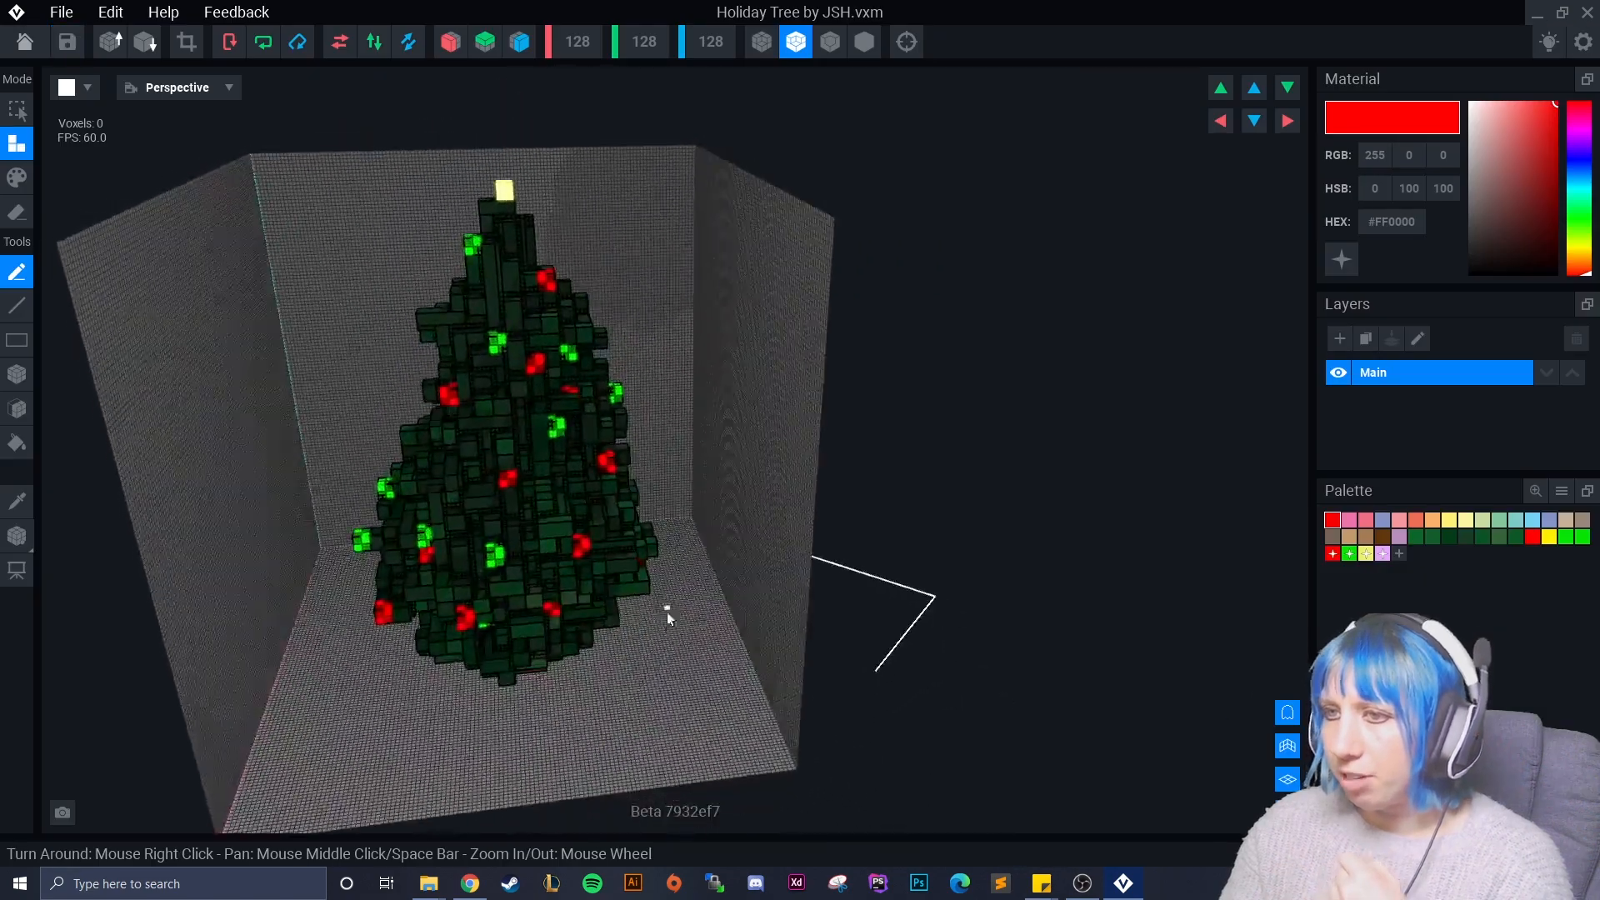
scroll(up, 3)
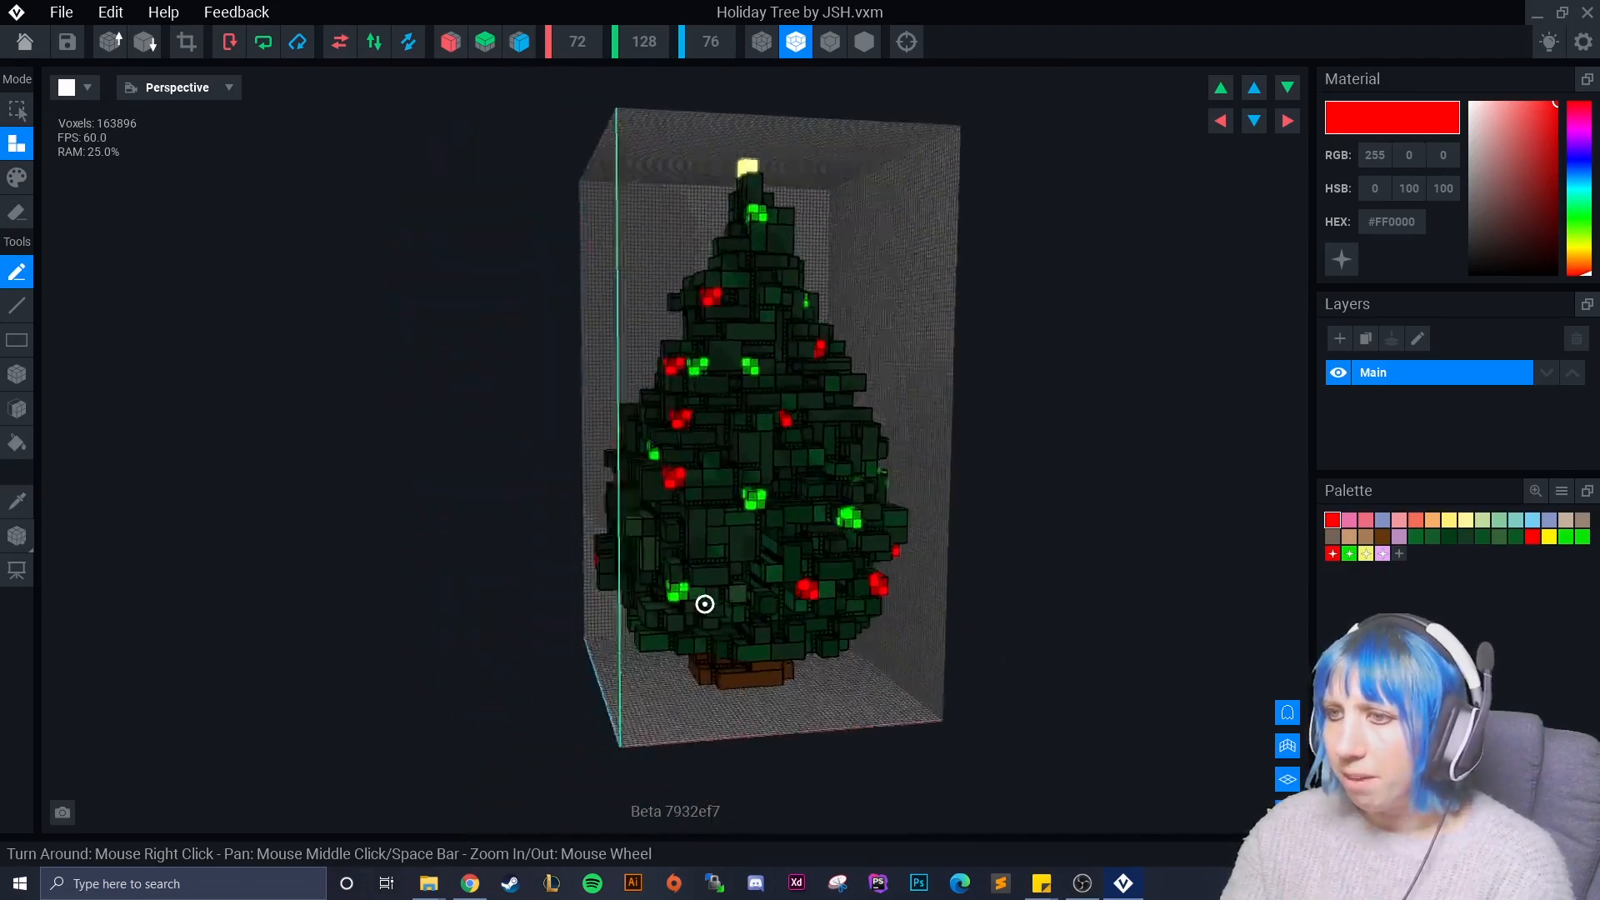
scroll(up, 3)
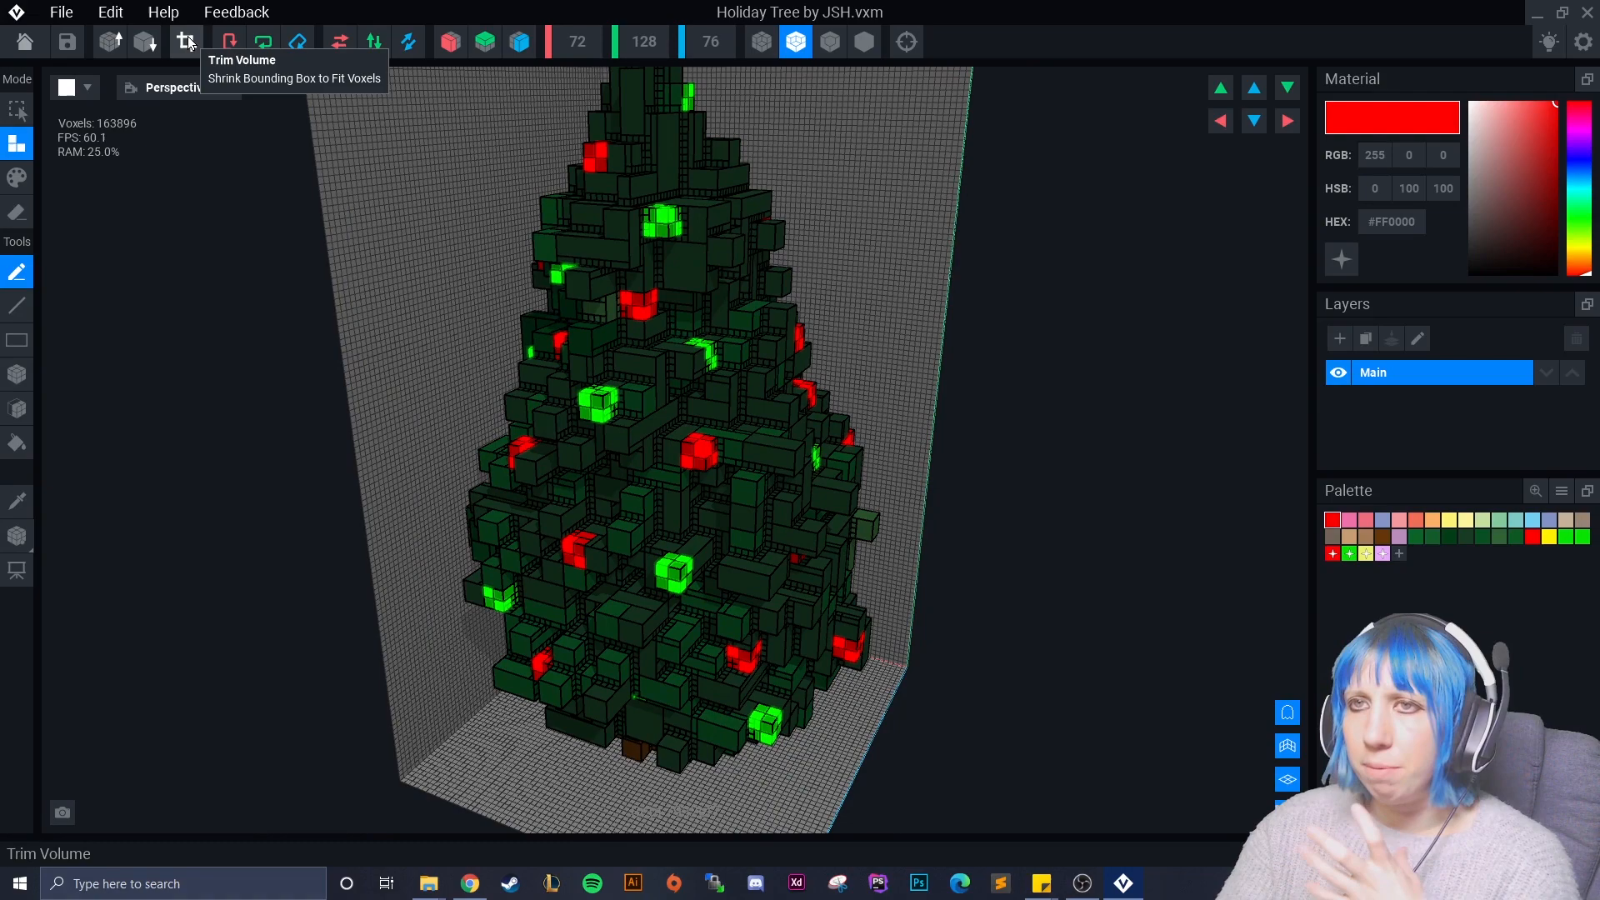
Look over the Holiday Tree from several angles and close it, prompting to save changes
click(187, 41)
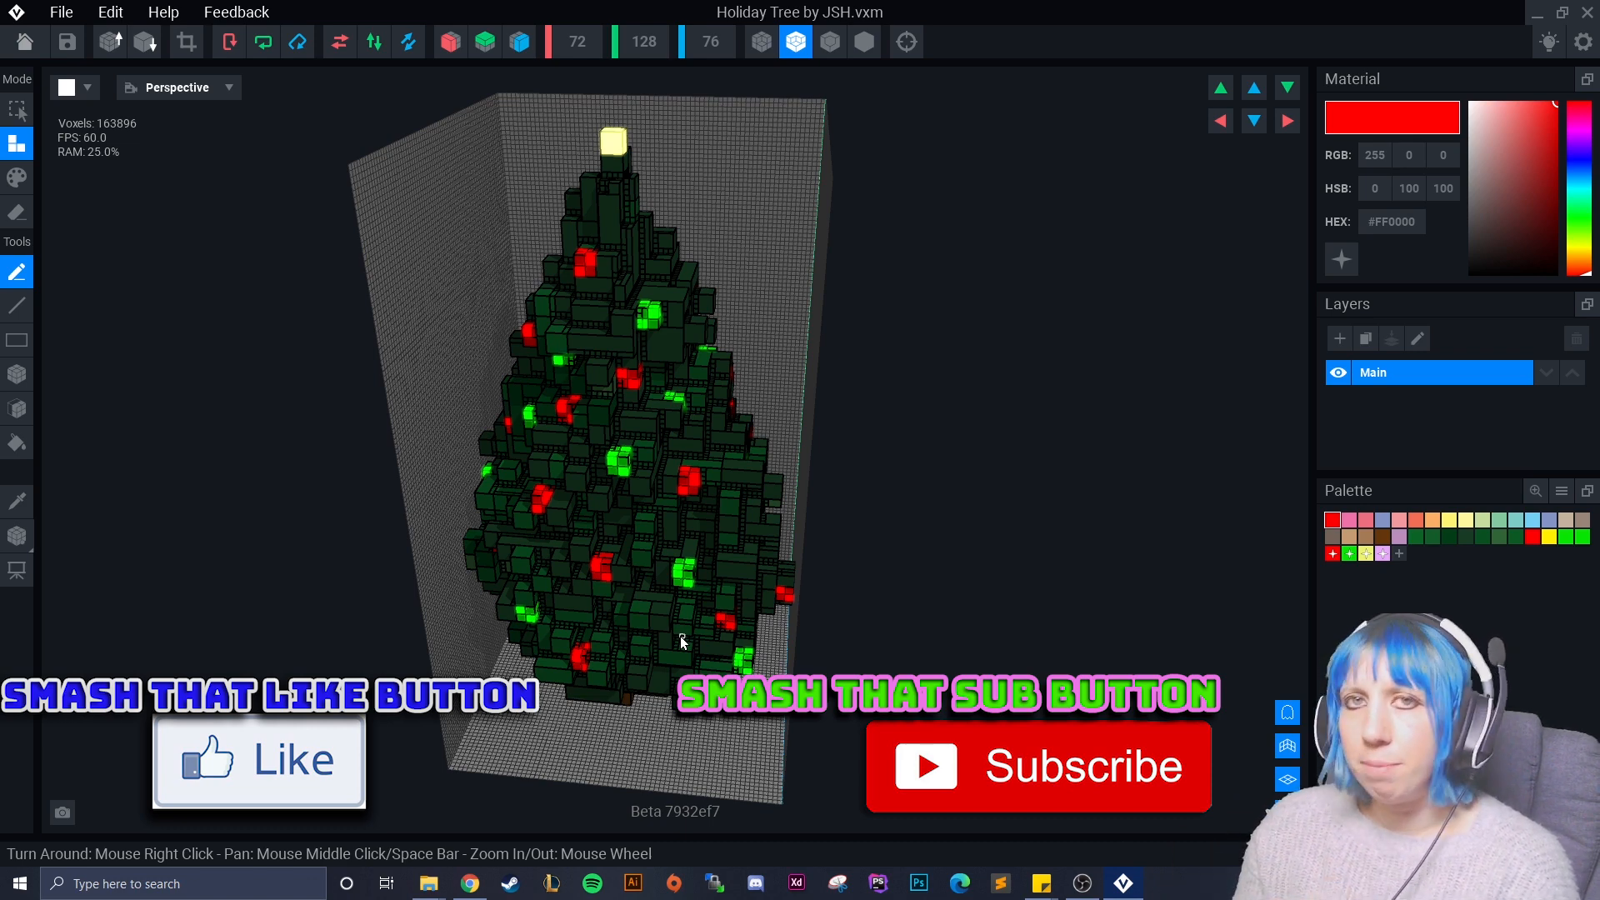
mouse_move(689, 620)
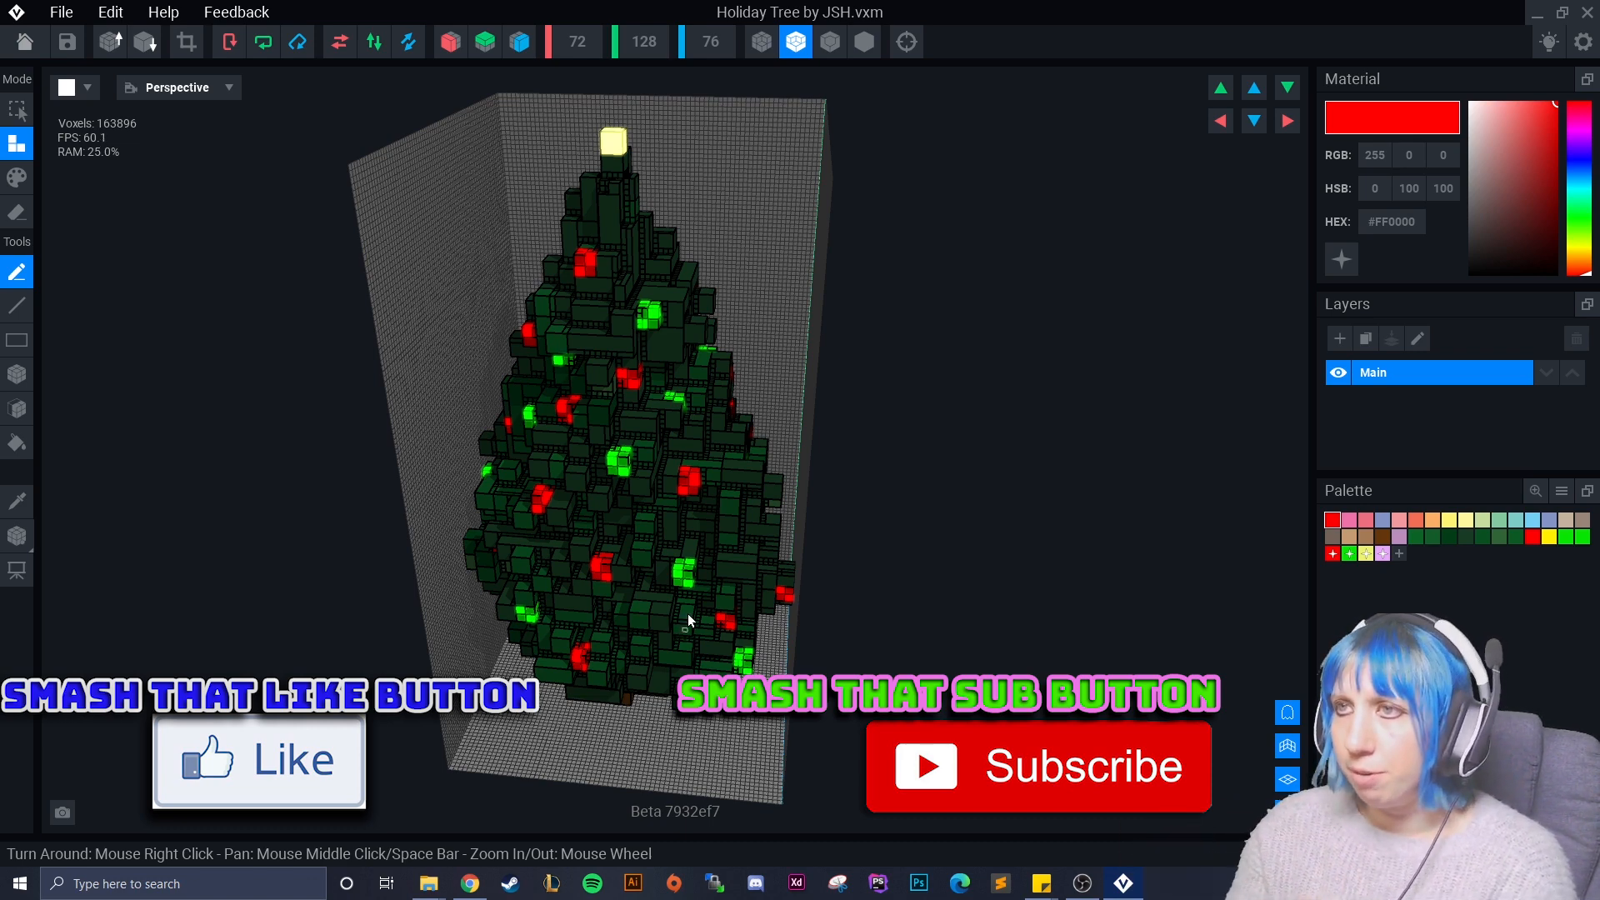
mouse_move(739, 469)
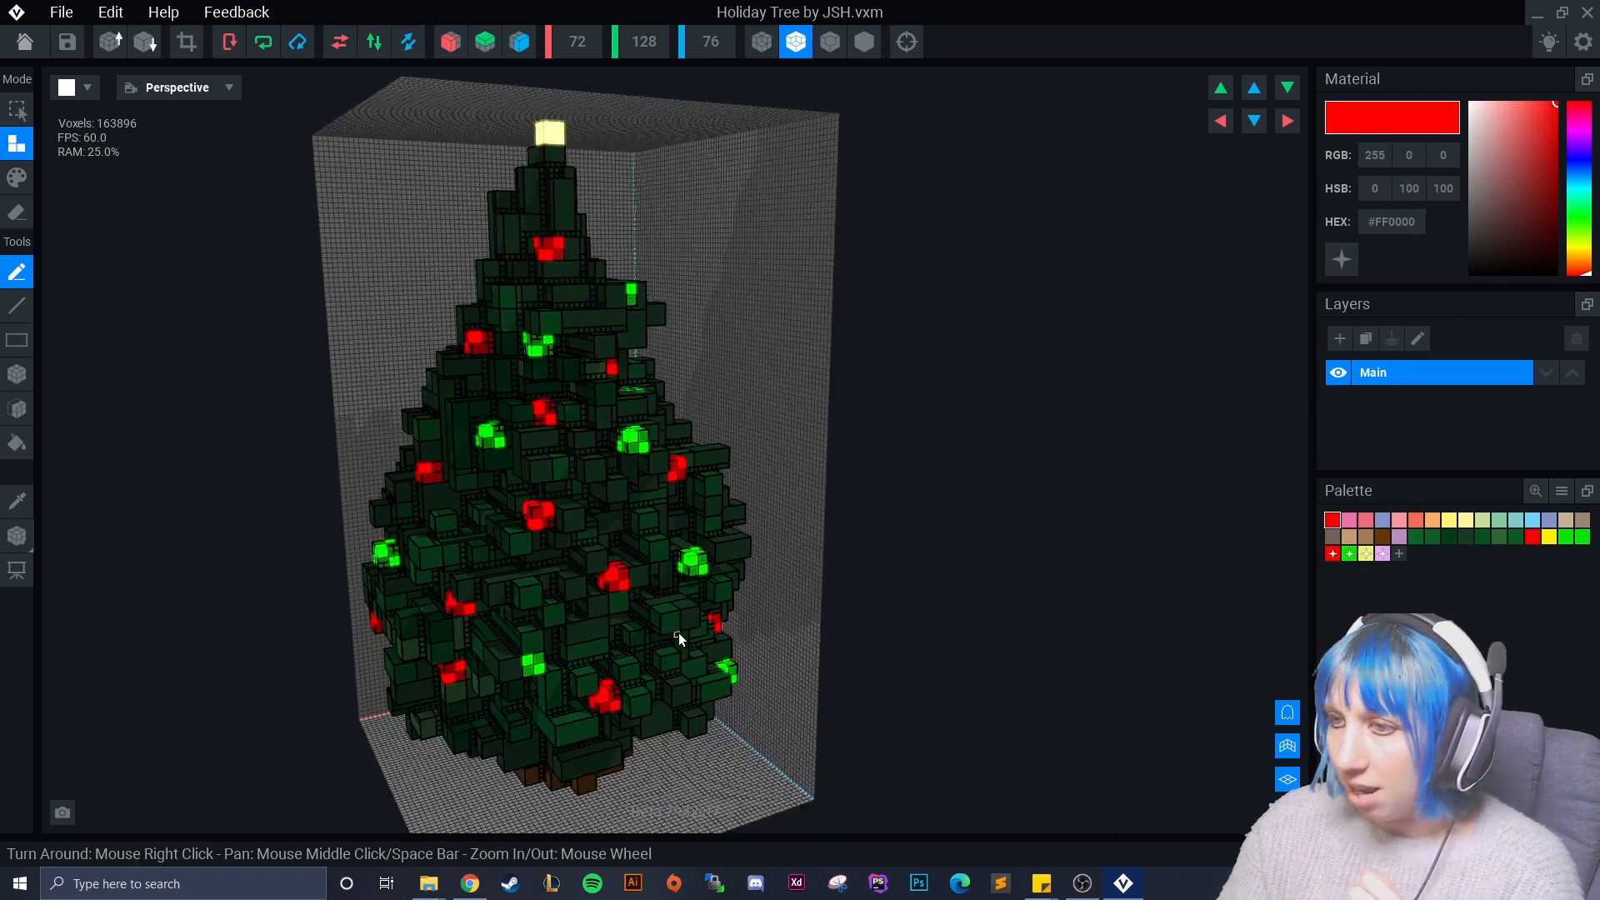
scroll(down, 3)
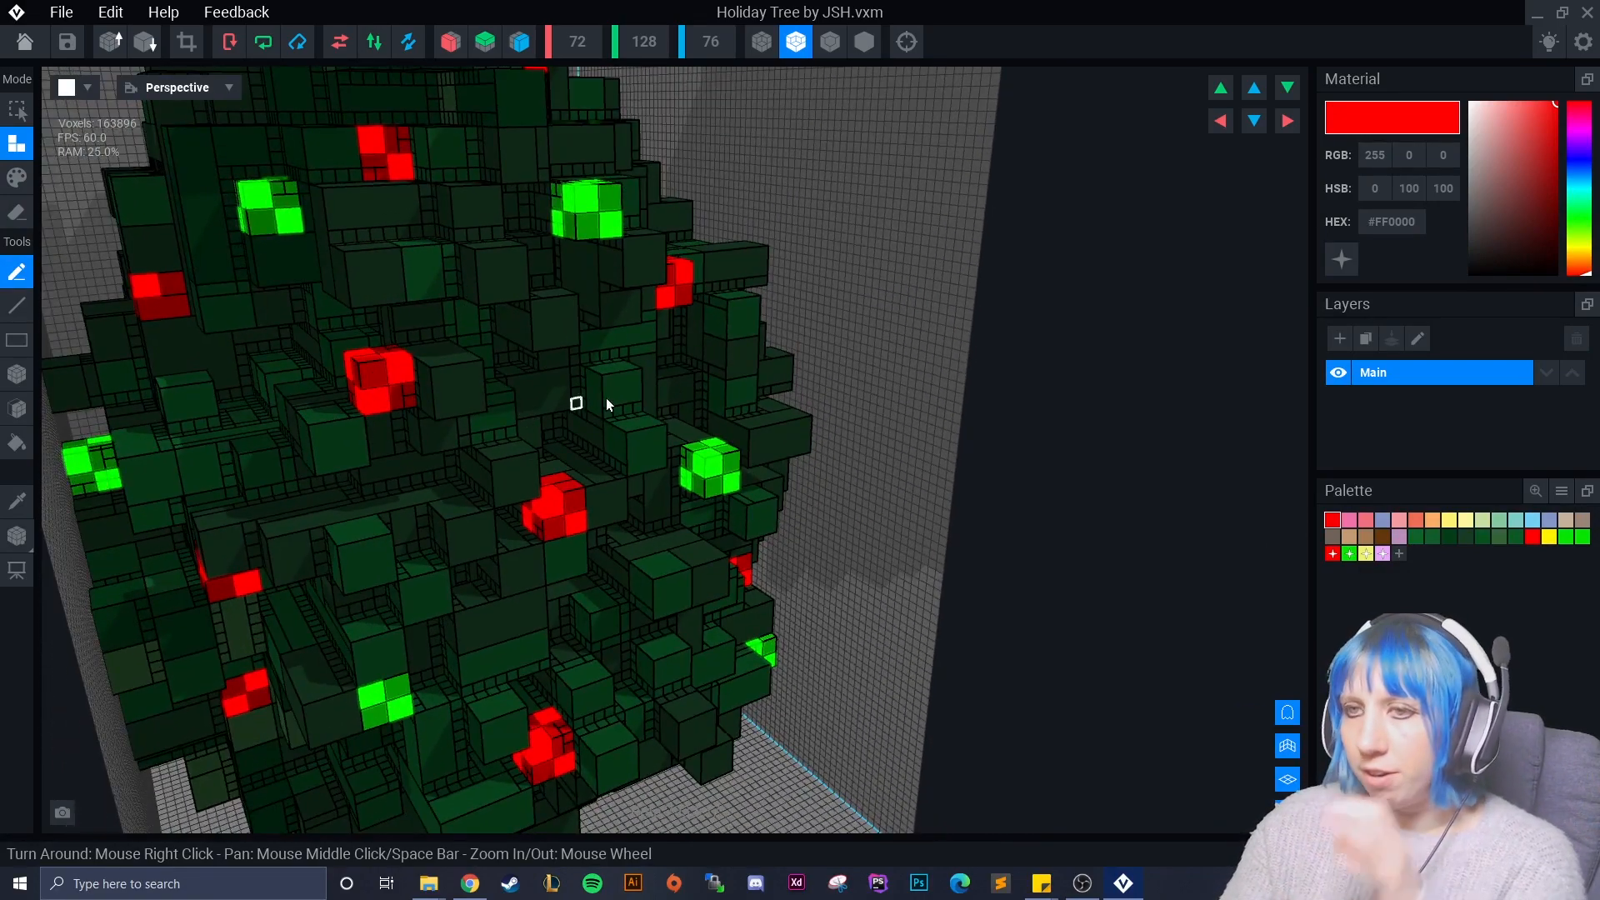
mouse_move(393, 365)
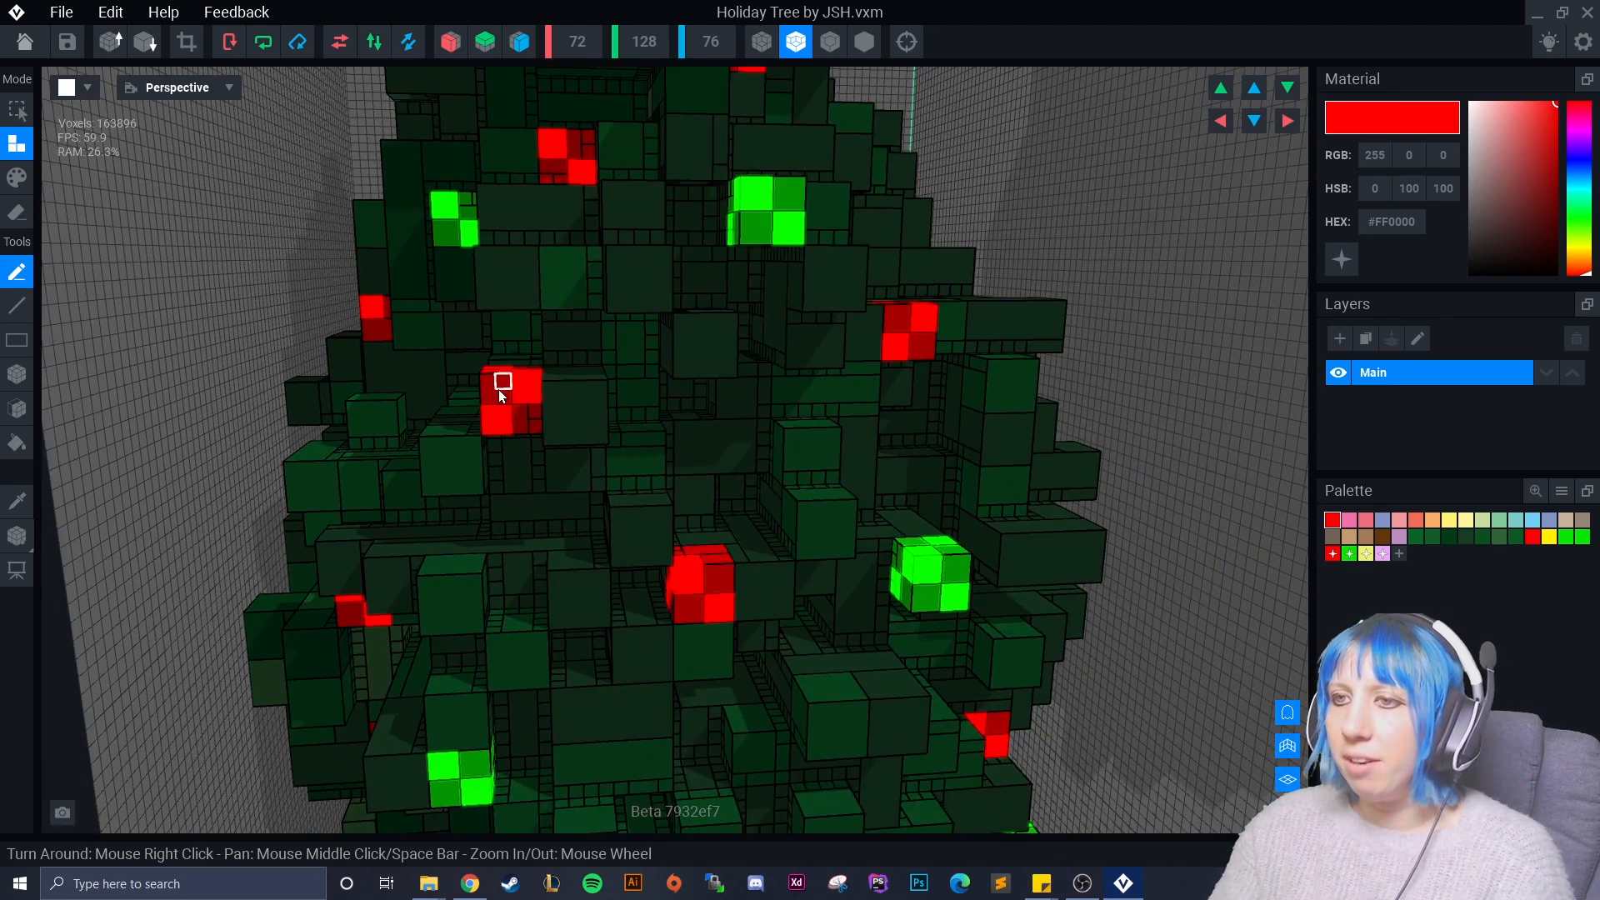
mouse_move(793, 237)
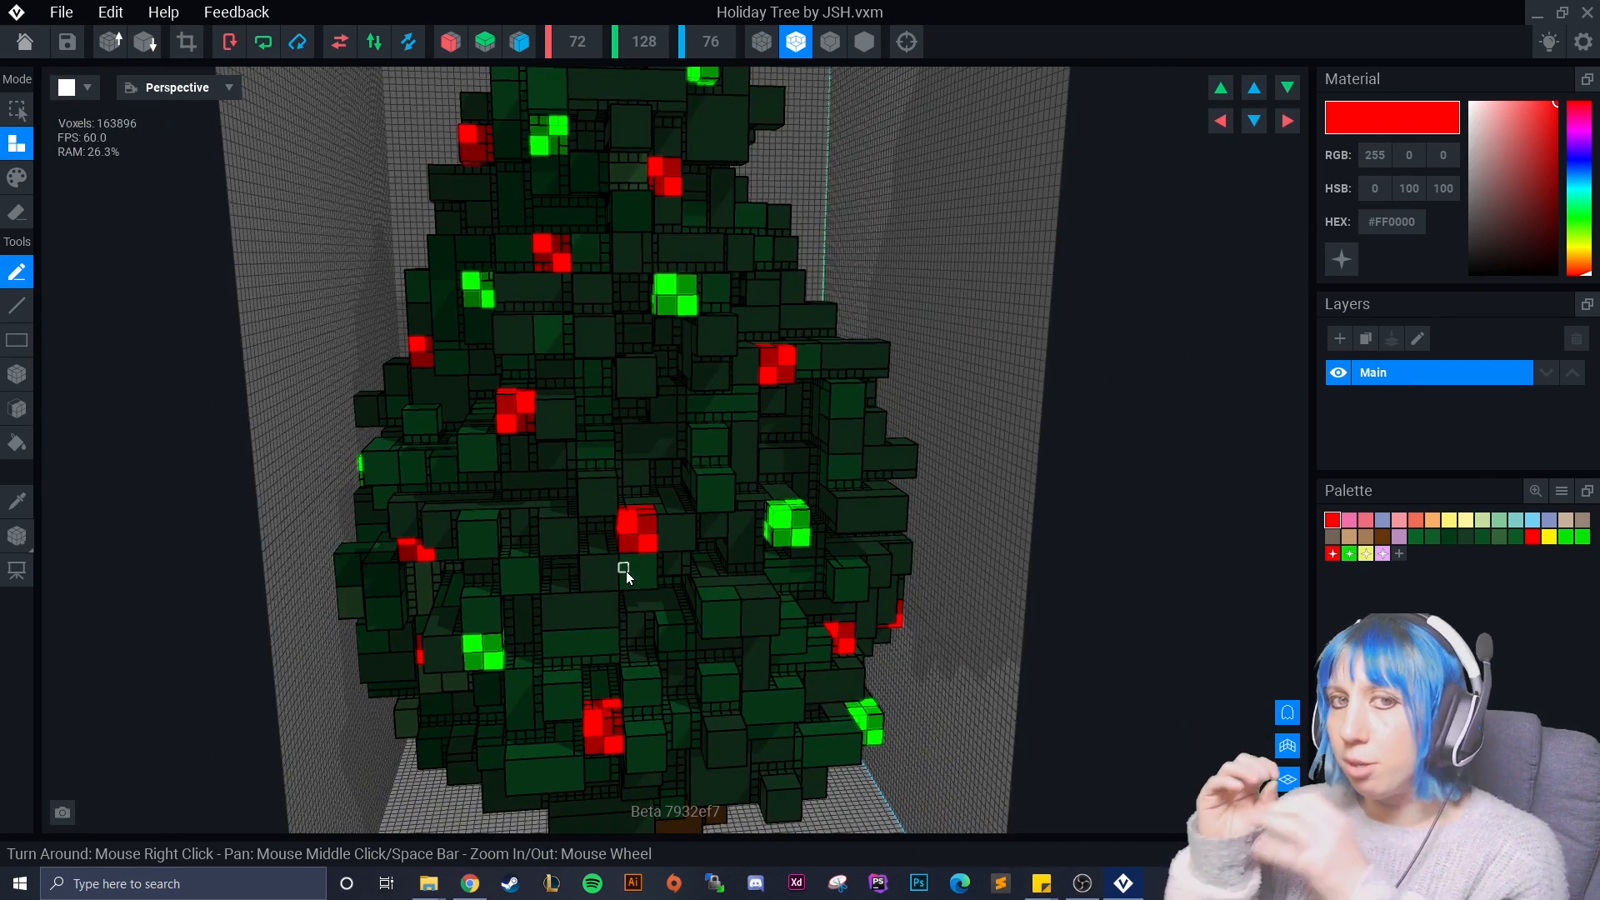
mouse_move(528, 398)
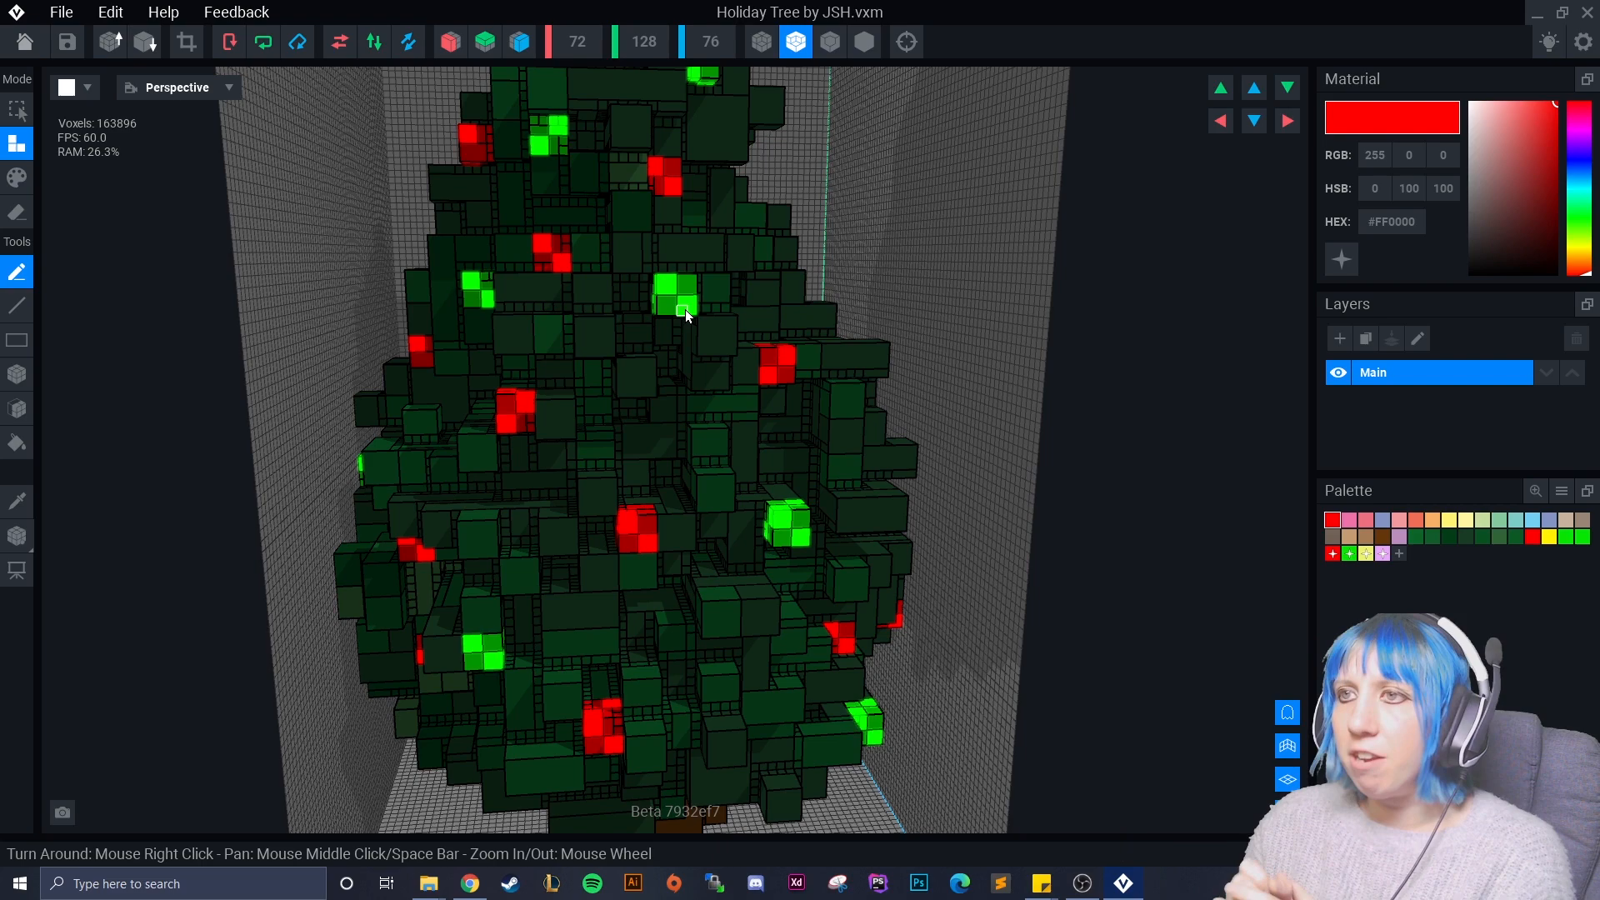
mouse_move(20, 228)
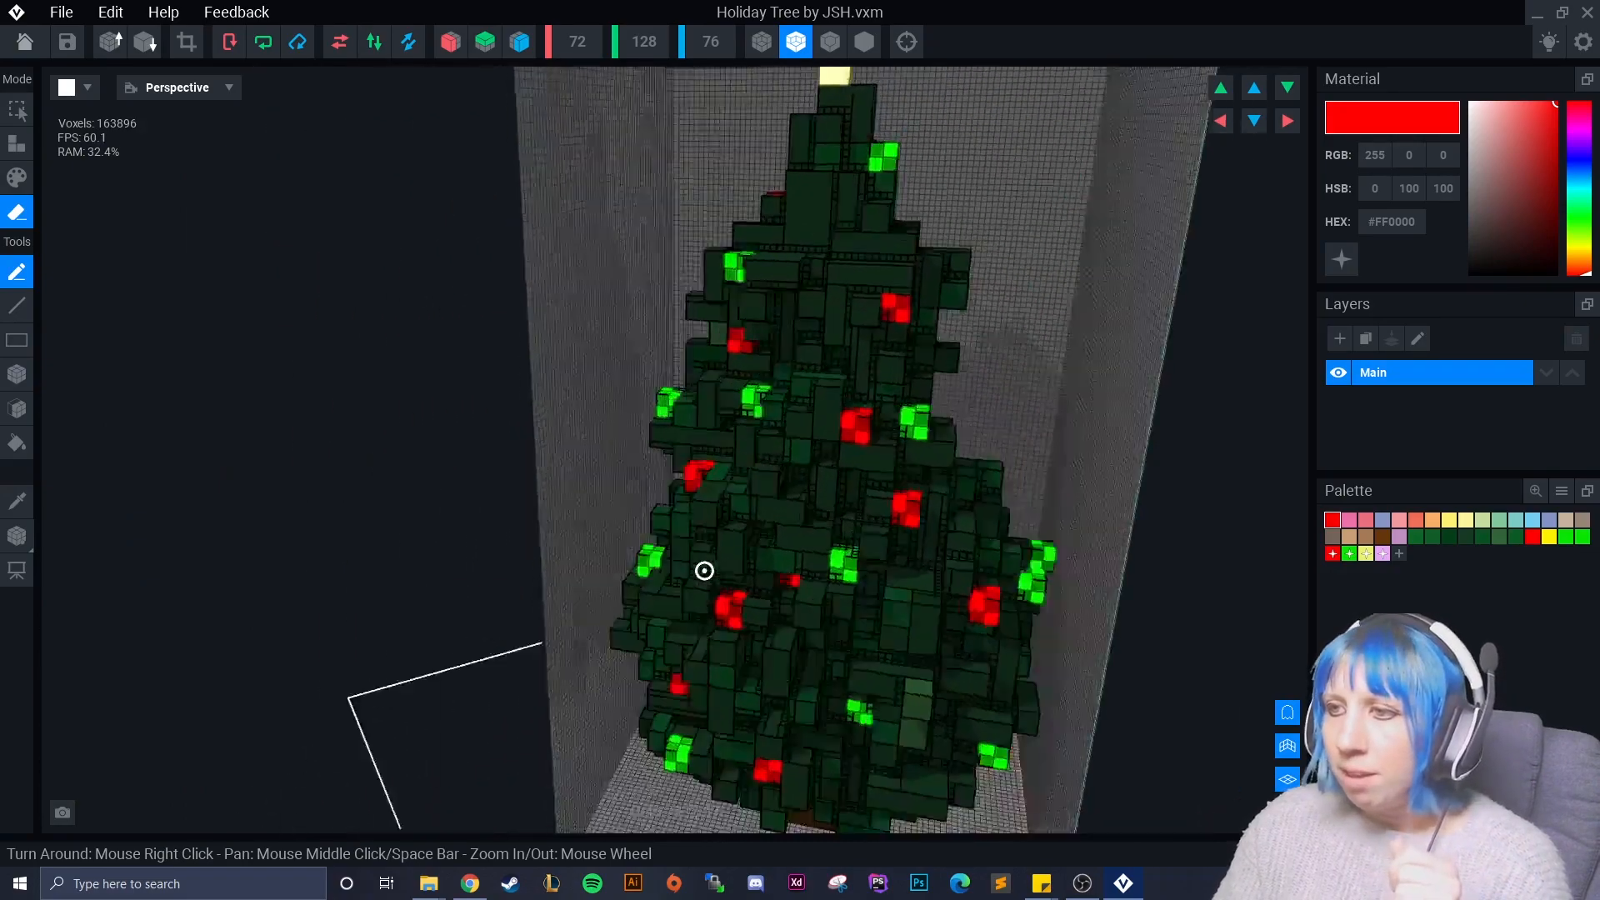
scroll(up, 3)
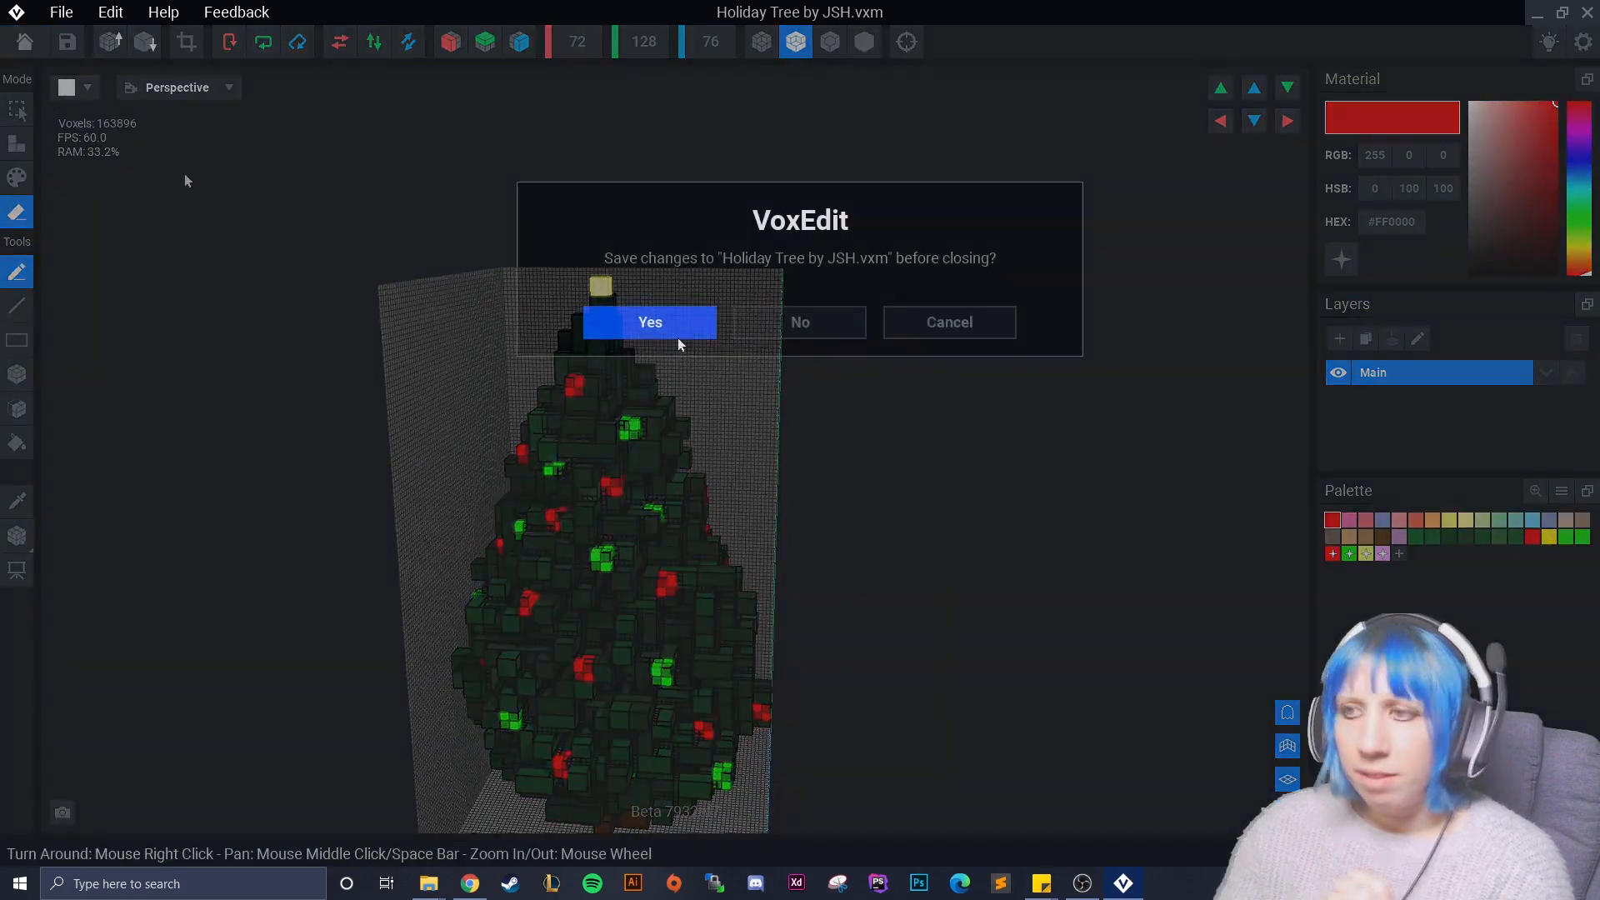
Confirm Yes to save the Holiday Tree's changes before it closes
click(648, 322)
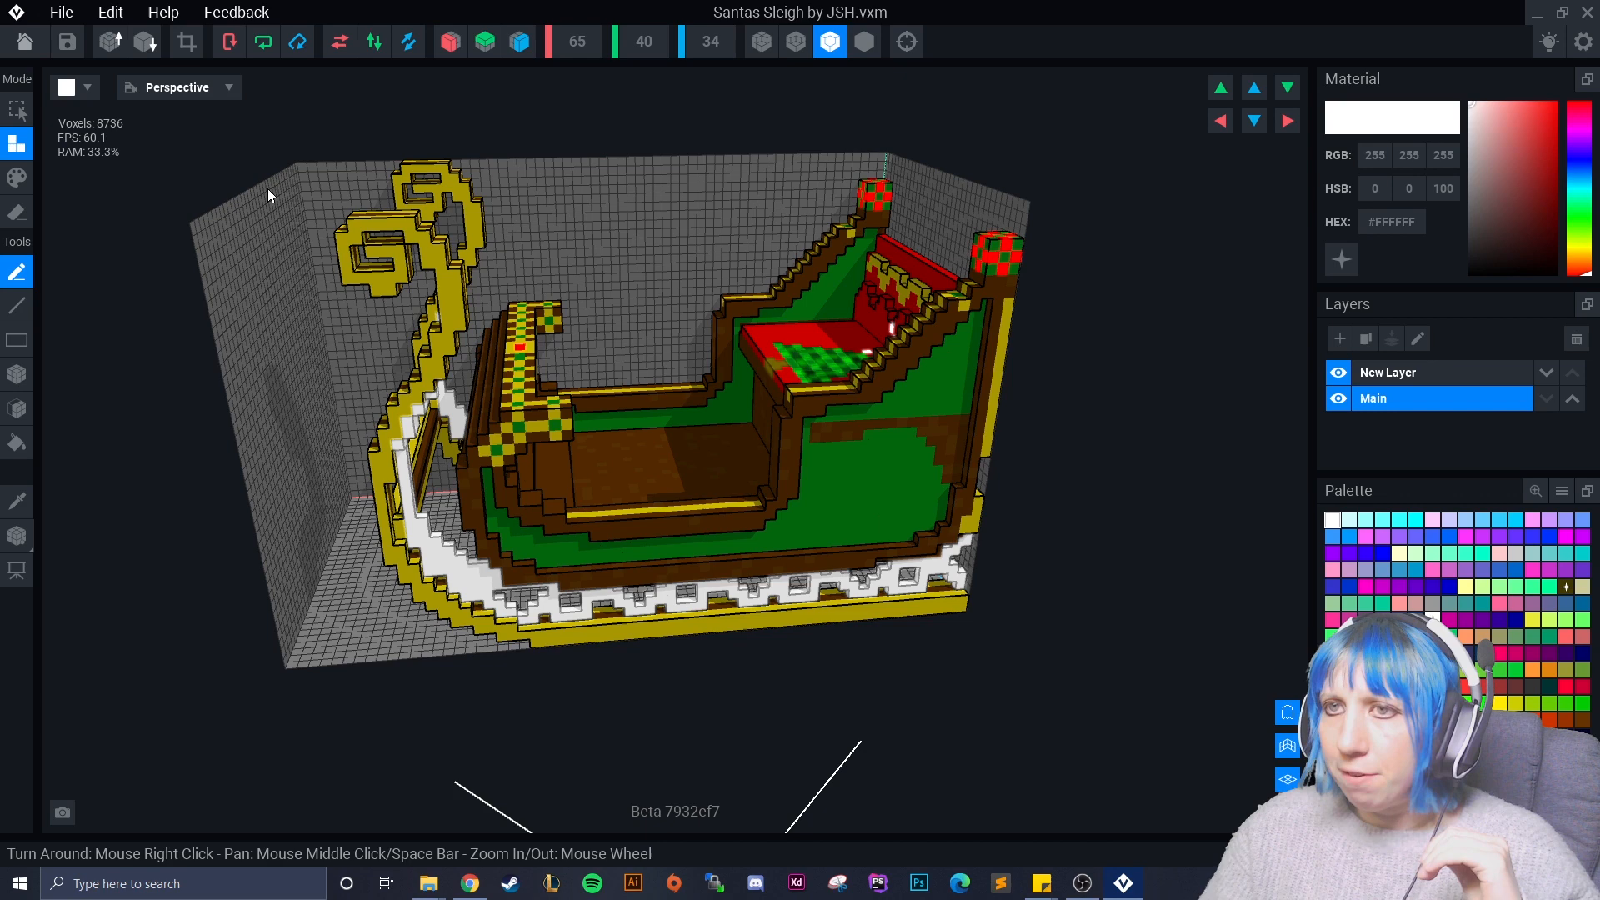
mouse_move(871, 356)
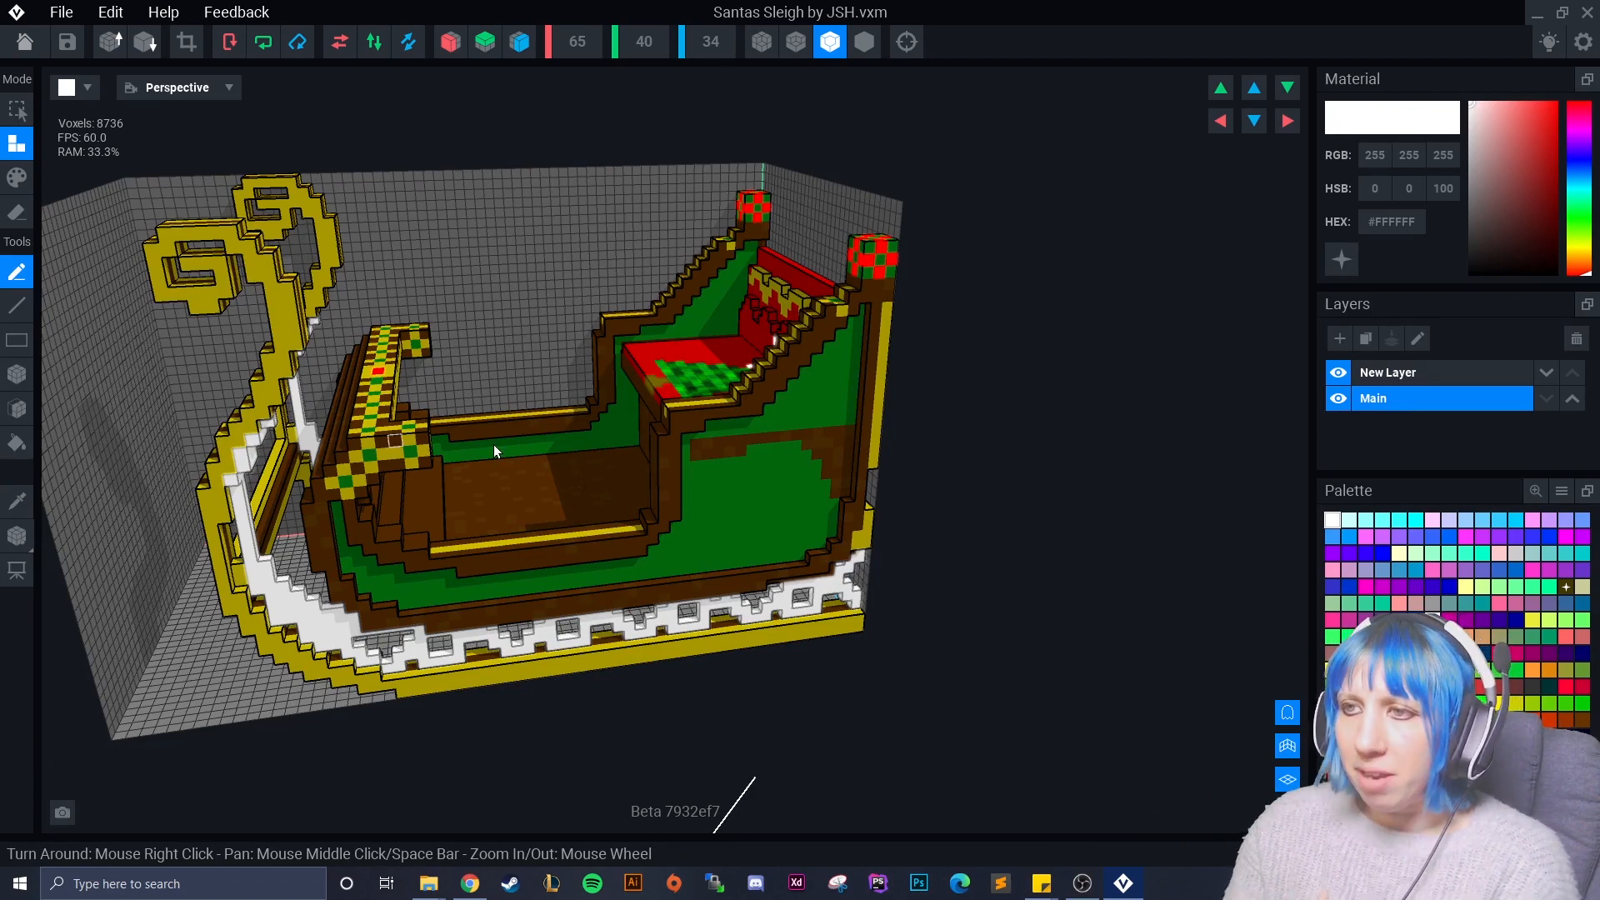
mouse_move(630, 557)
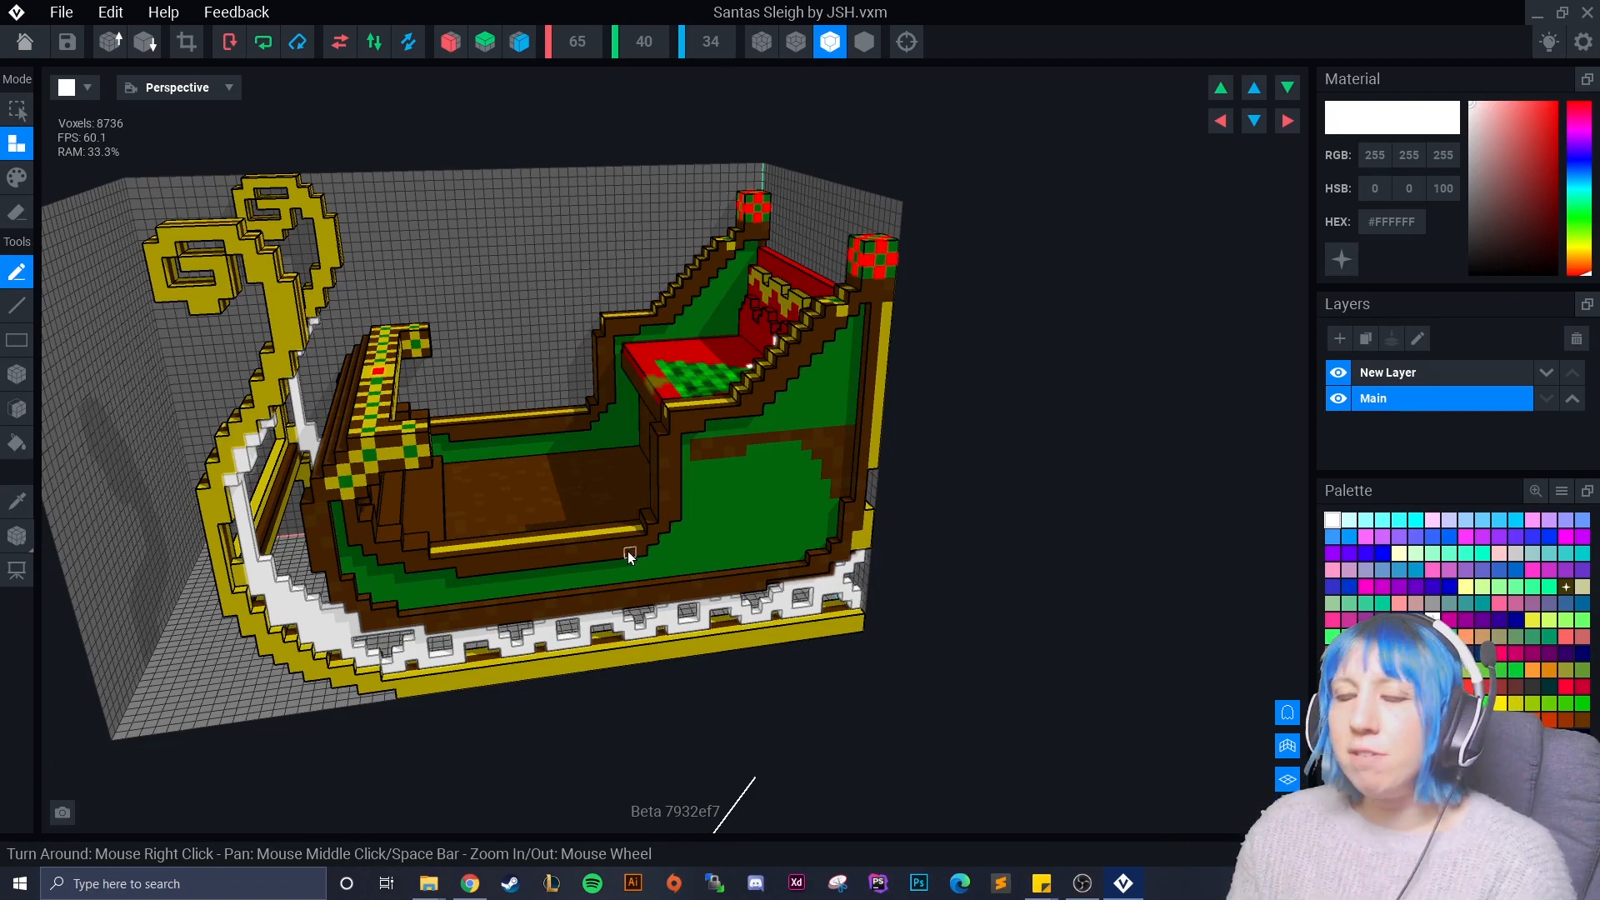
mouse_move(603, 549)
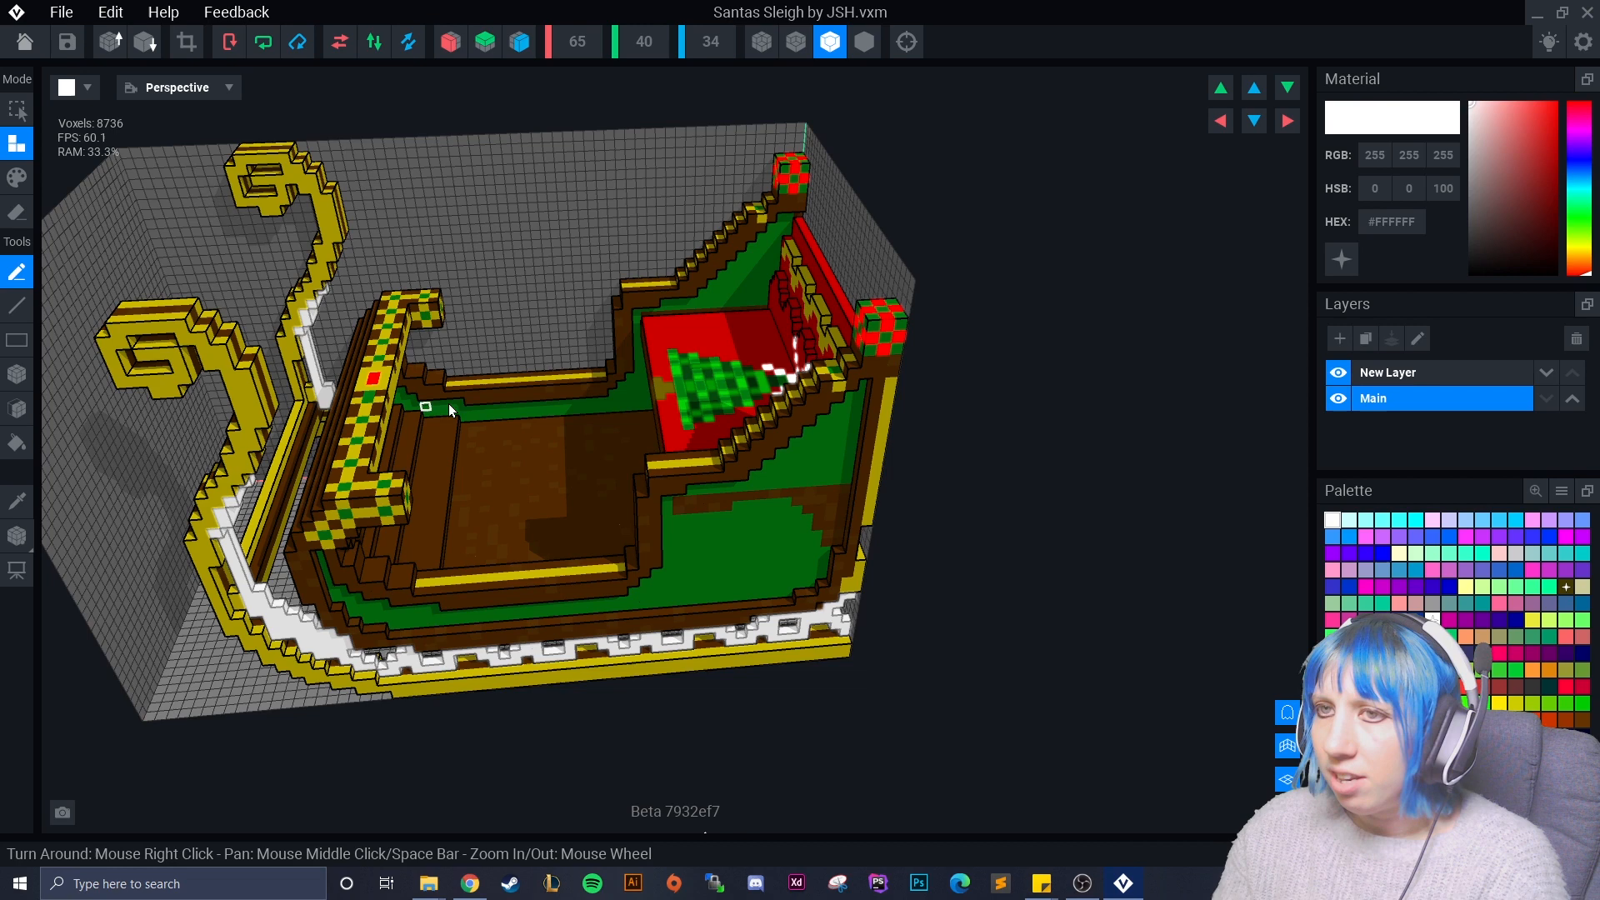
mouse_move(770, 383)
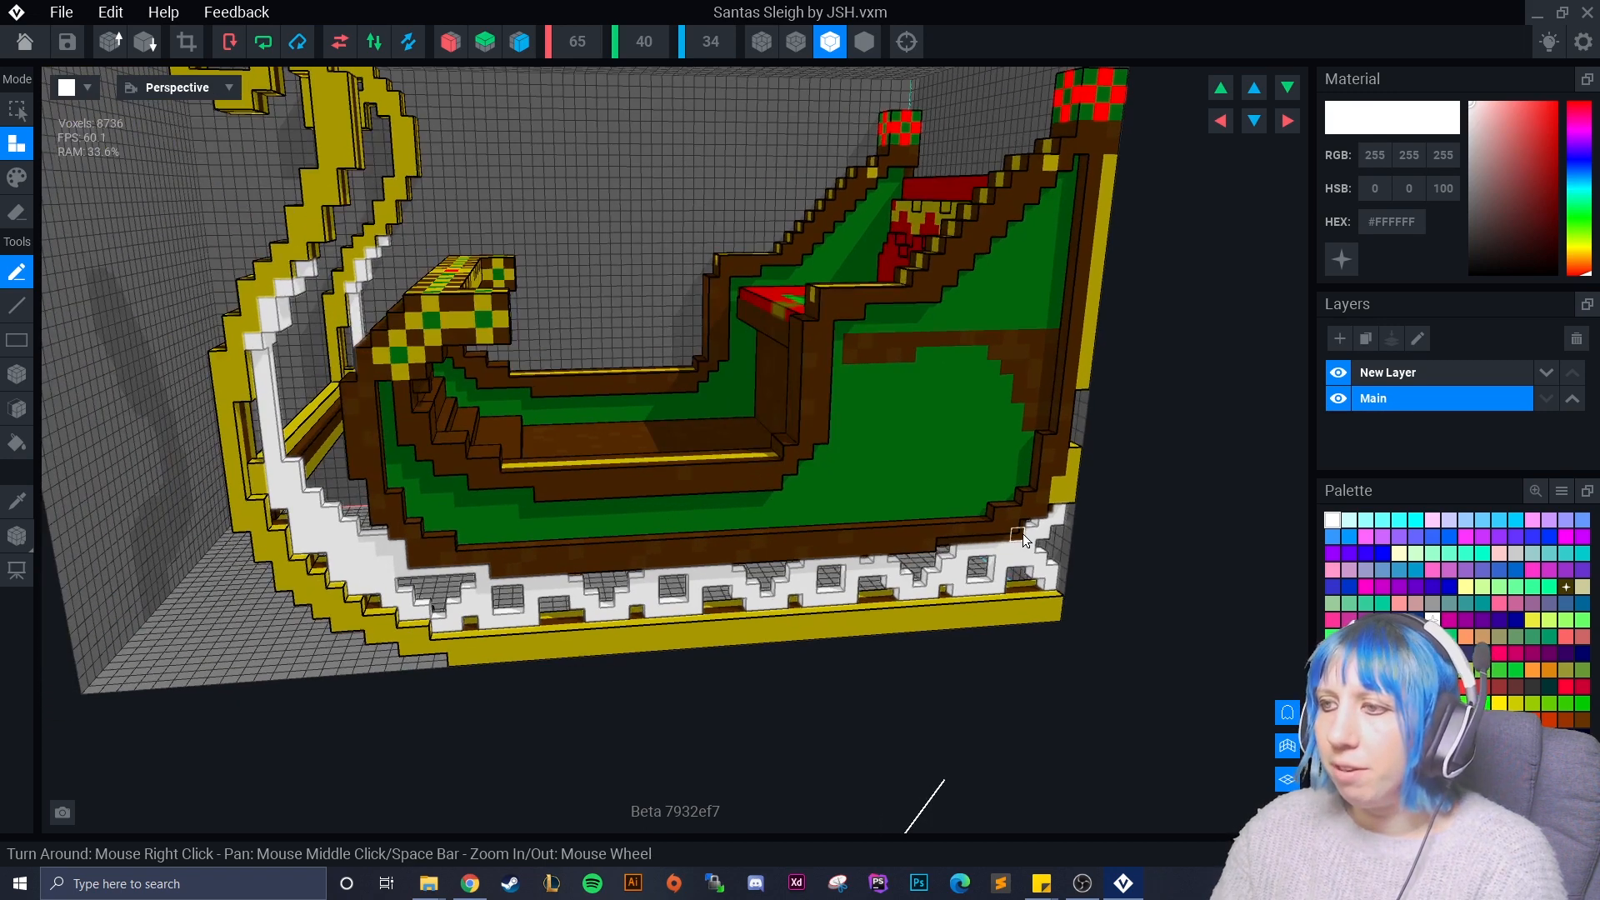
mouse_move(500, 586)
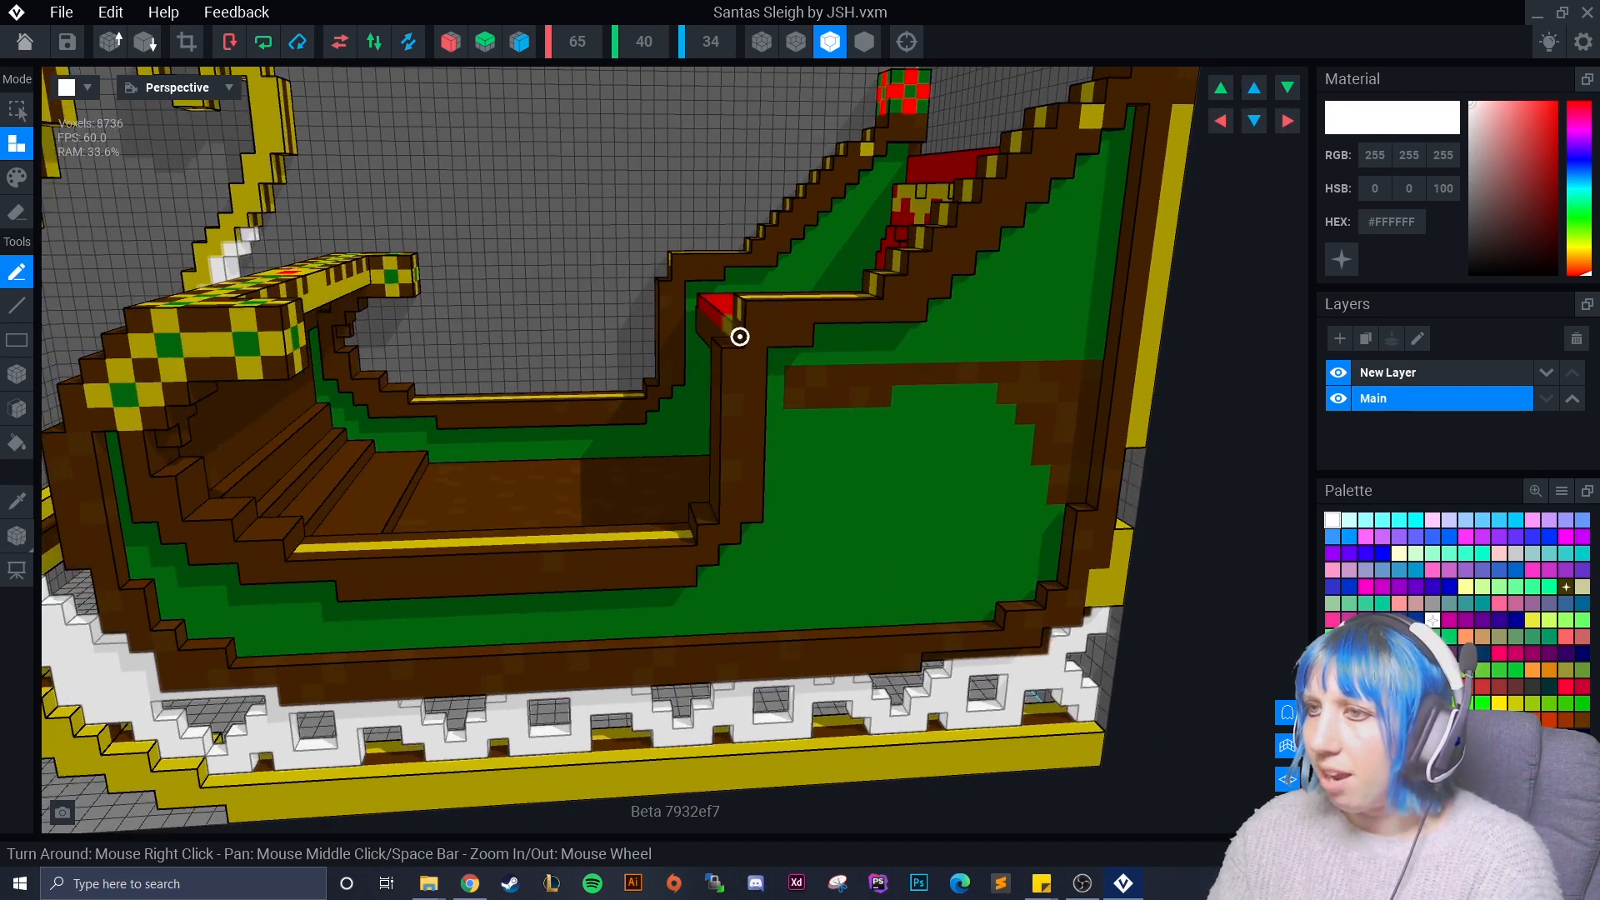
mouse_move(1092, 640)
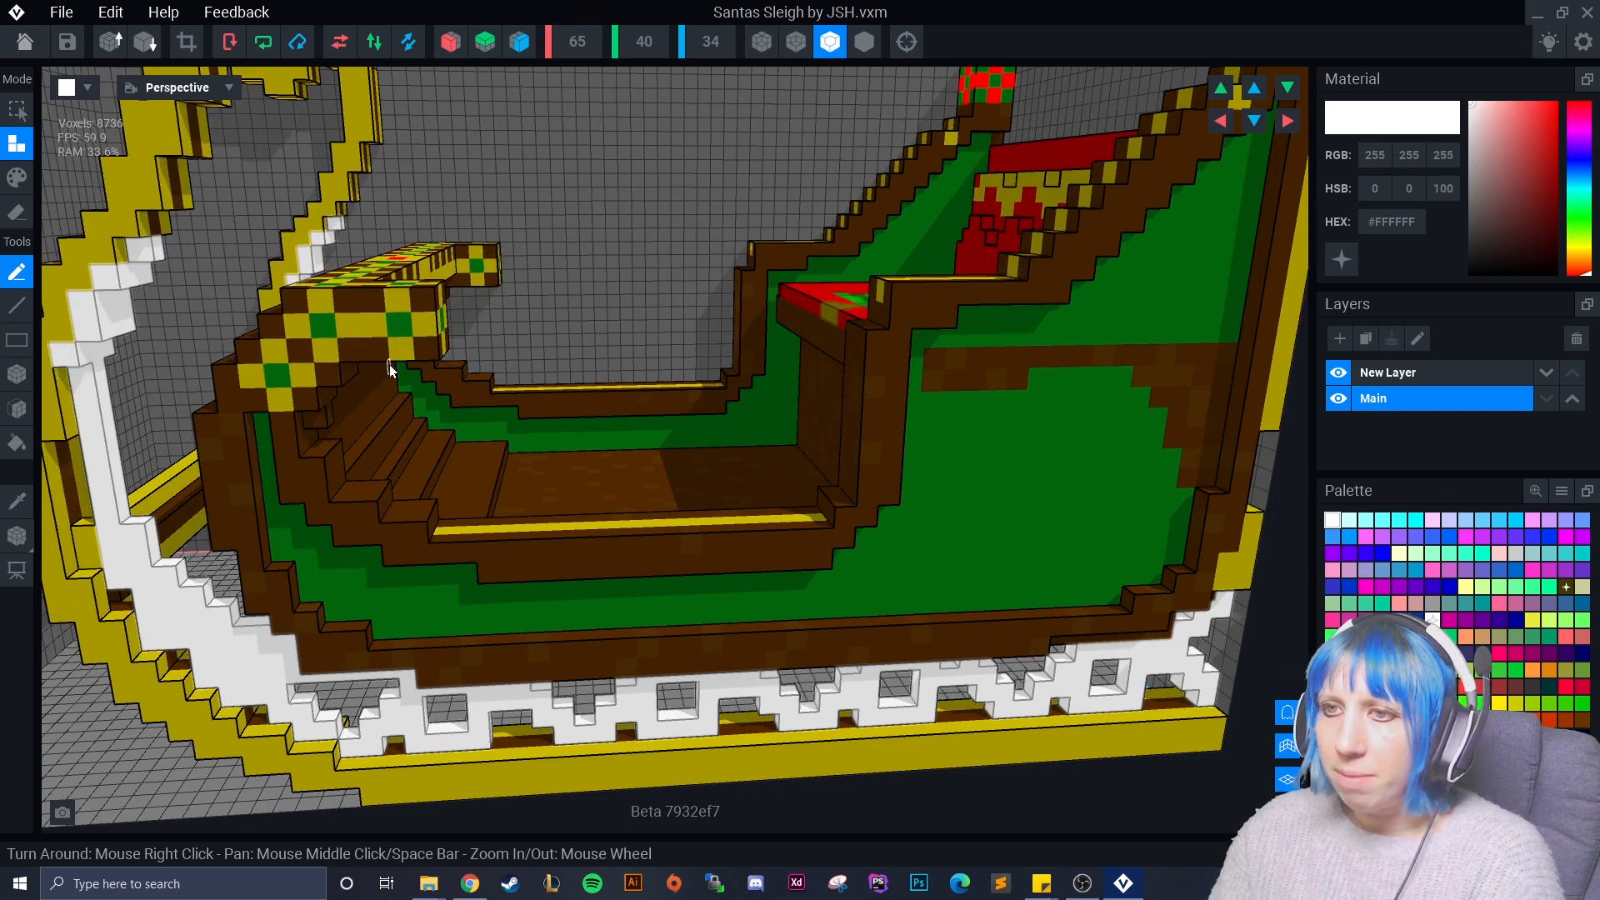
mouse_move(650, 670)
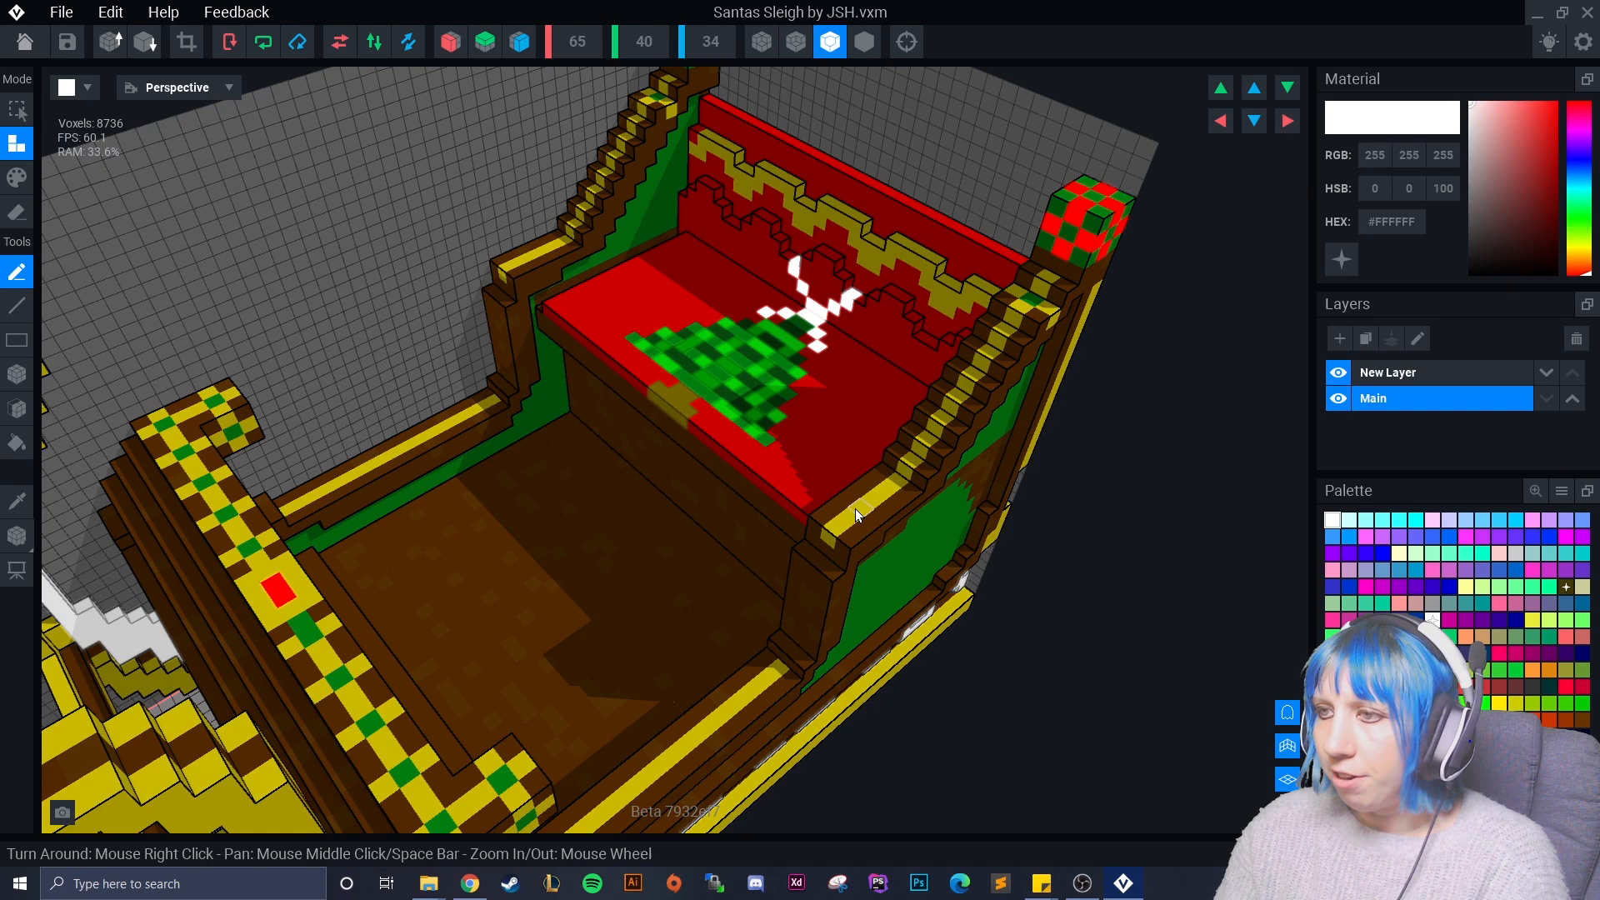
mouse_move(885, 168)
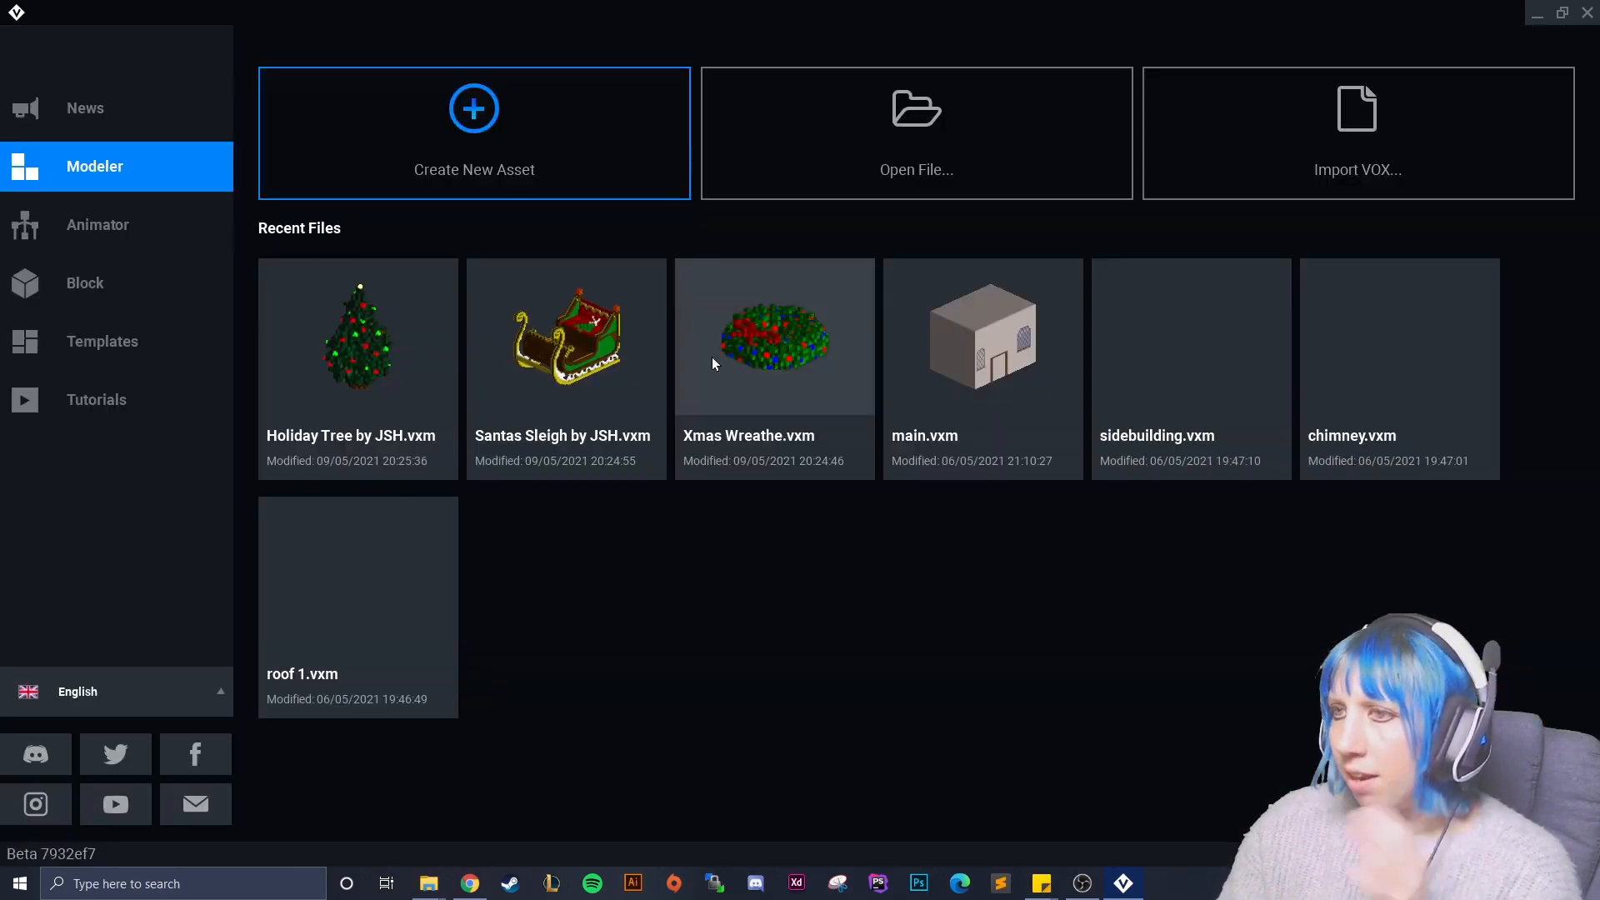
Create a new animation asset in the delete folder named 'feedba' and load the xmas.vxr rig
click(97, 225)
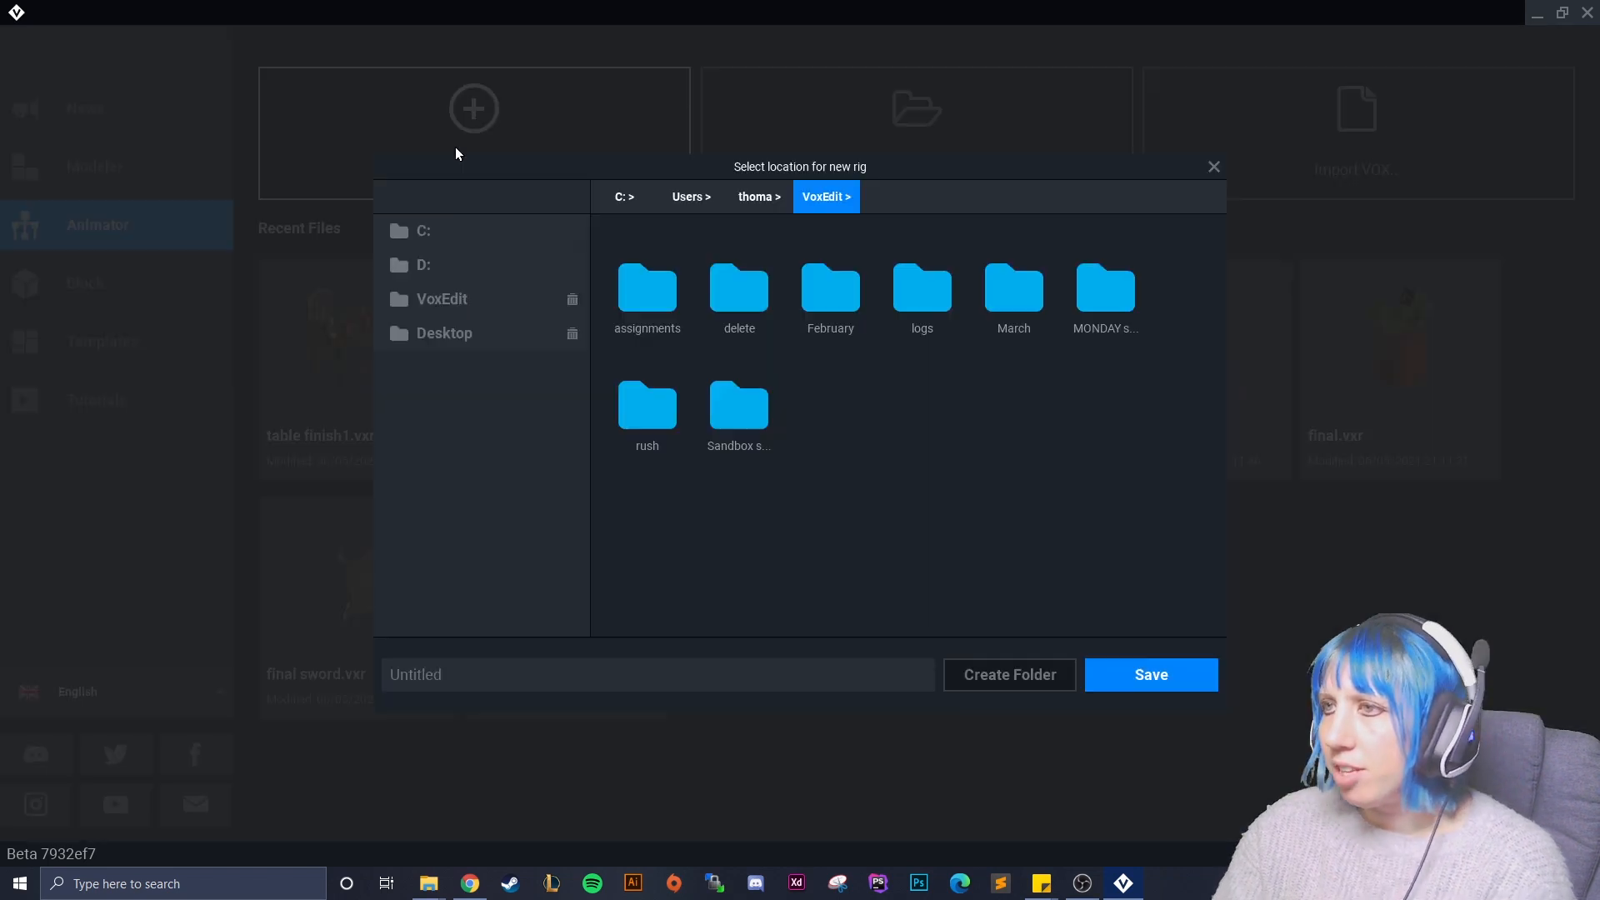
mouse_move(718, 497)
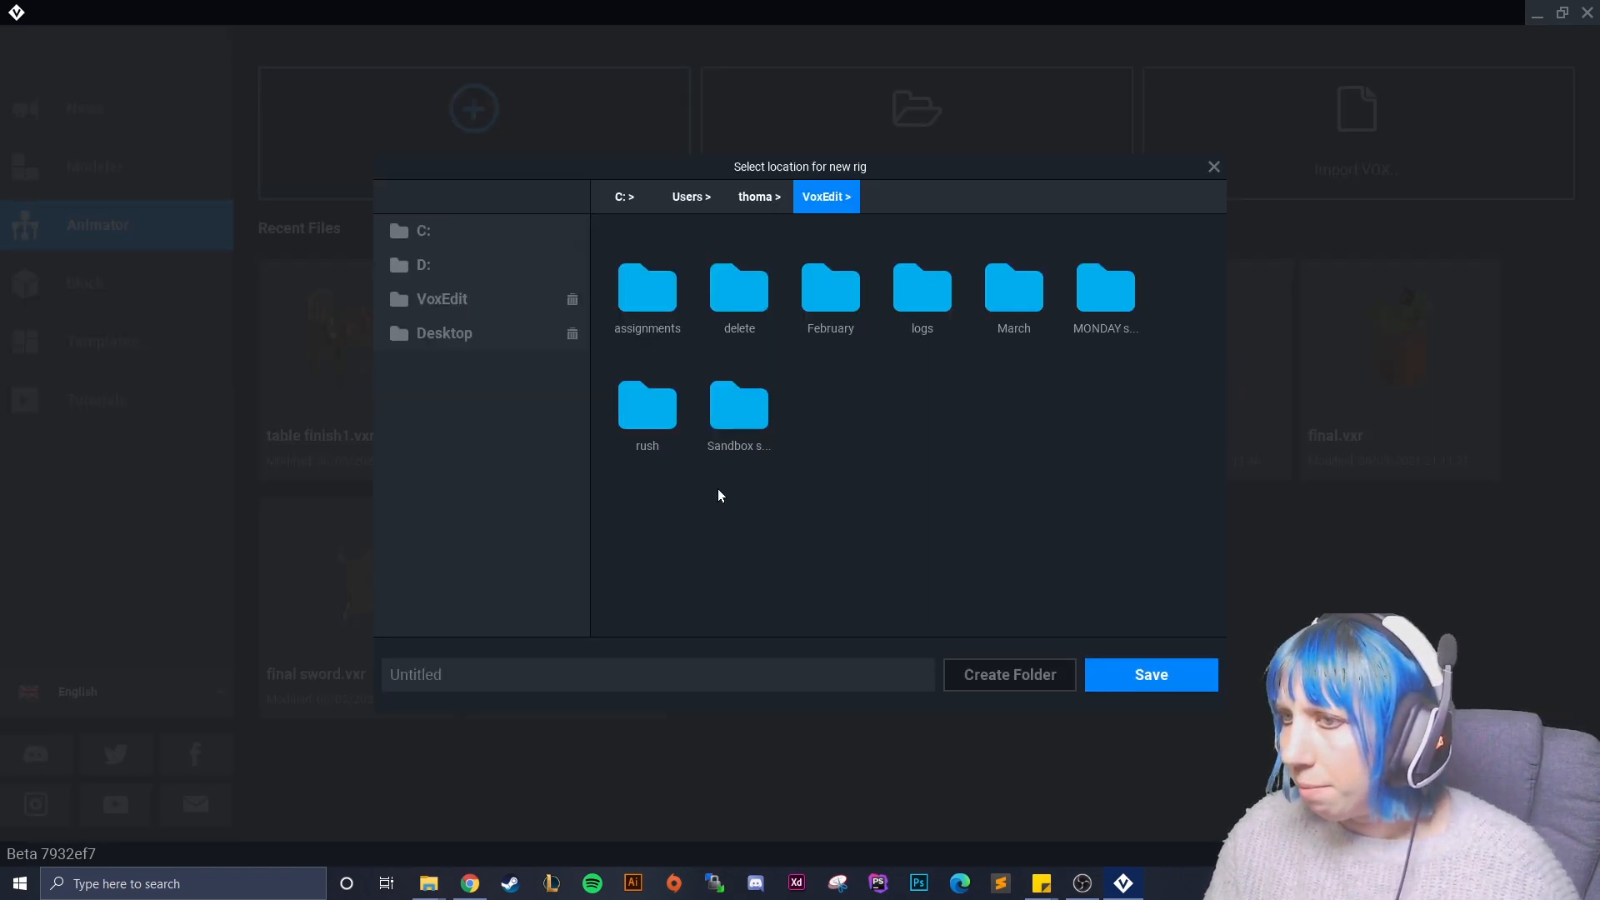
double_click(738, 287)
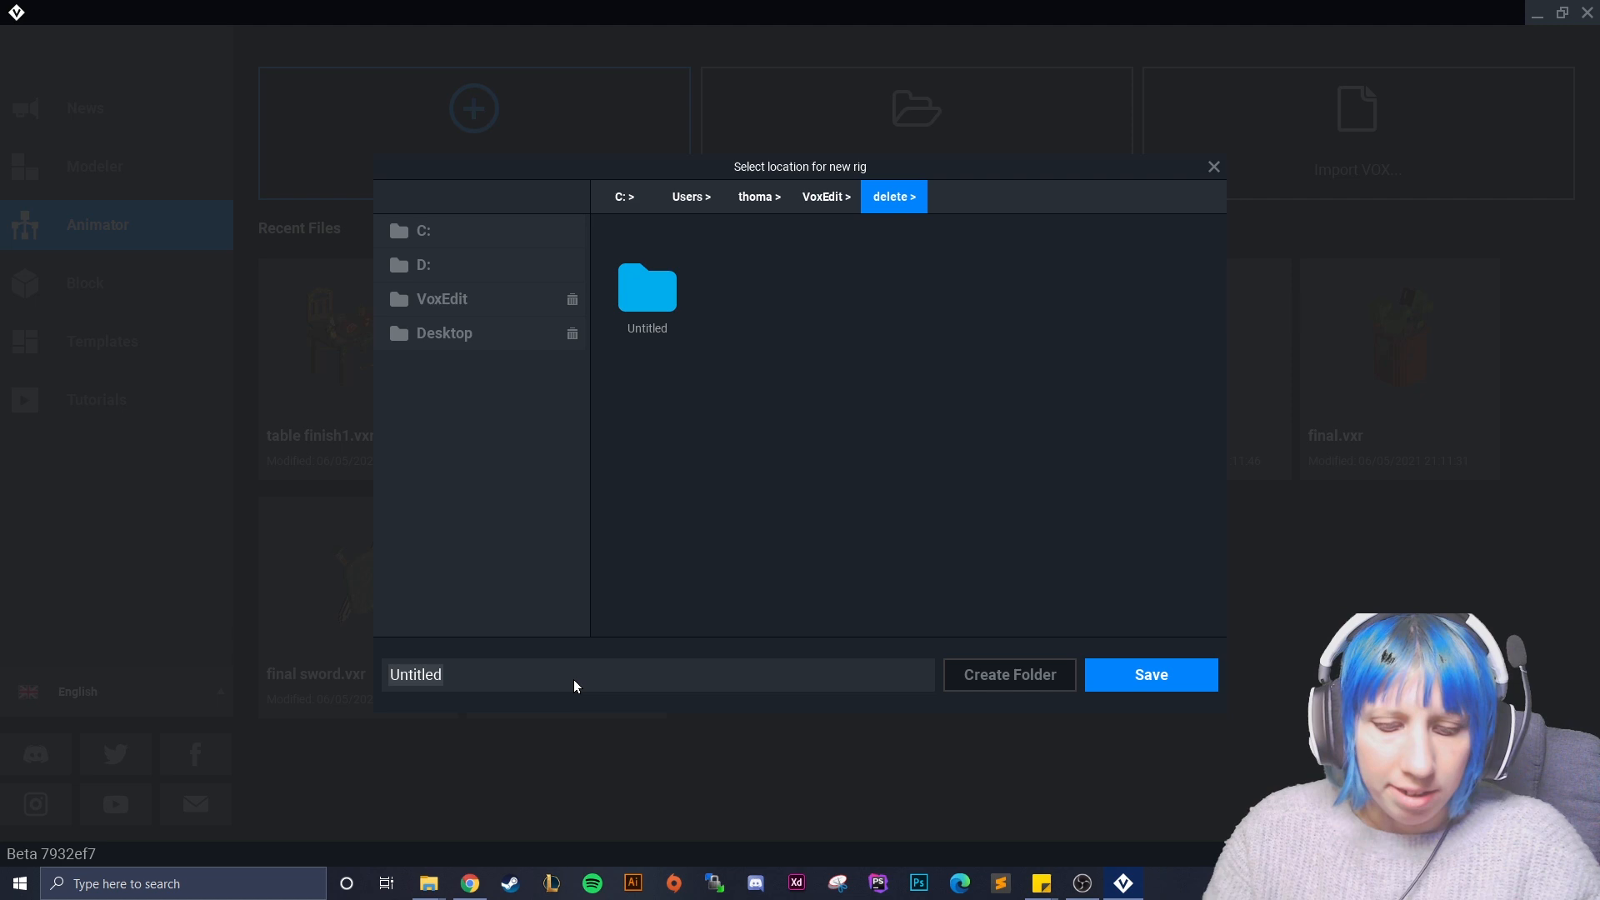
text(feedba)
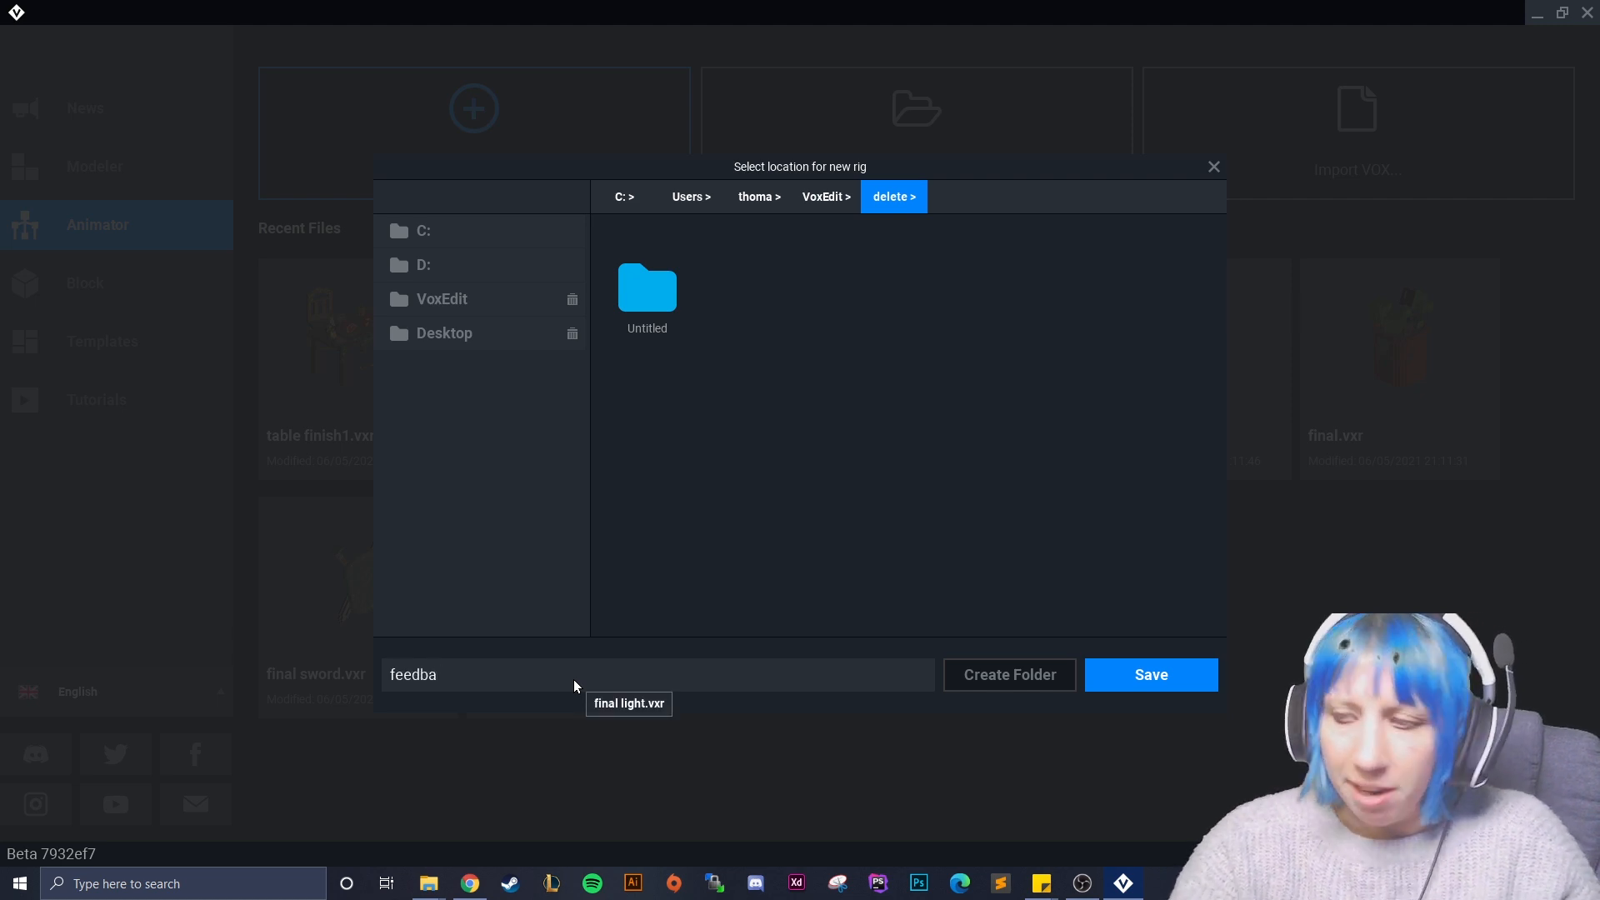
click(1150, 675)
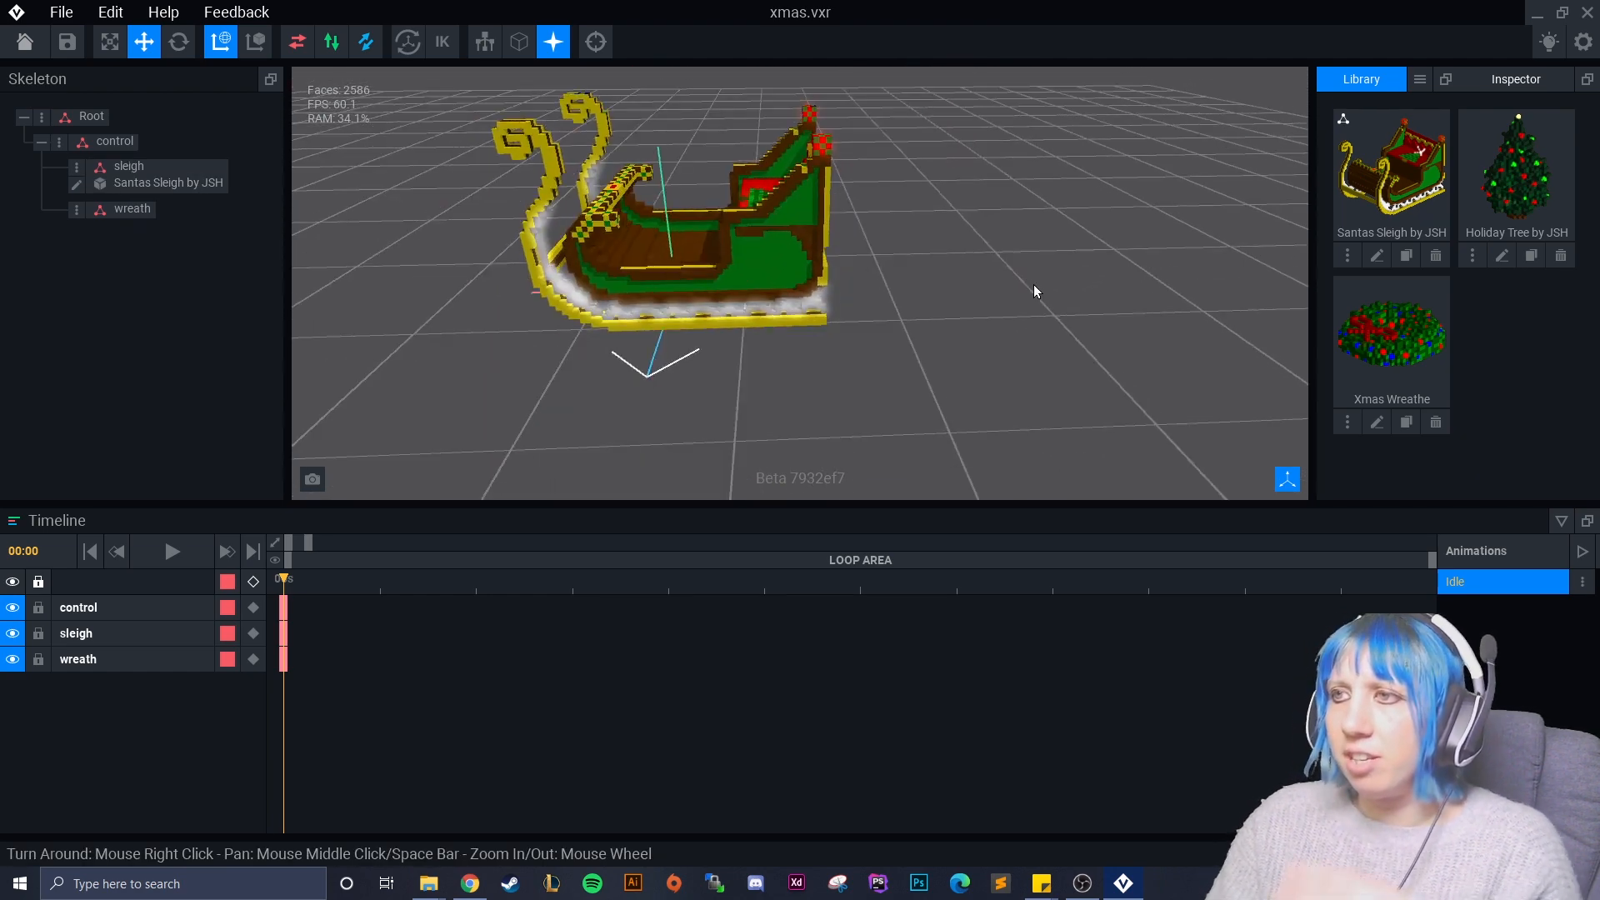
Duplicate the Santas Sleigh library model as a clone named 'slegh'
click(617, 248)
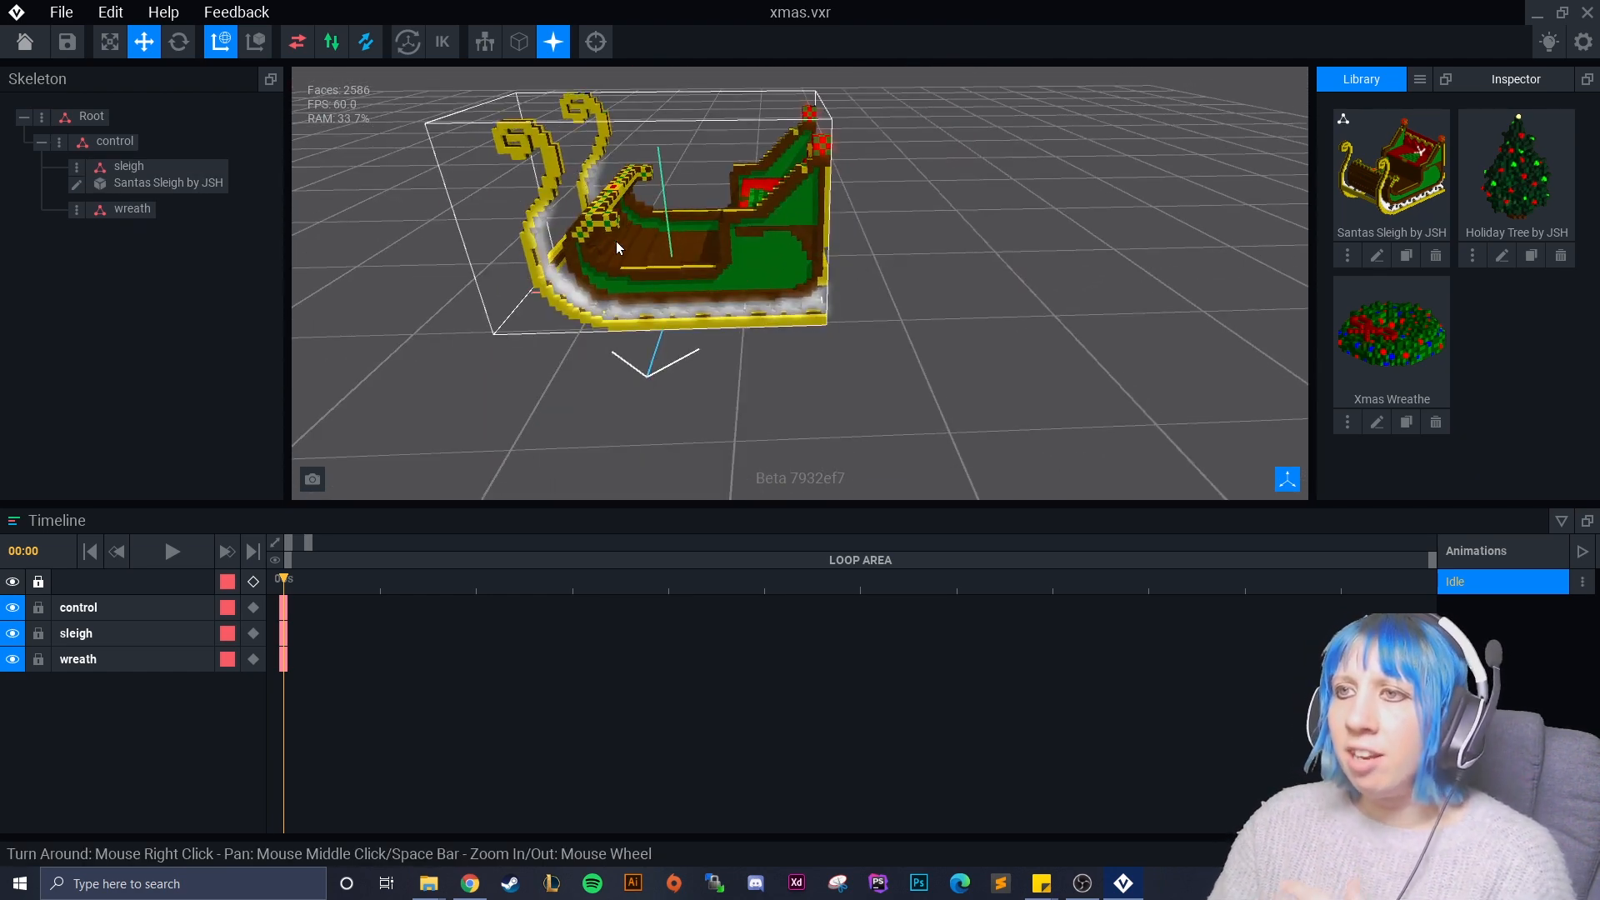
mouse_move(646, 307)
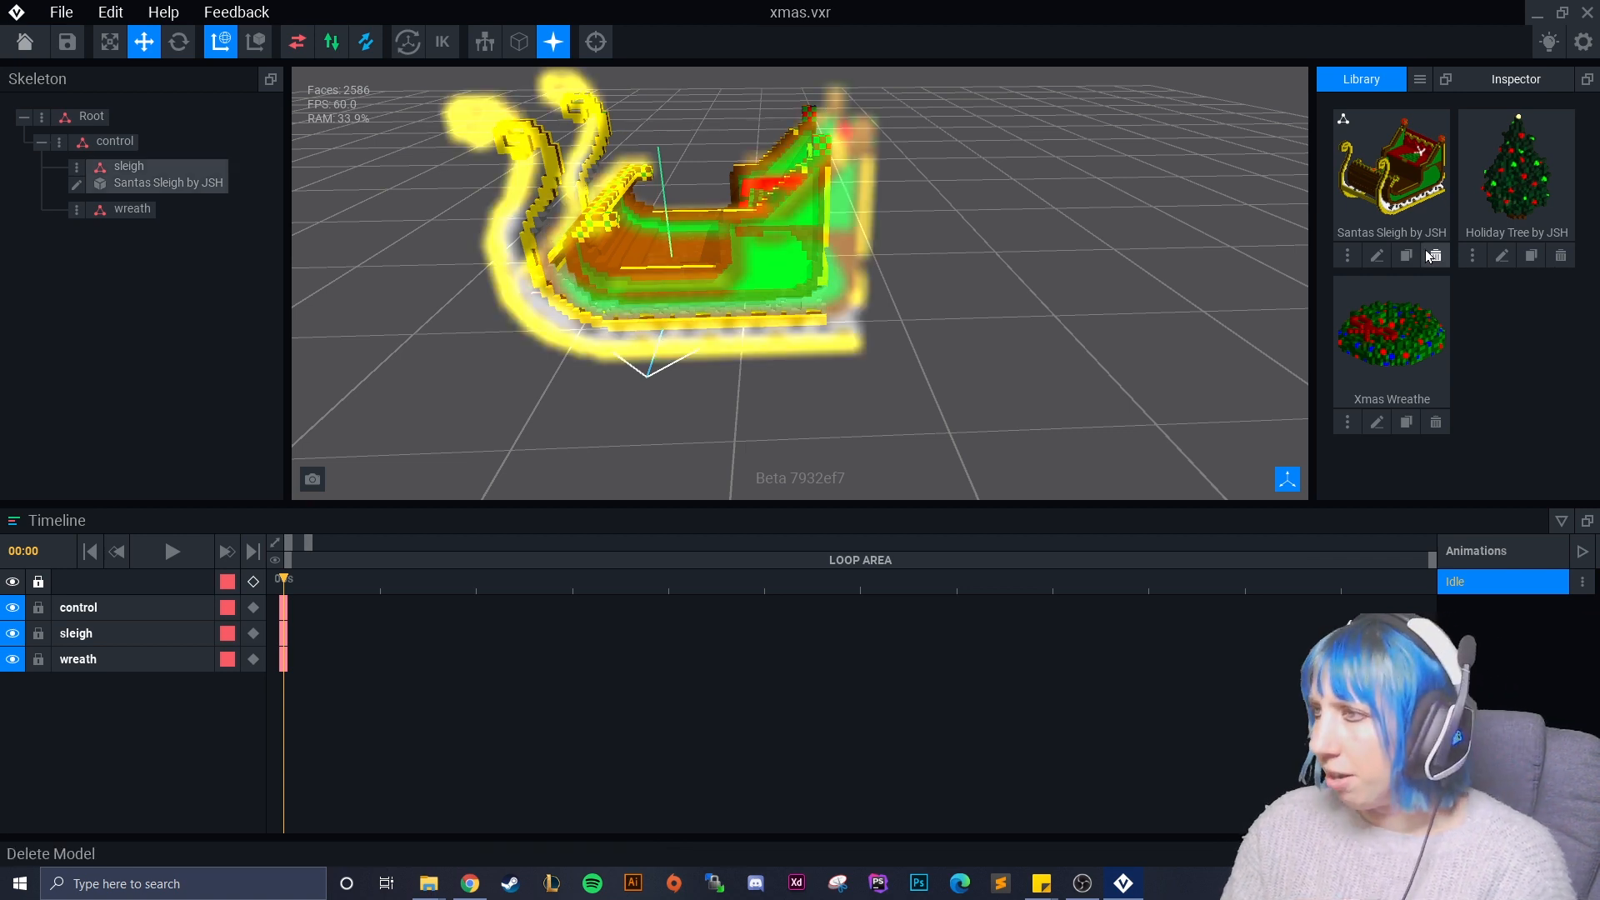
mouse_move(1405, 255)
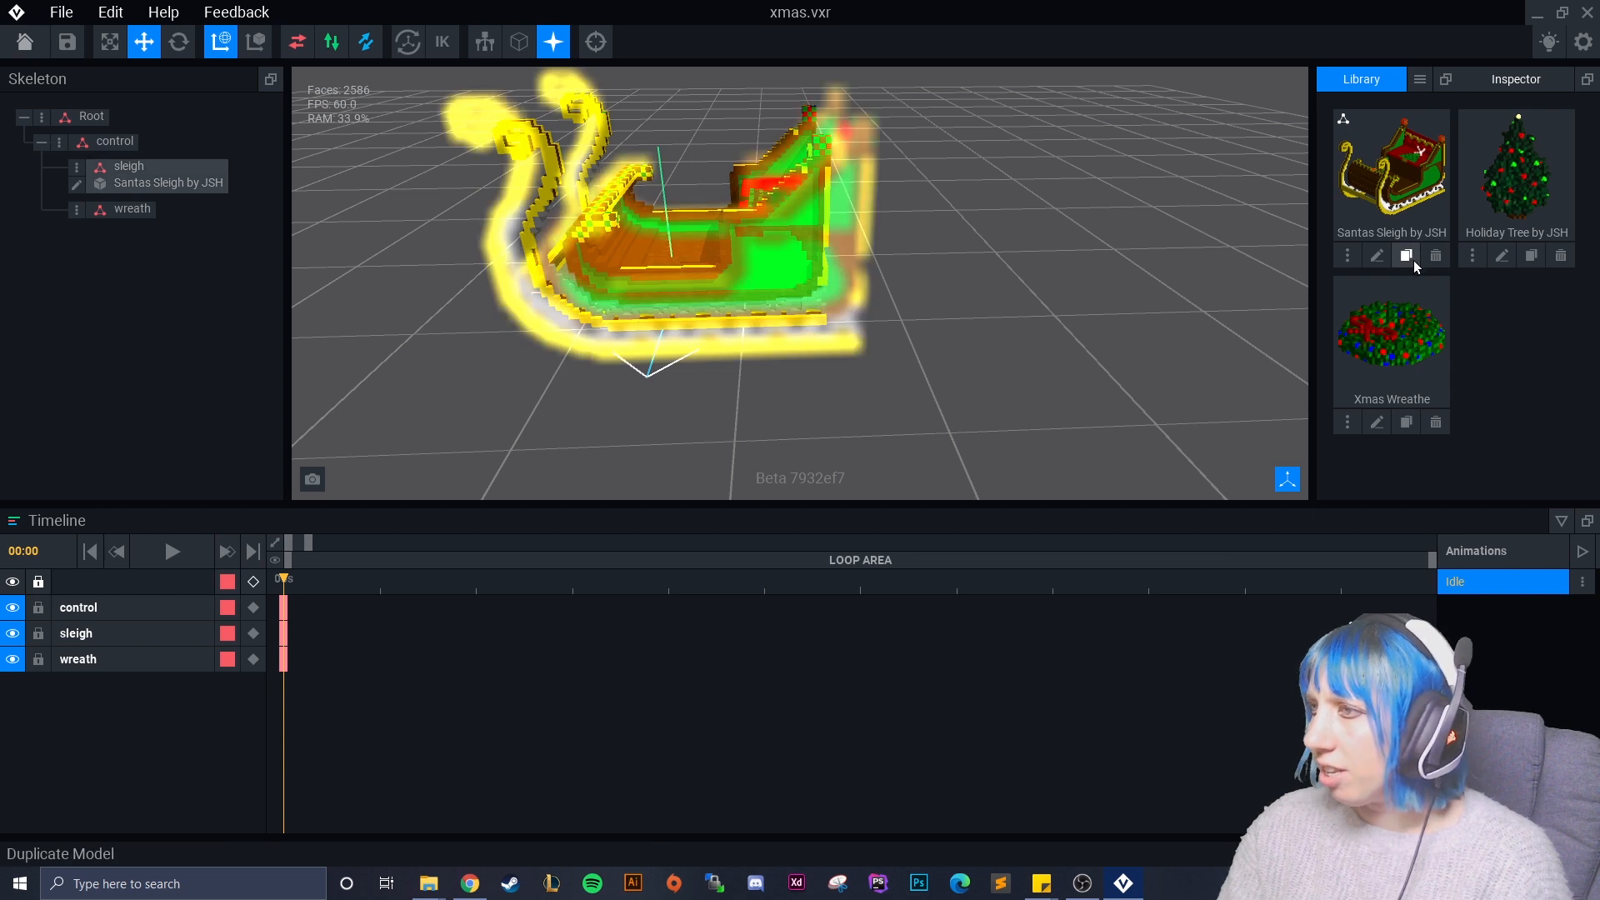
click(1405, 255)
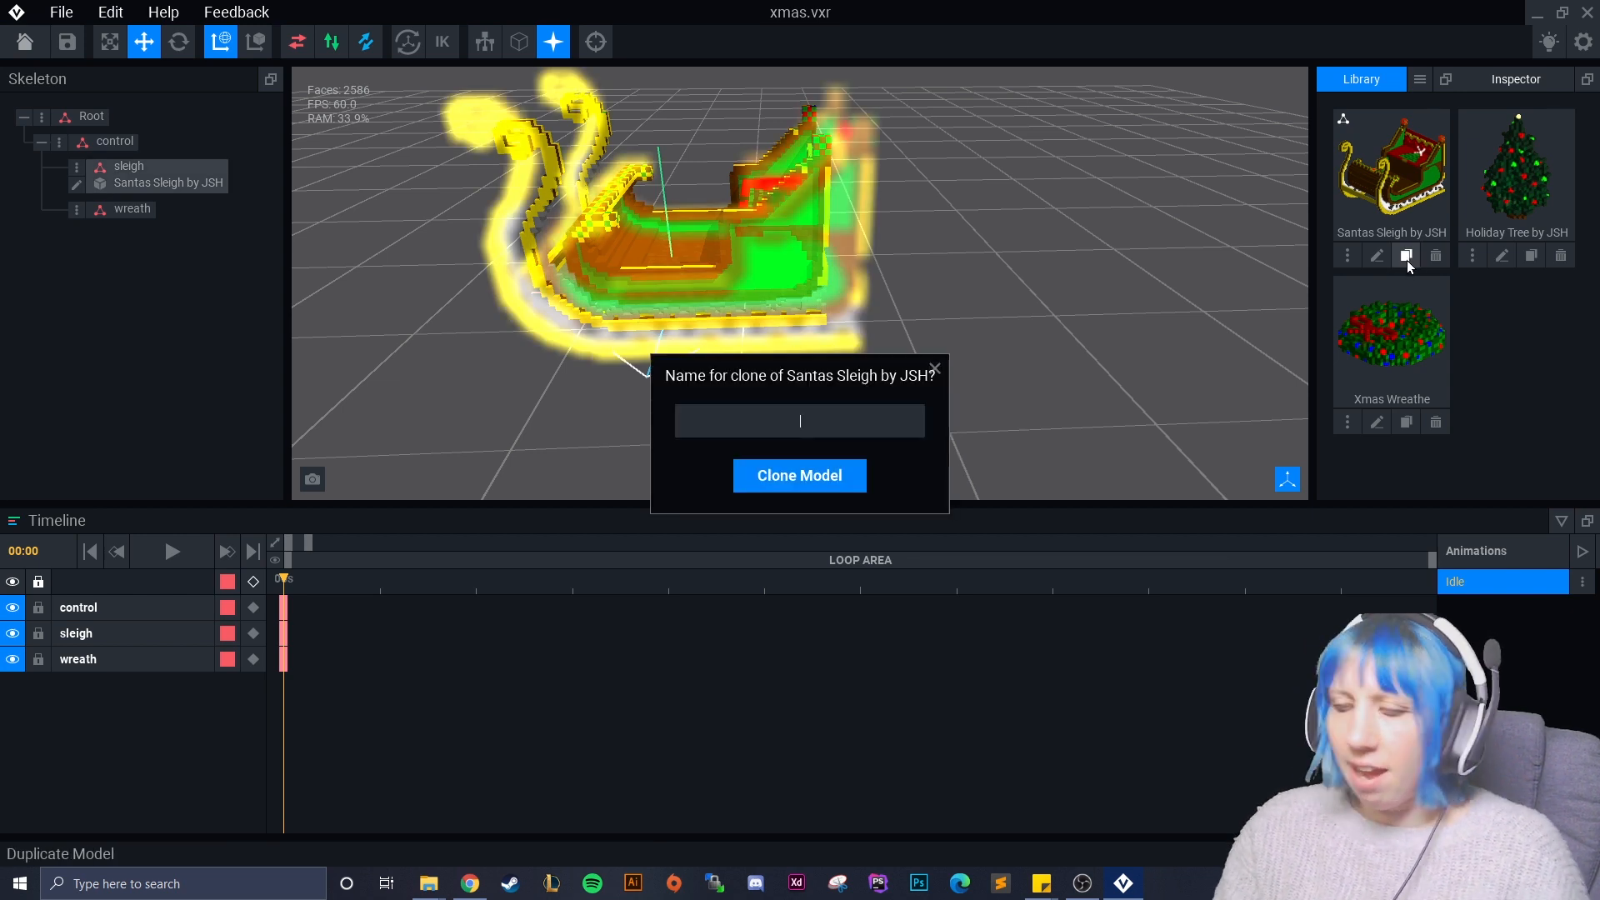
text(slegh)
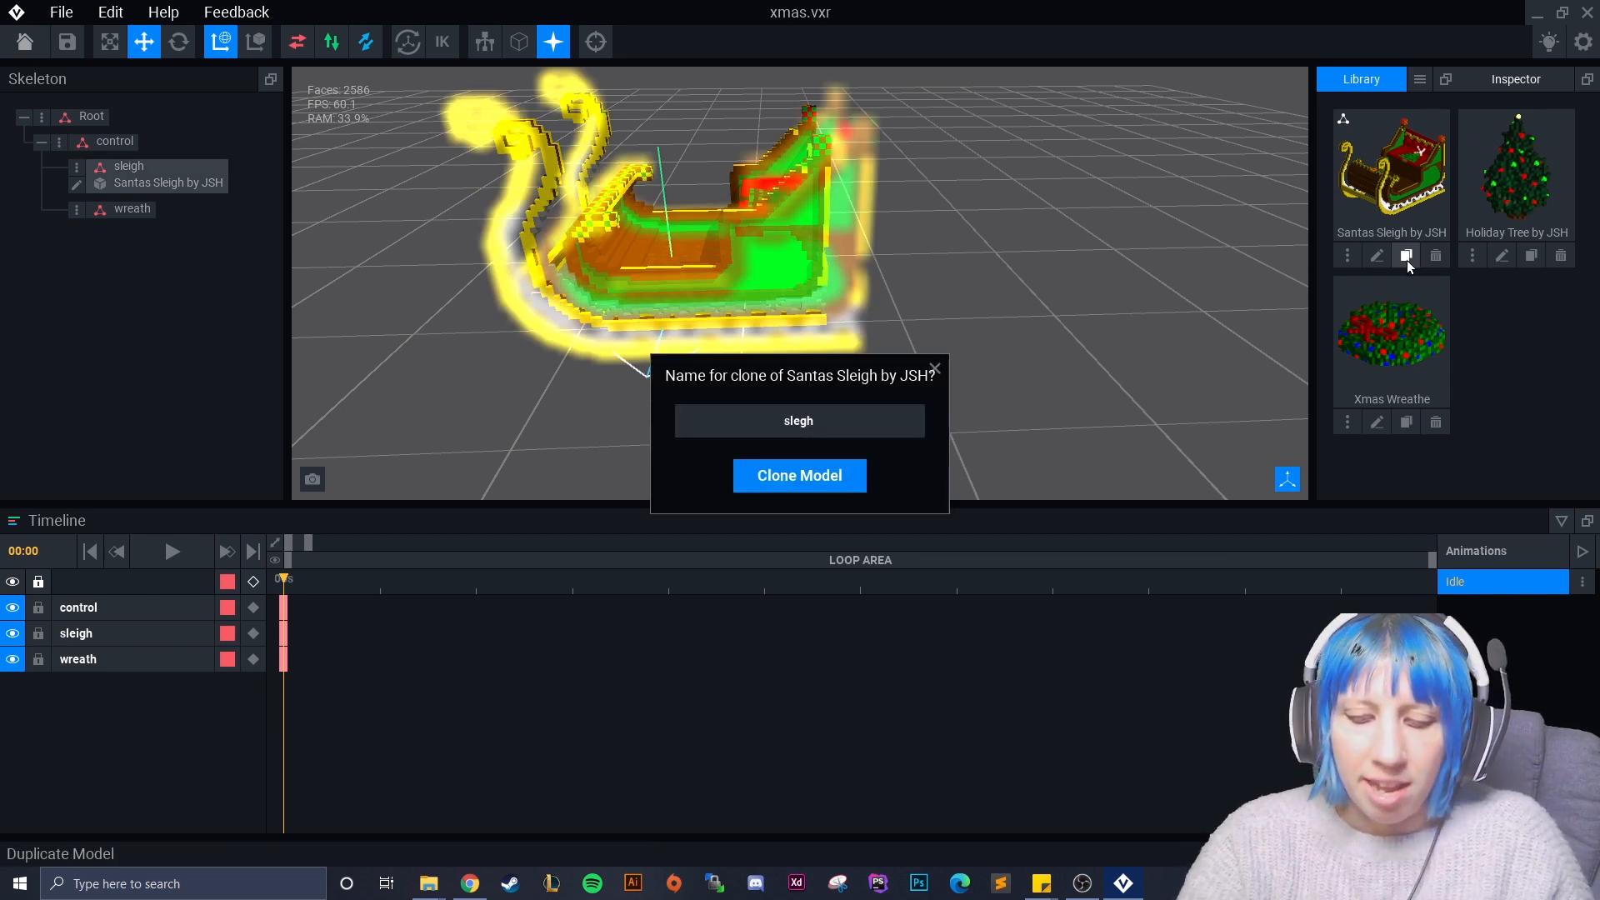
click(799, 474)
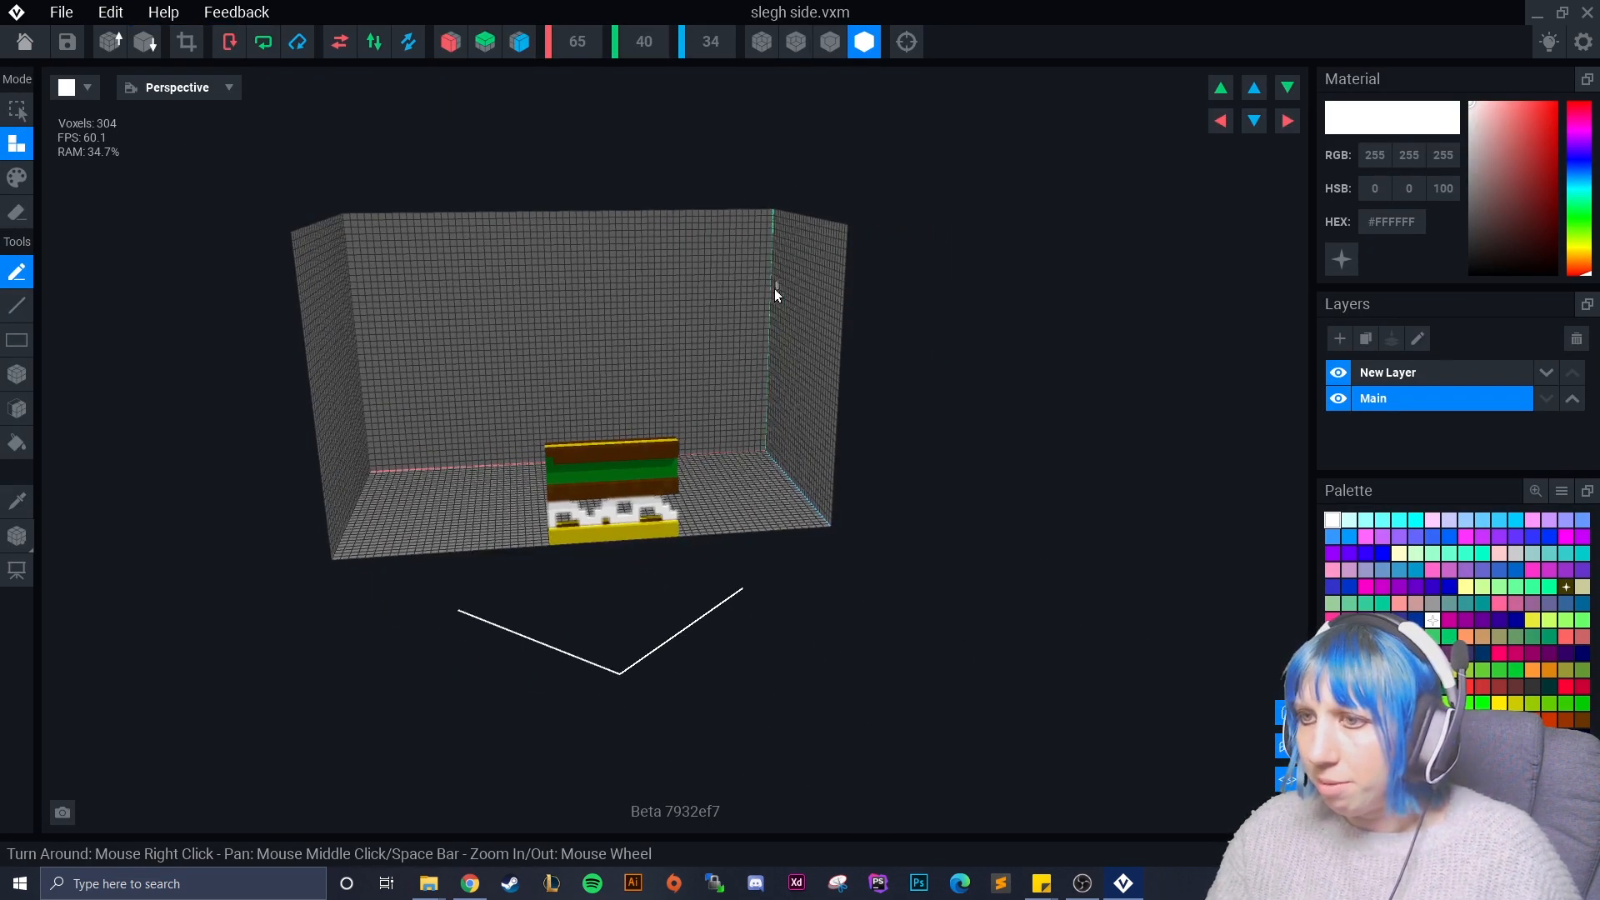
mouse_move(577, 41)
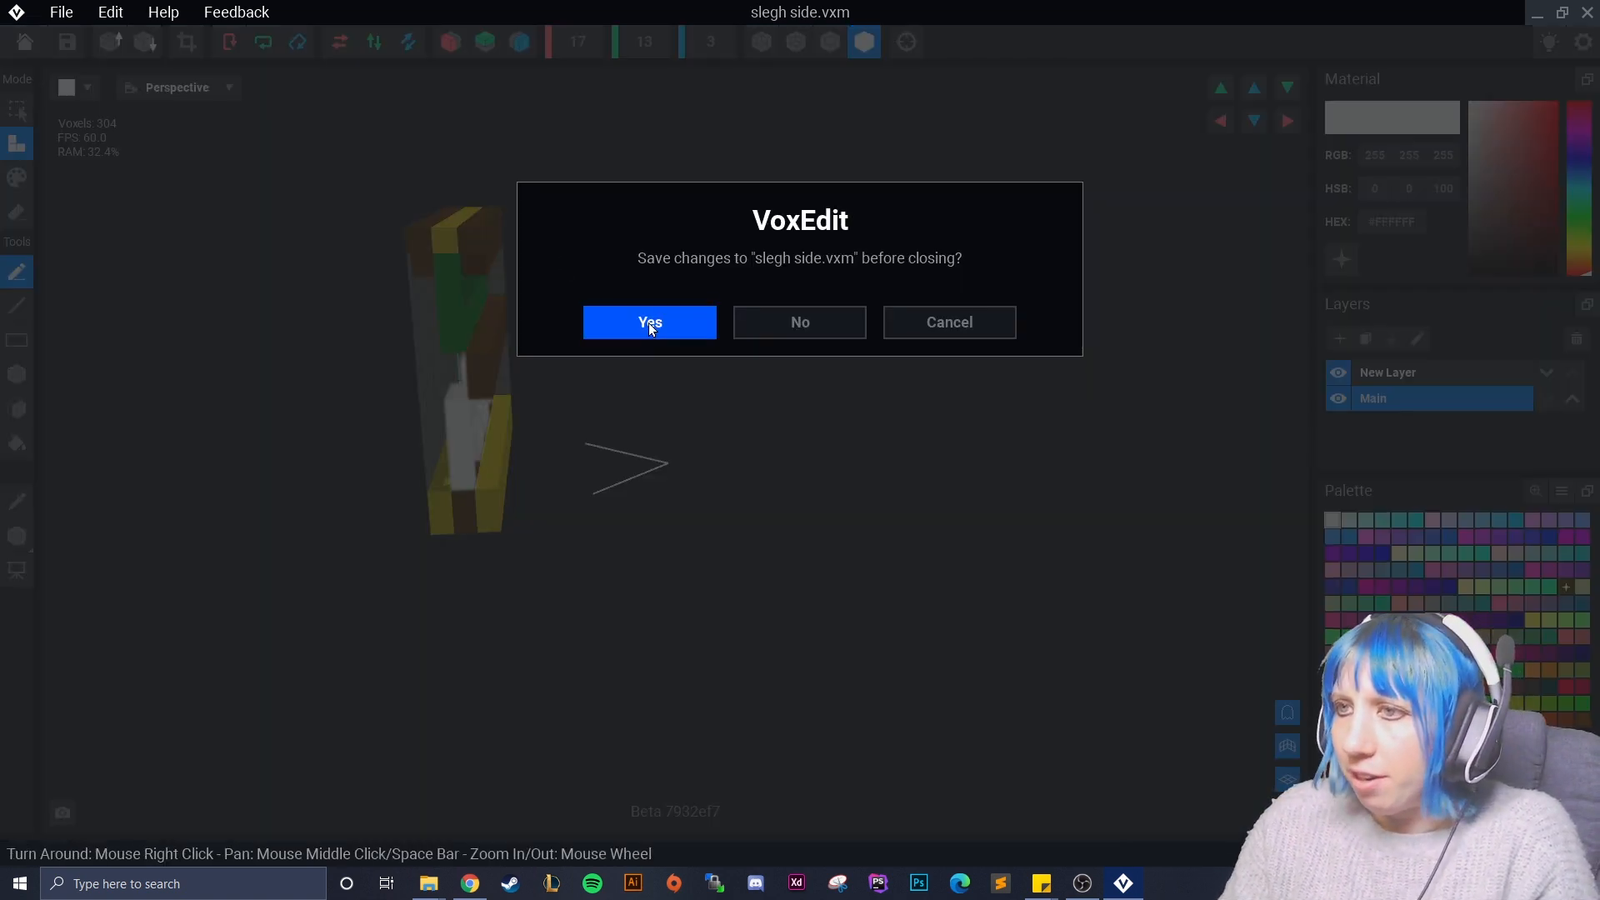
Confirm Yes to save the trimmed 'slegh side' piece when closing it
click(650, 322)
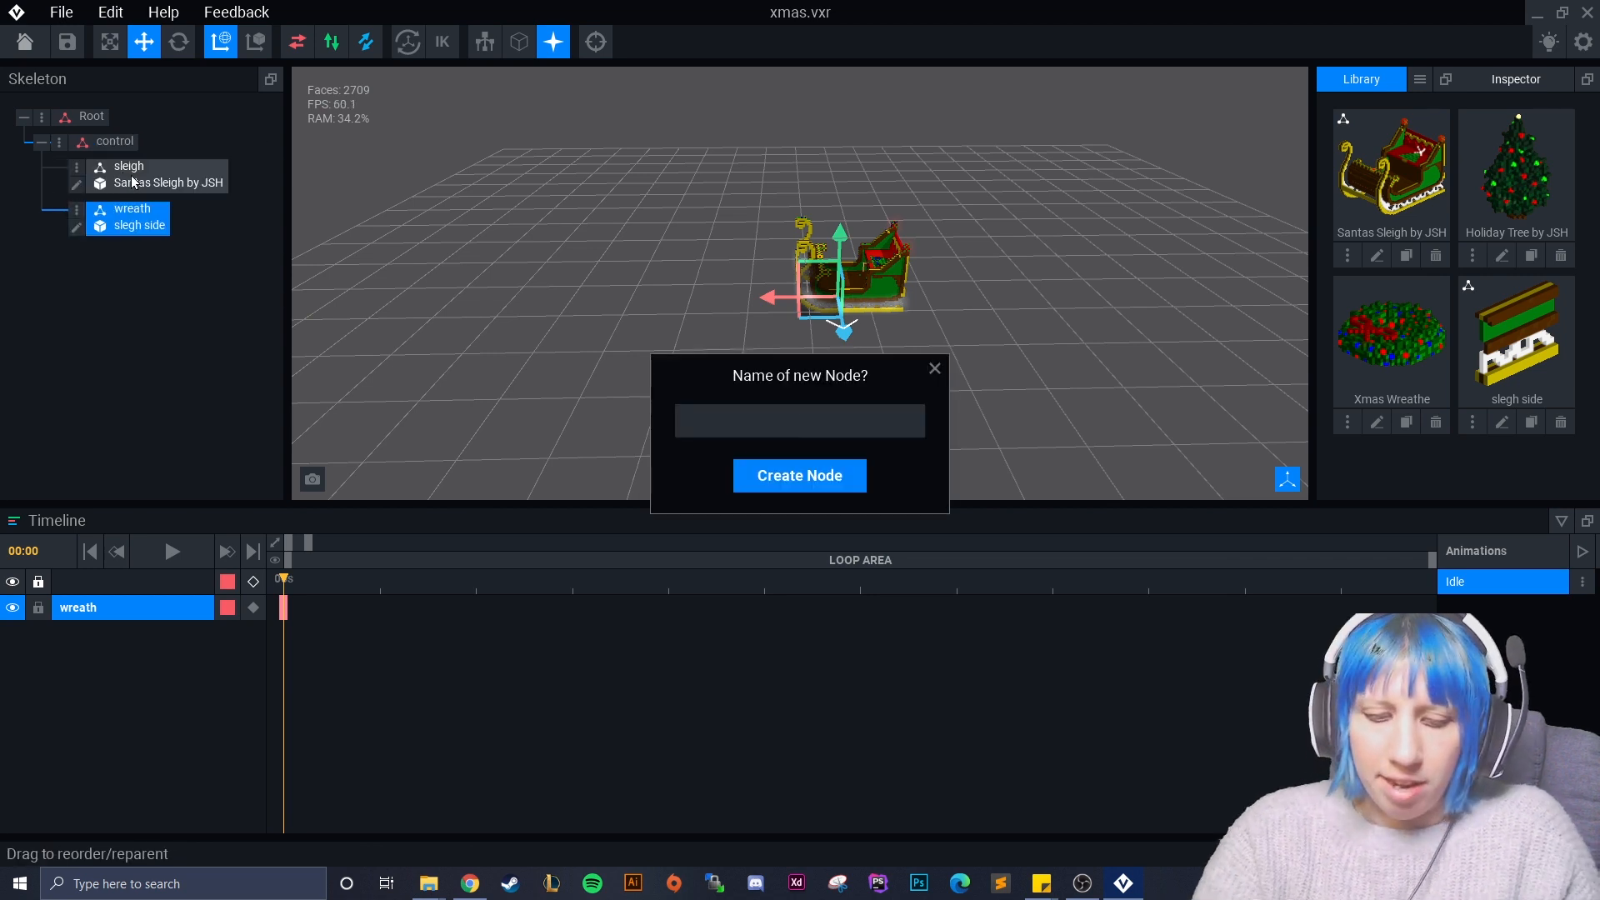
click(798, 475)
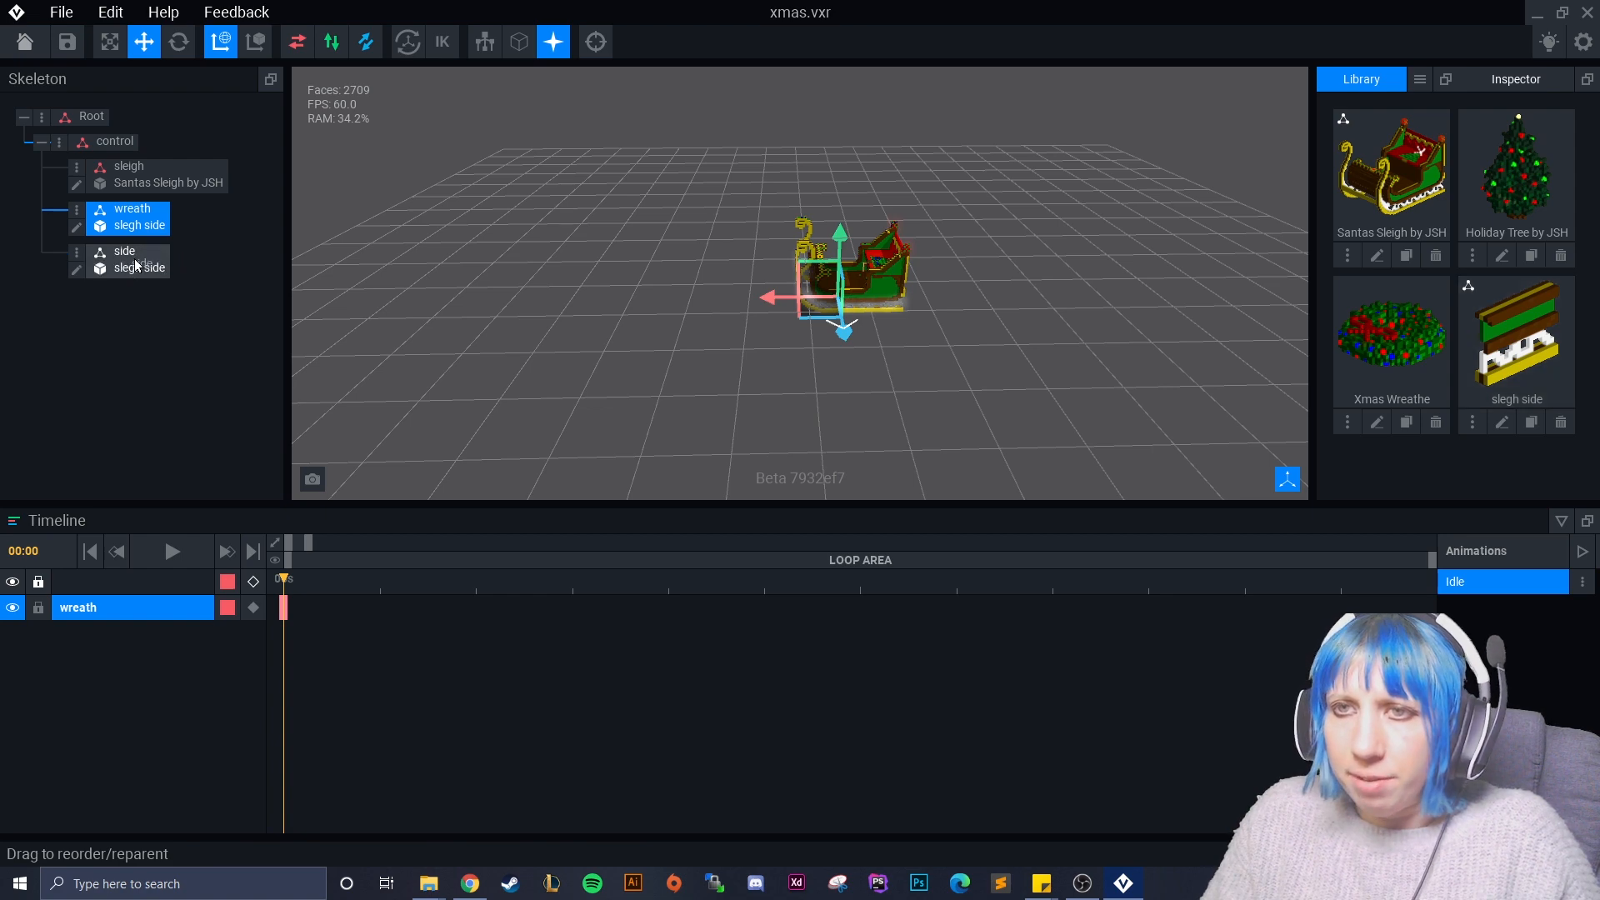
click(125, 251)
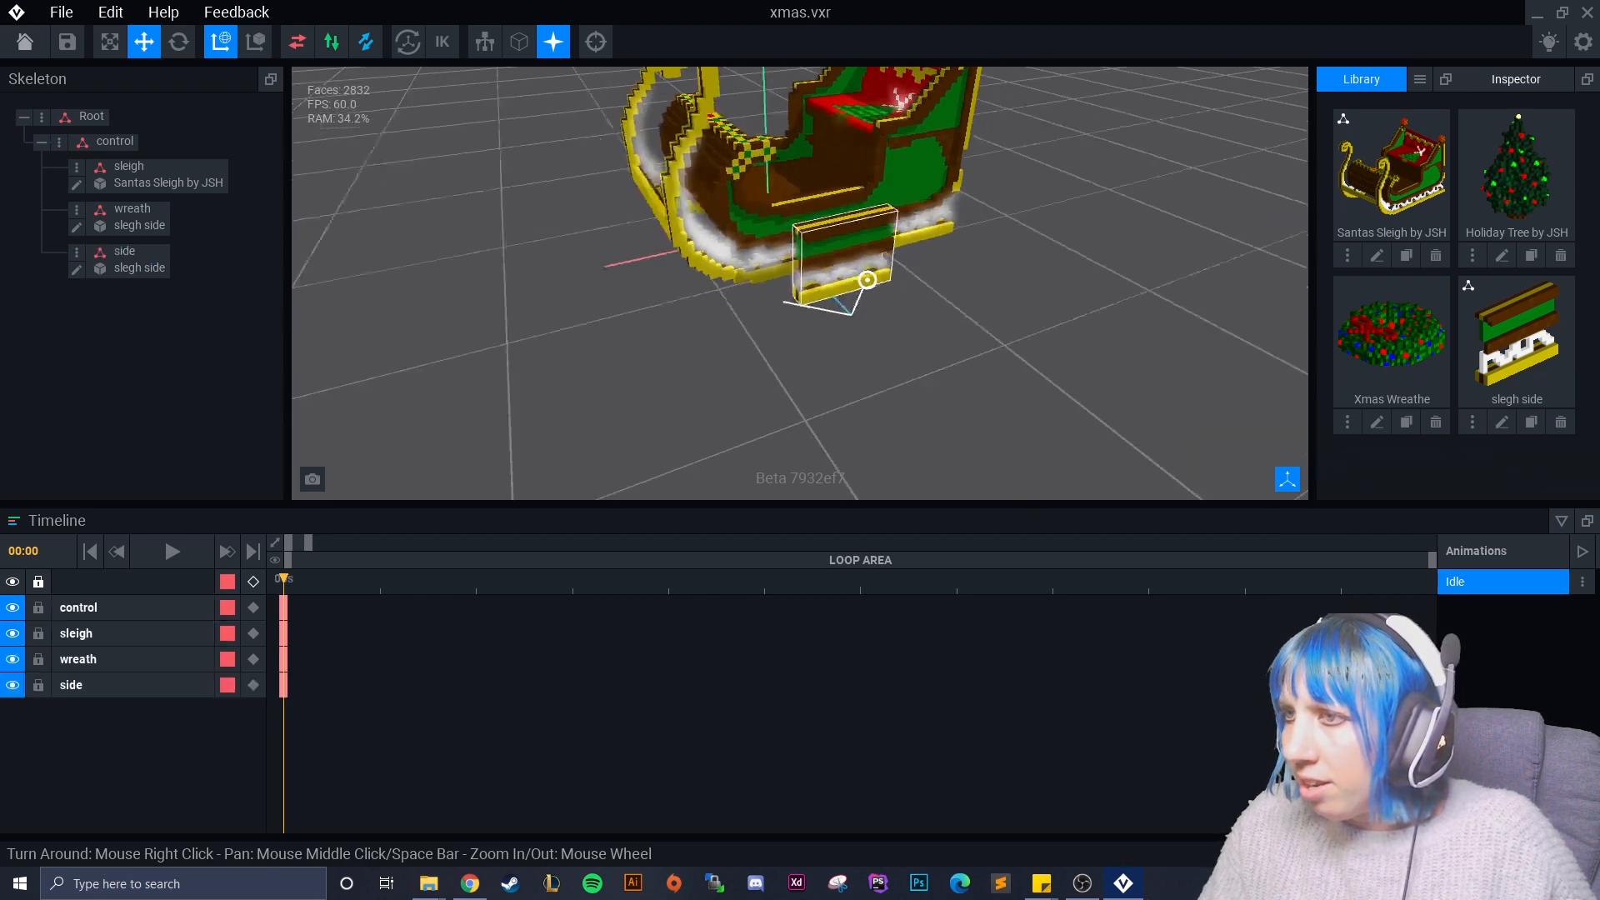
click(123, 251)
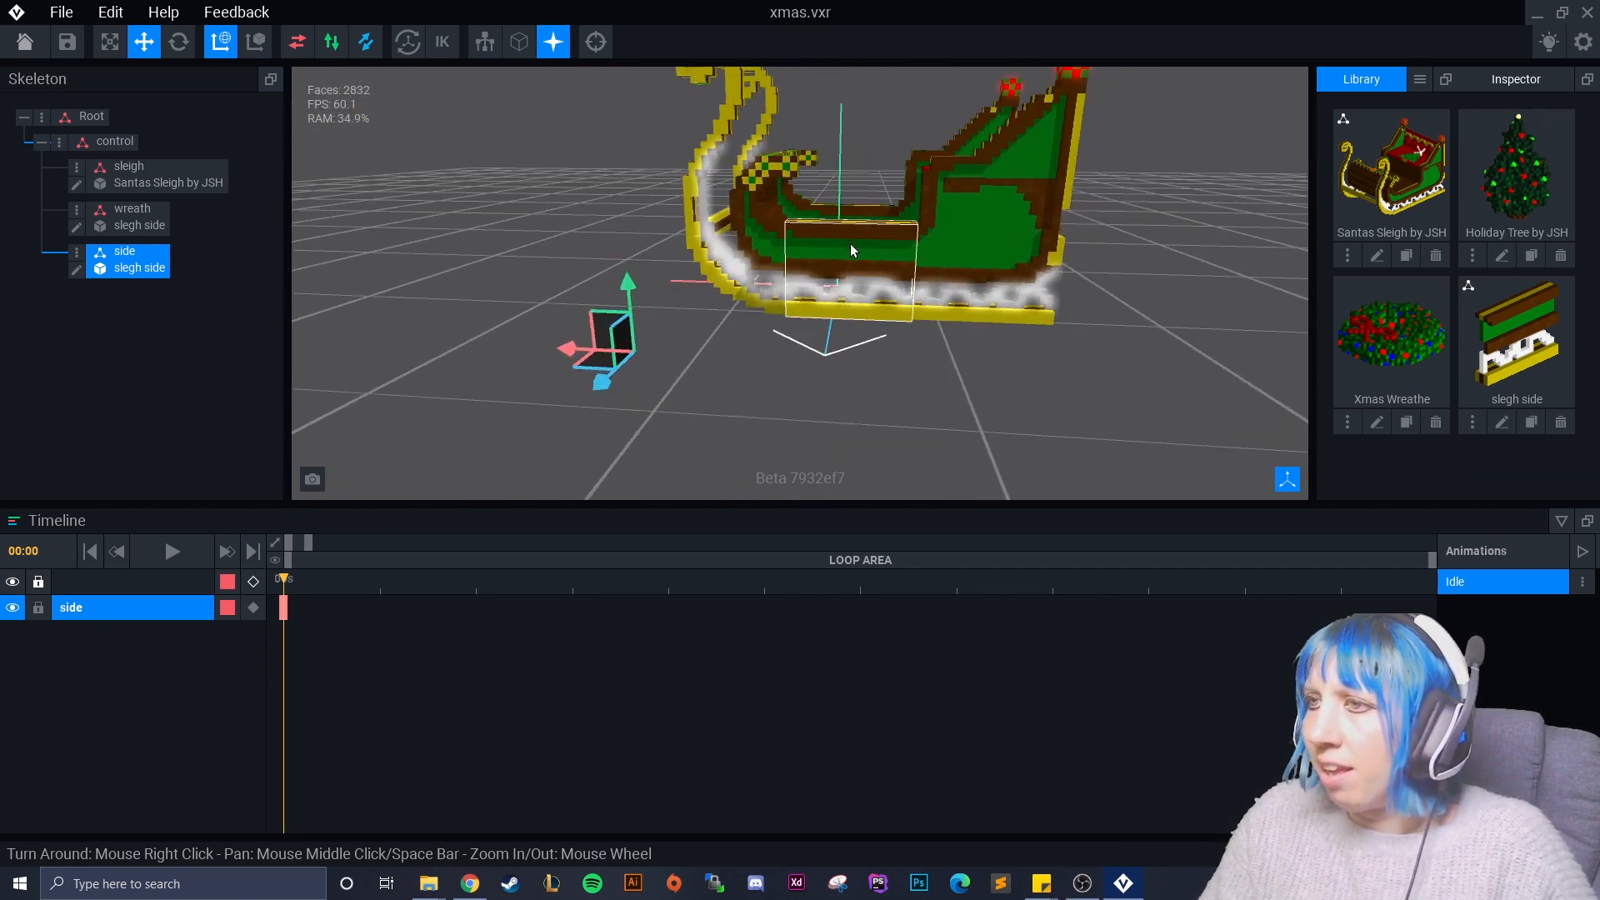
click(128, 165)
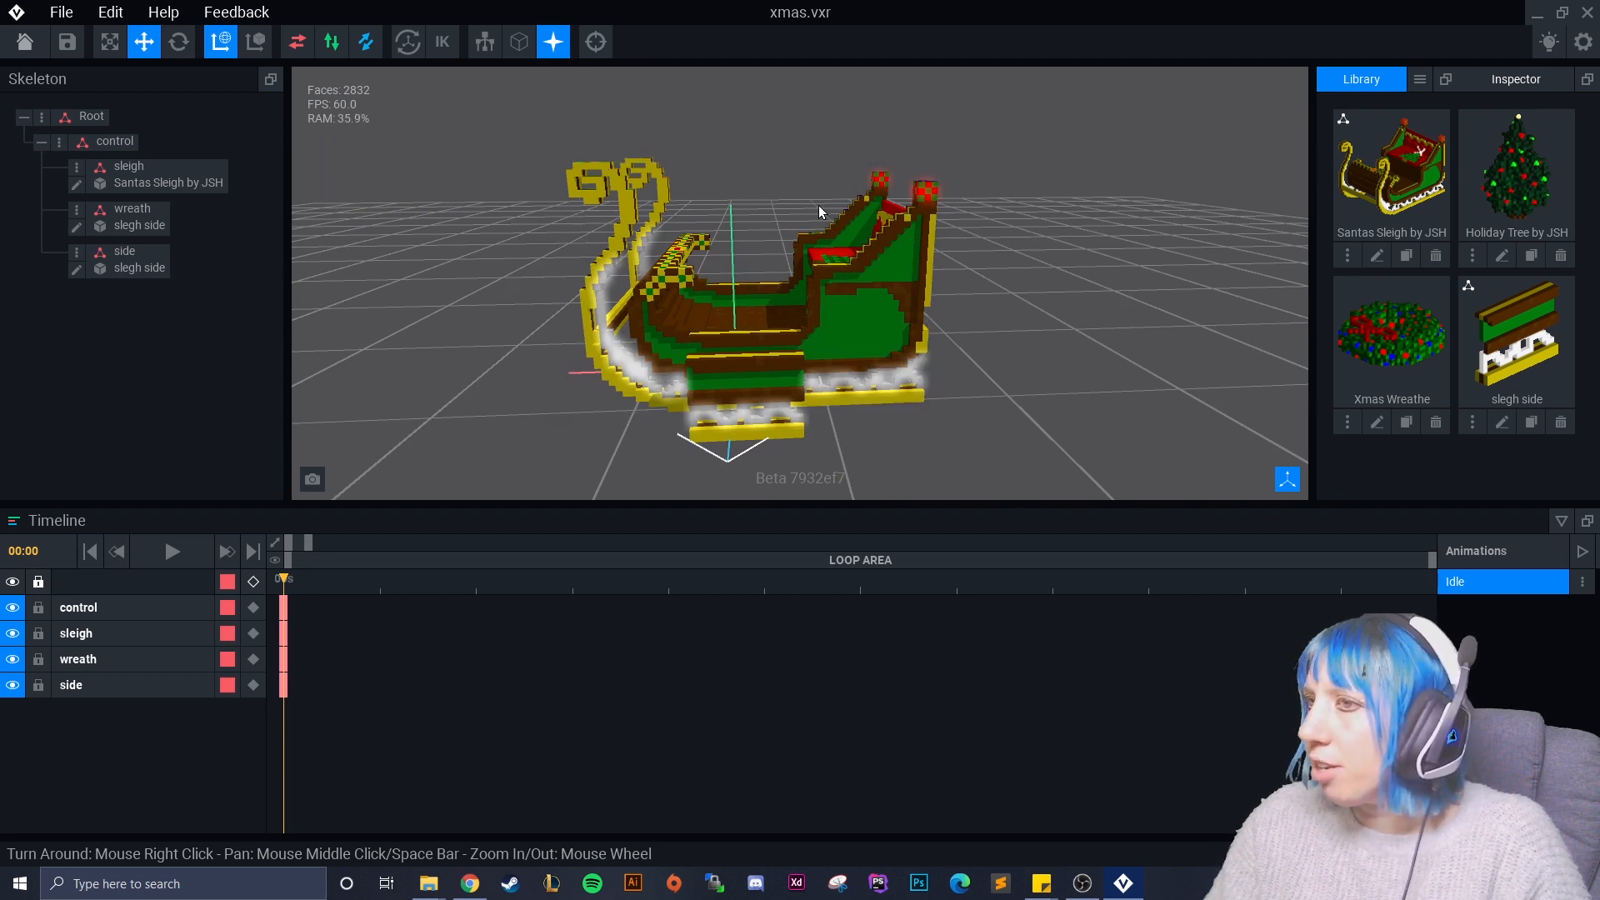
mouse_move(948, 212)
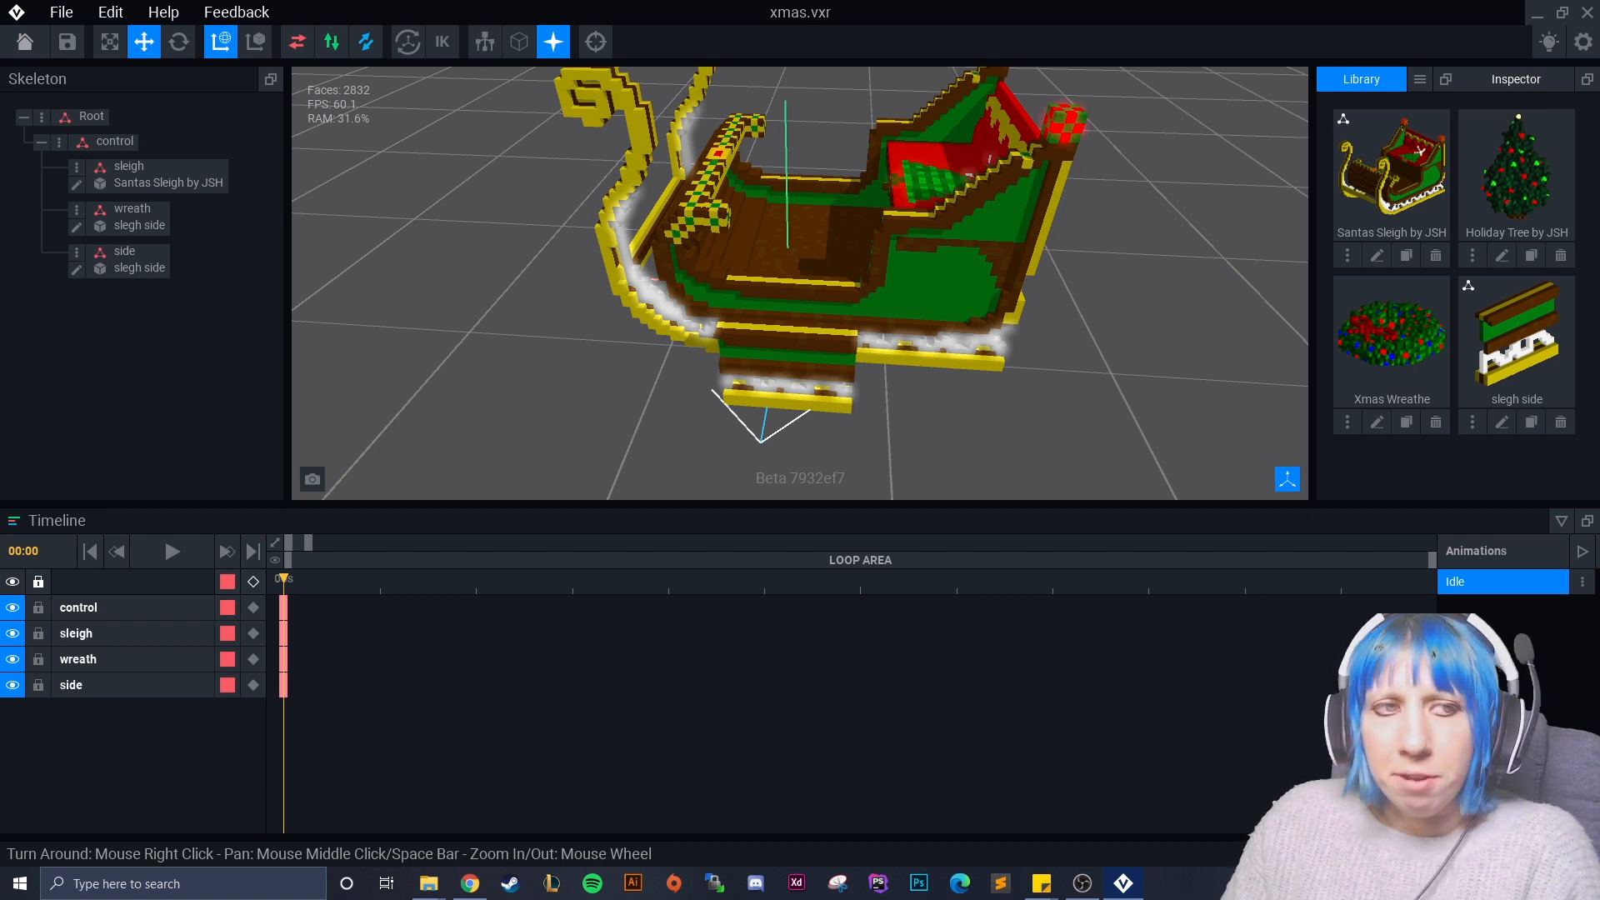
click(875, 248)
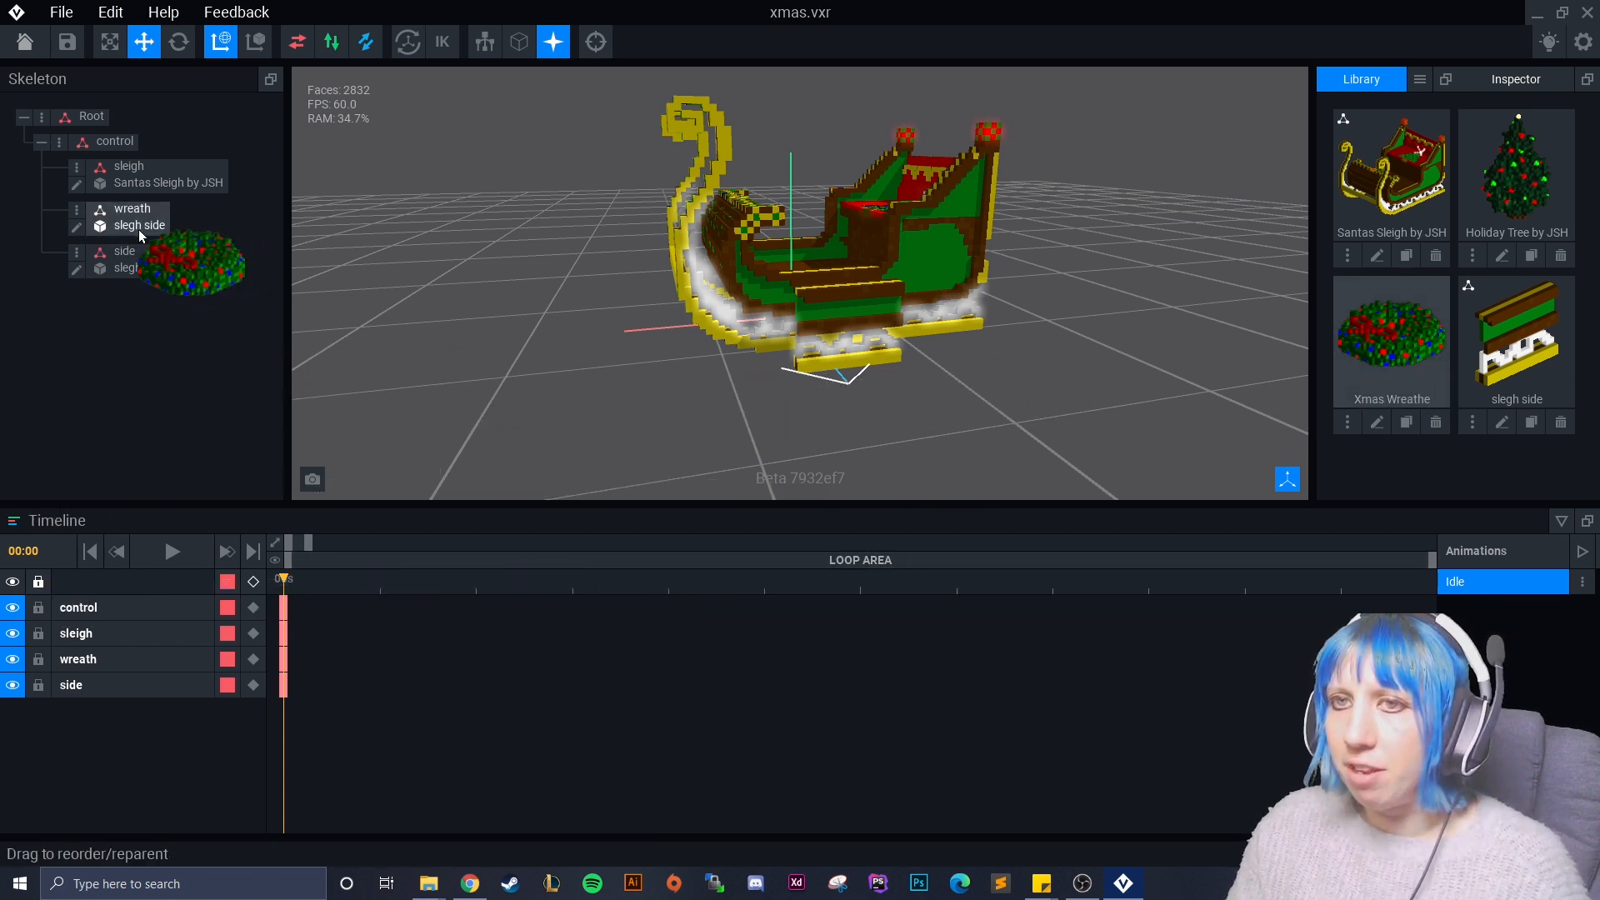
Assign Xmas Wreathe to the wreath node, rotate it around and seat it against the sleigh's back
click(151, 225)
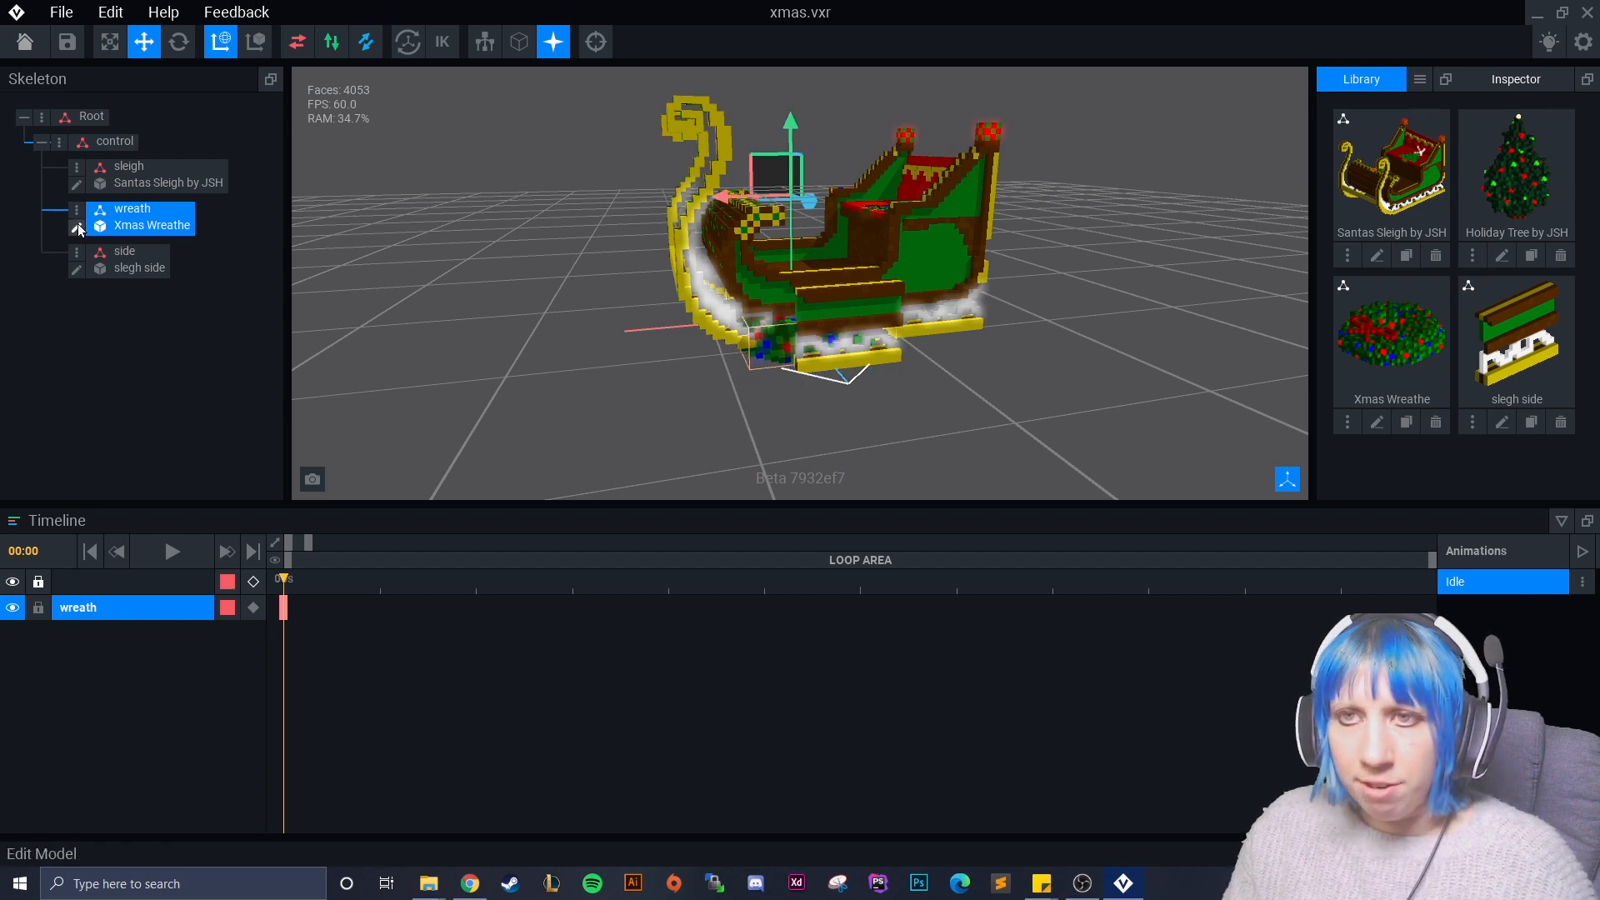
double_click(150, 225)
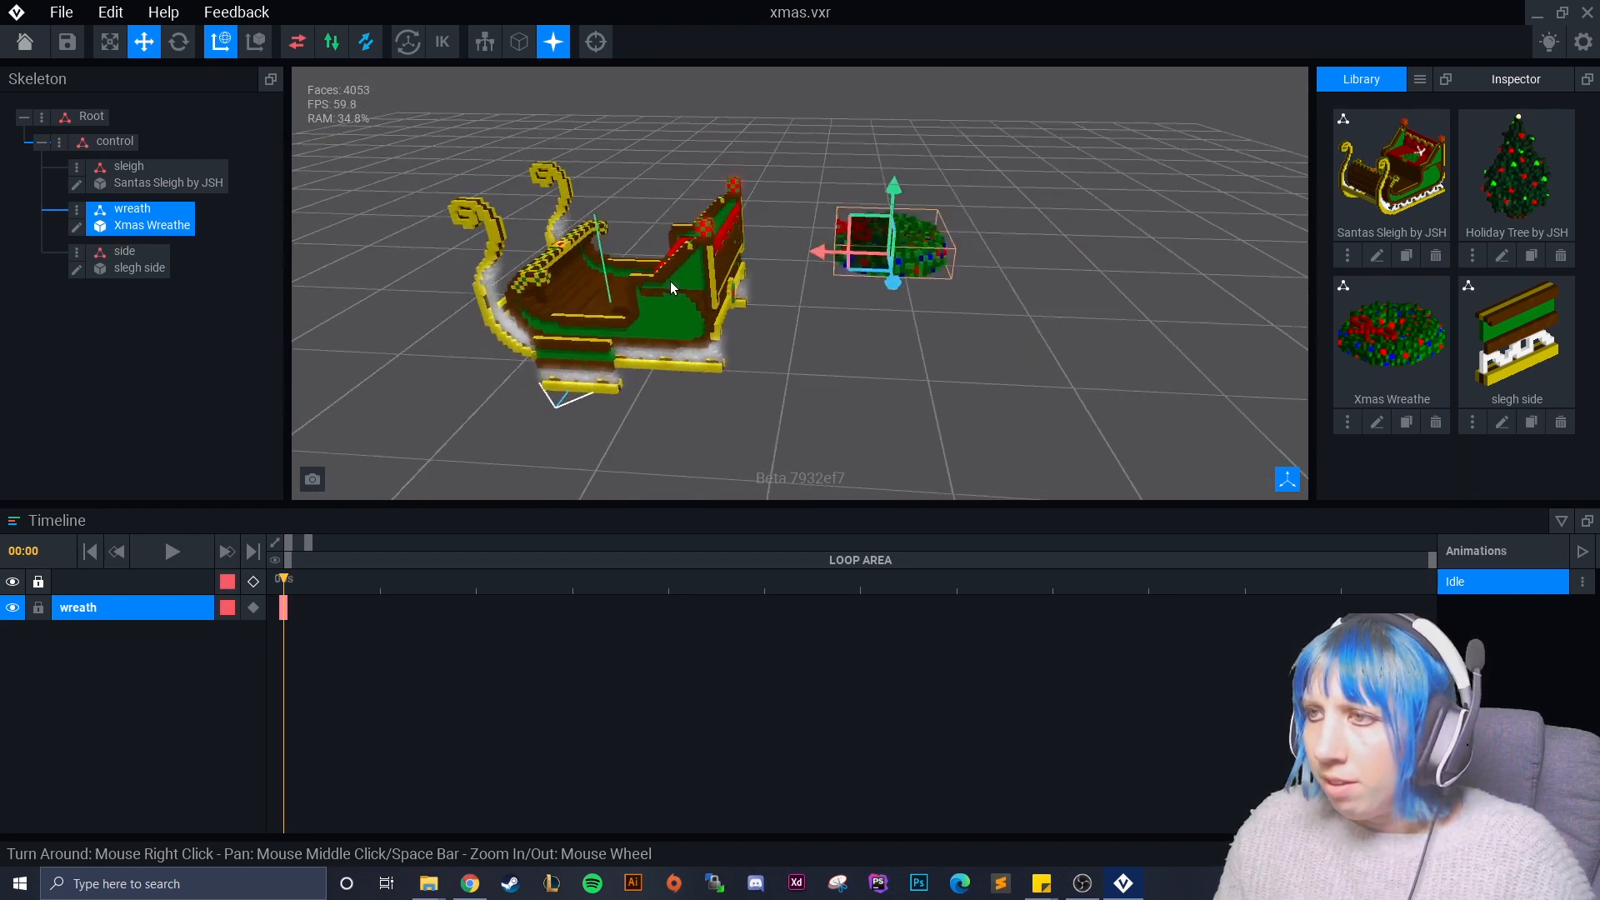
click(179, 42)
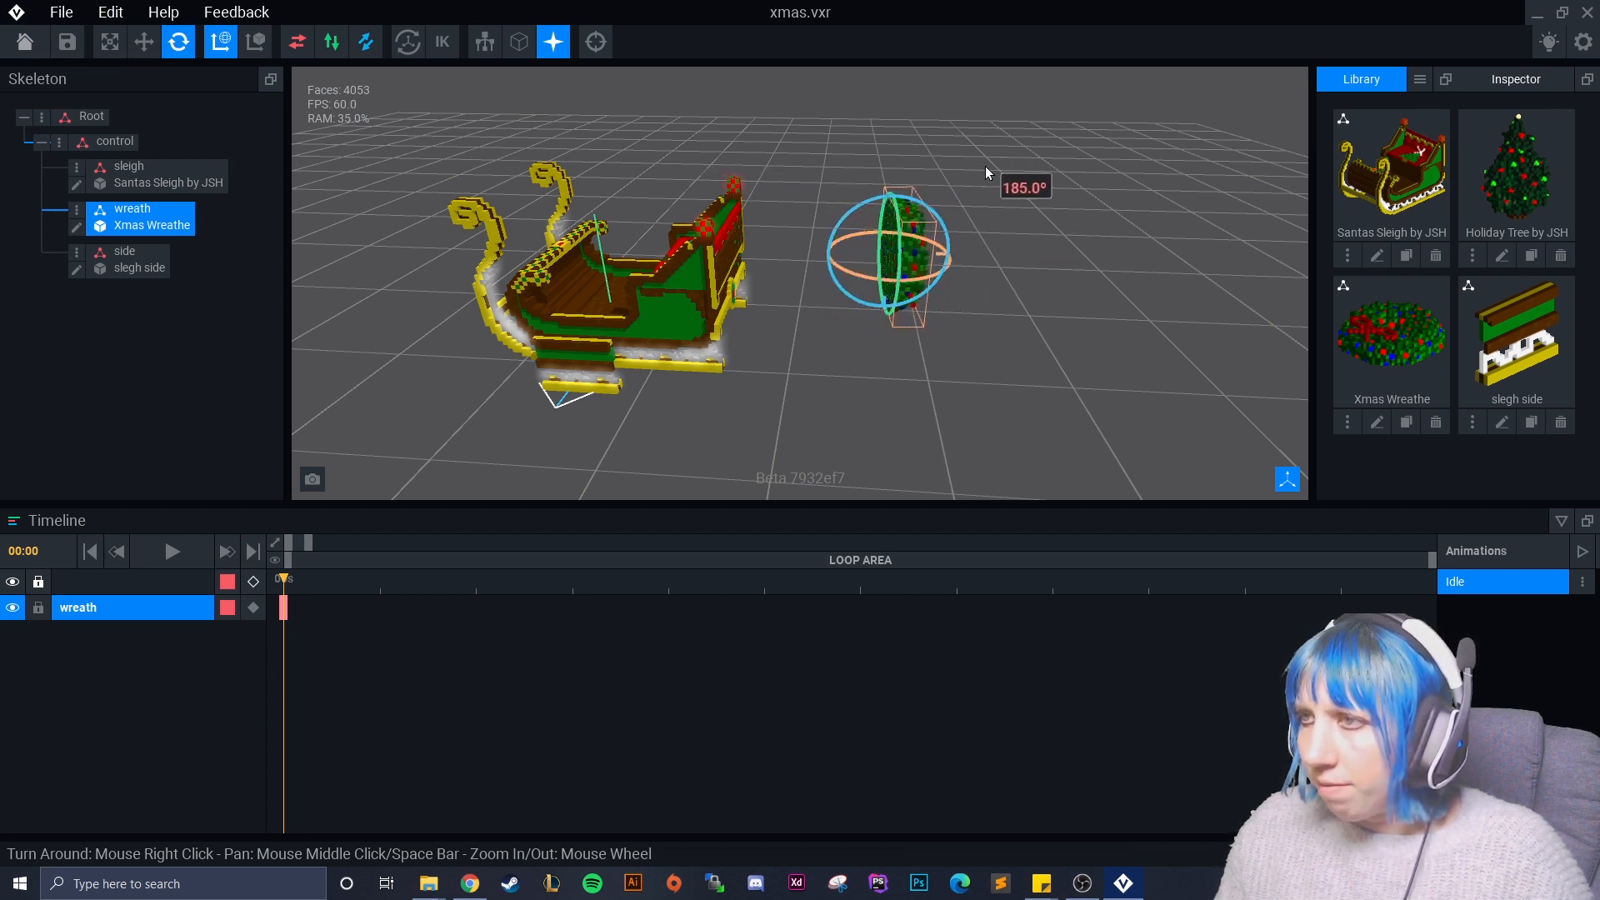
click(108, 41)
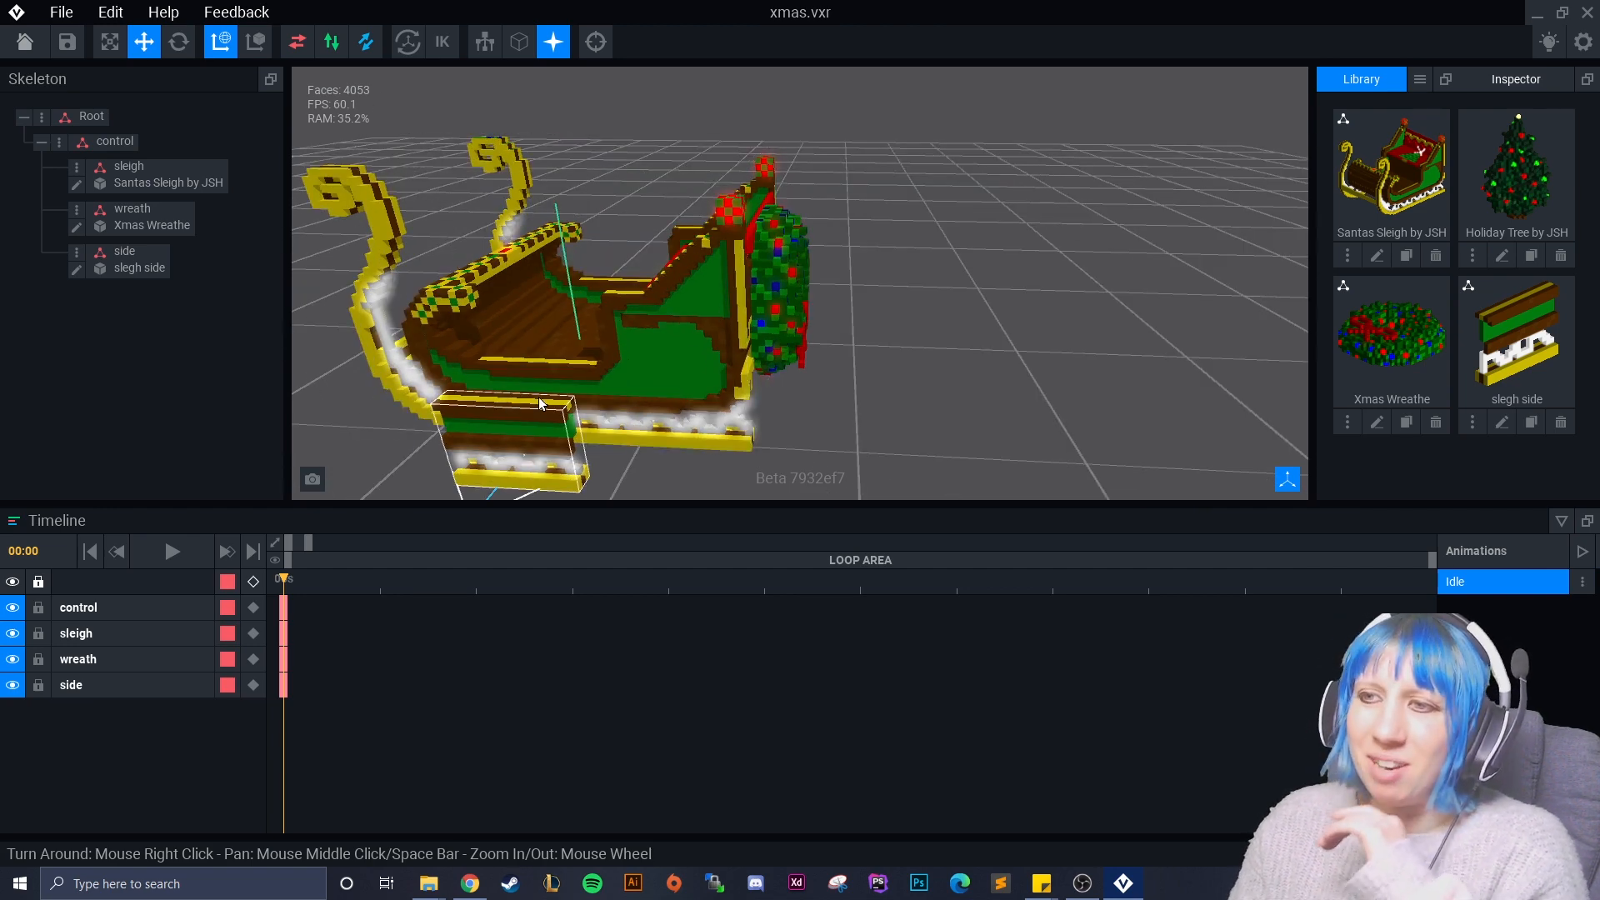
click(125, 252)
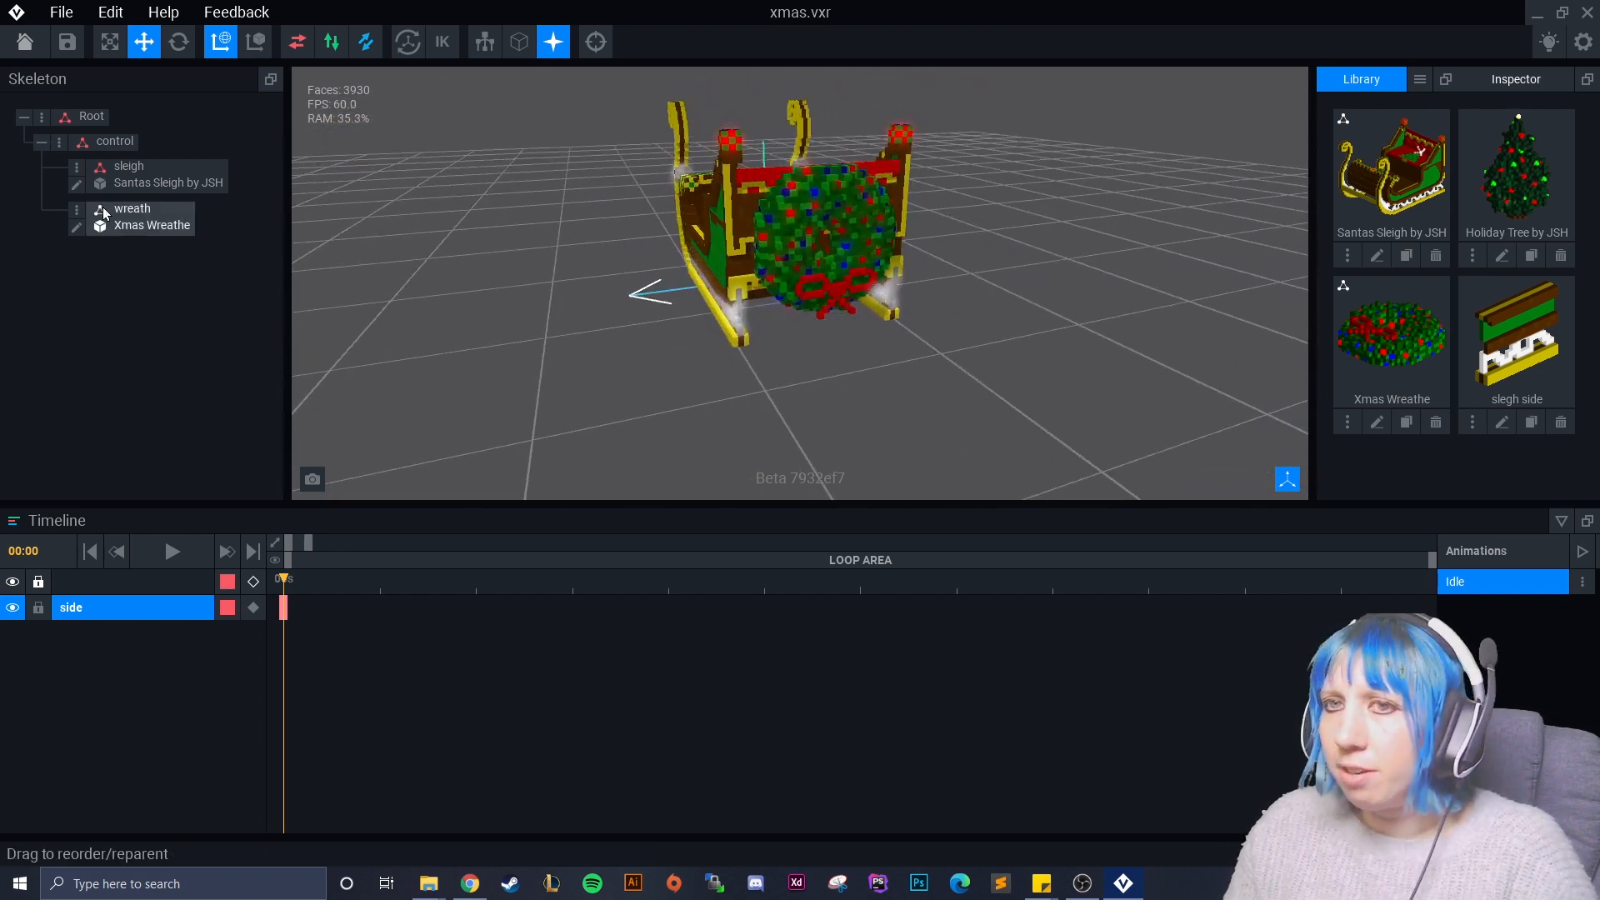
Delete the wreath and side nodes from the Skeleton, leaving only the sleigh
right_click(133, 210)
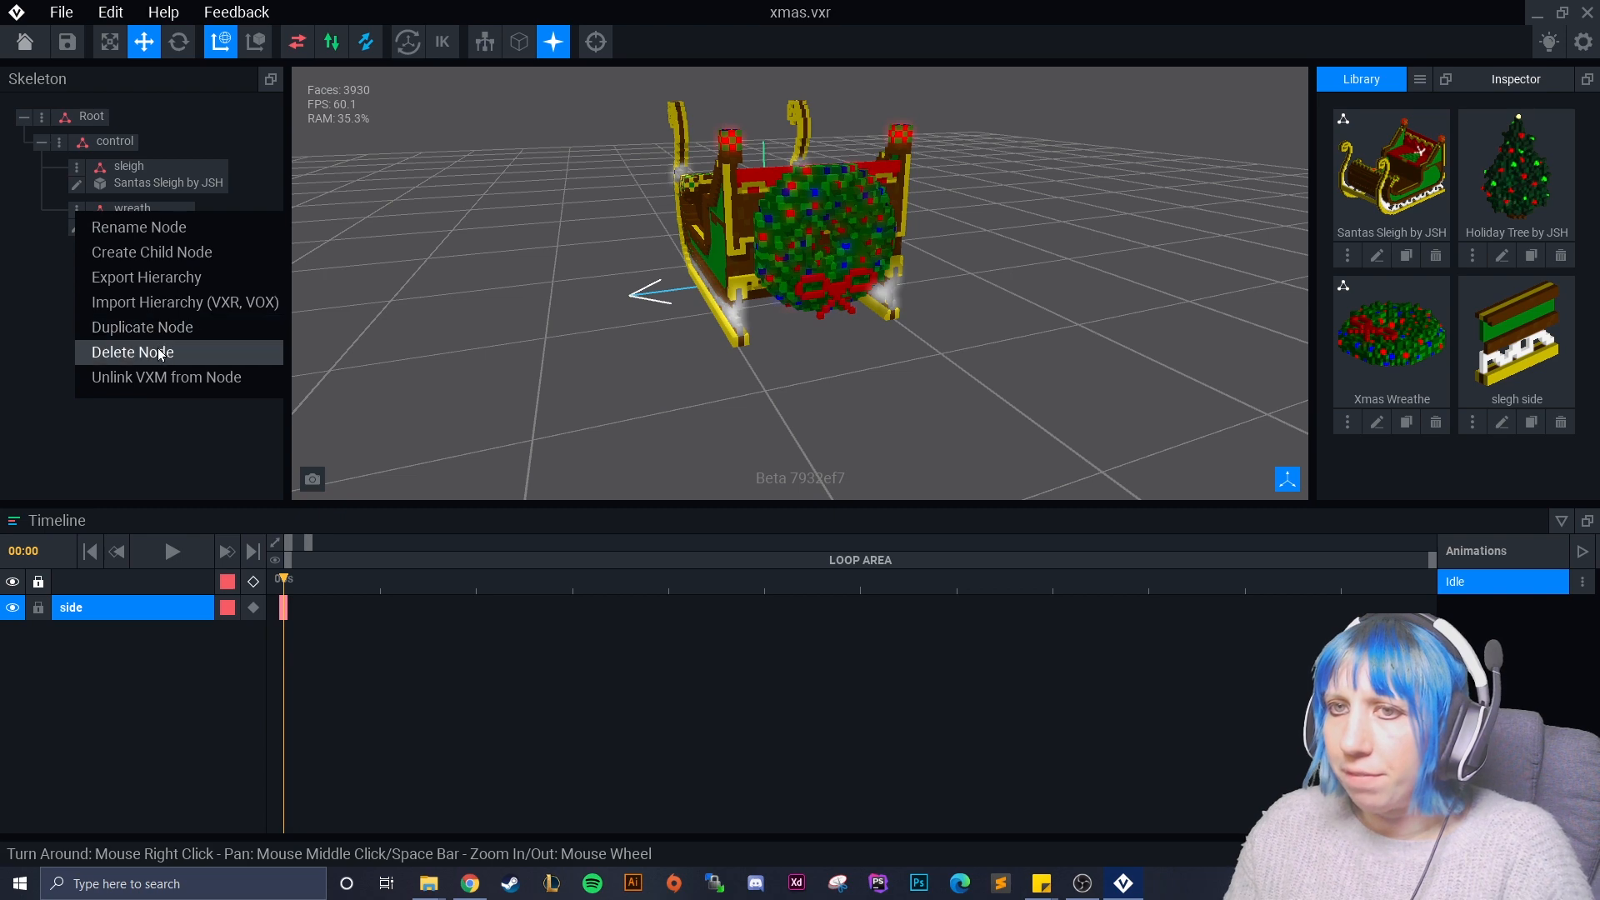
click(131, 351)
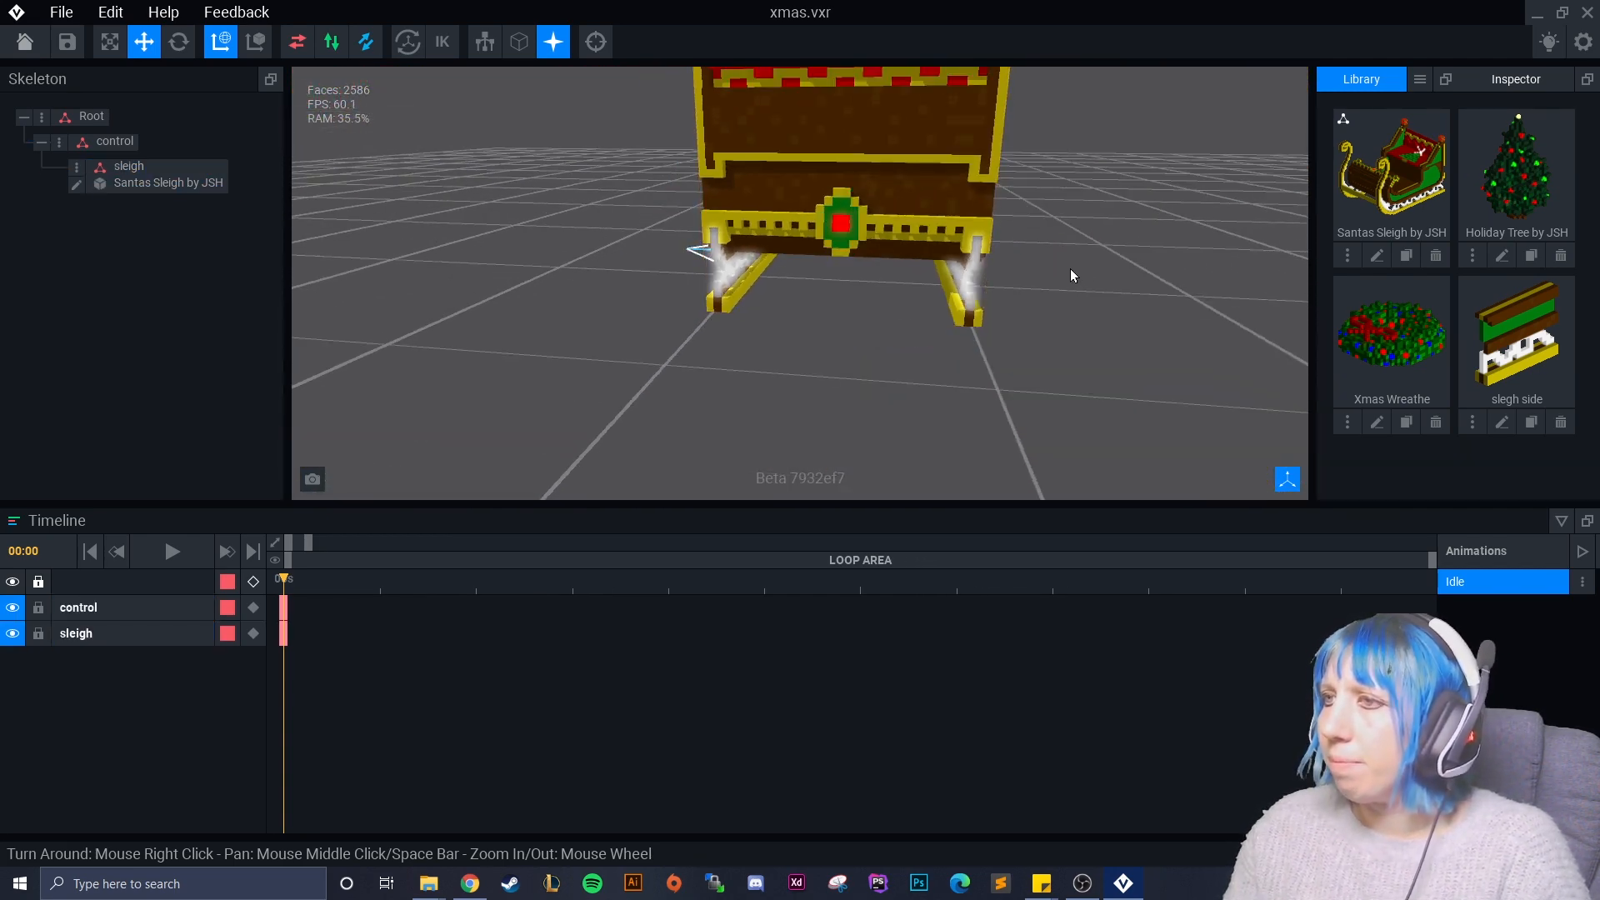
scroll(up, 3)
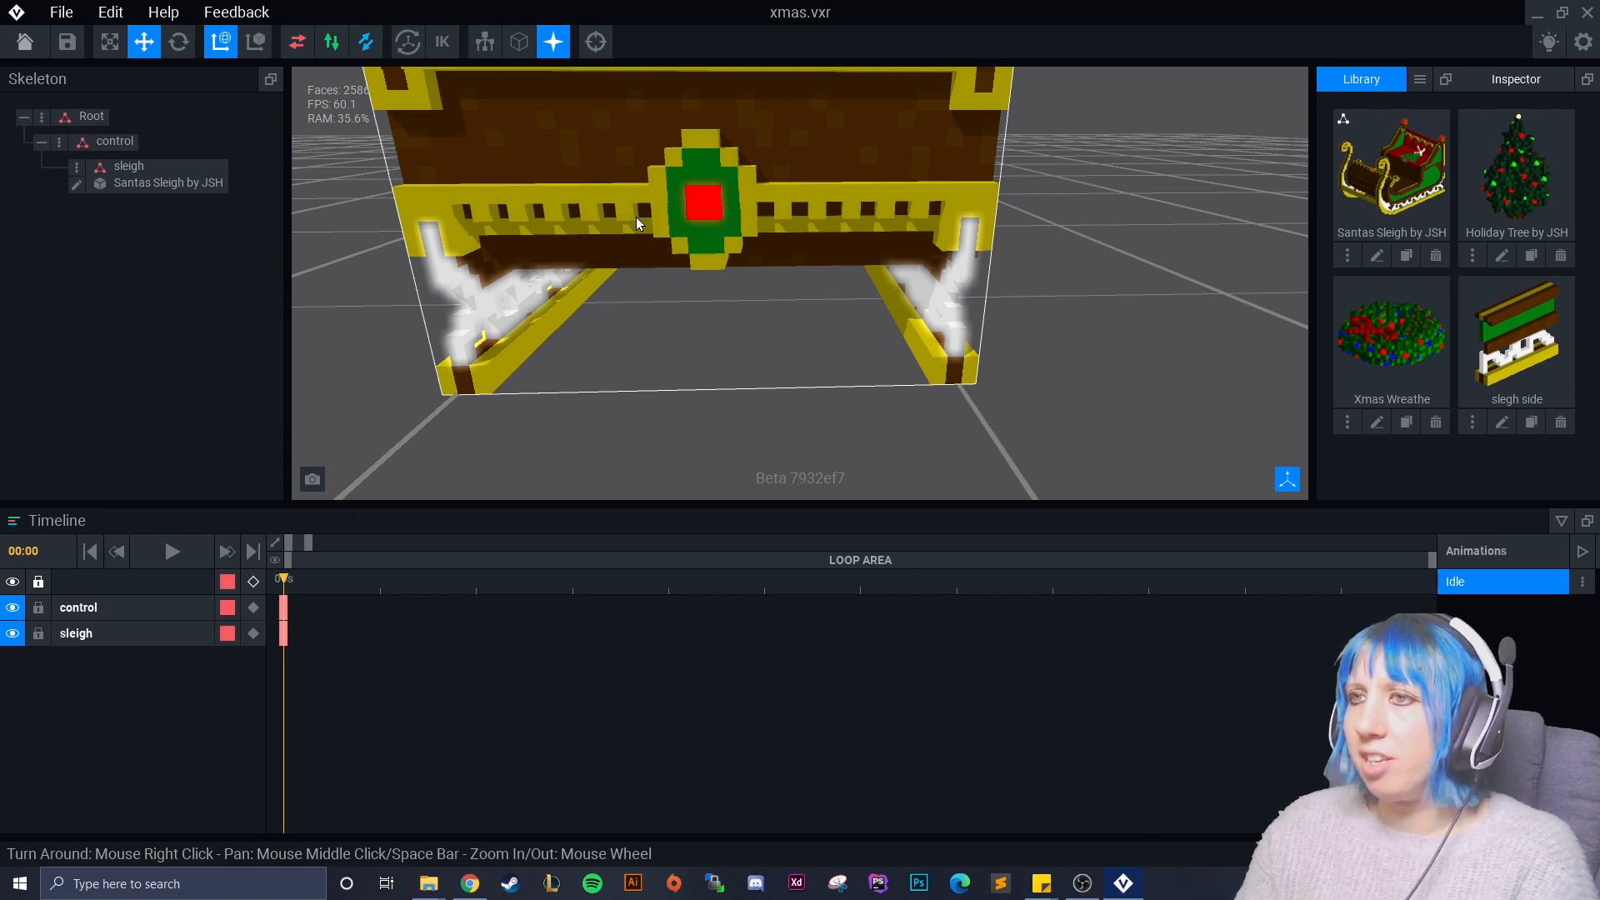
mouse_move(465, 203)
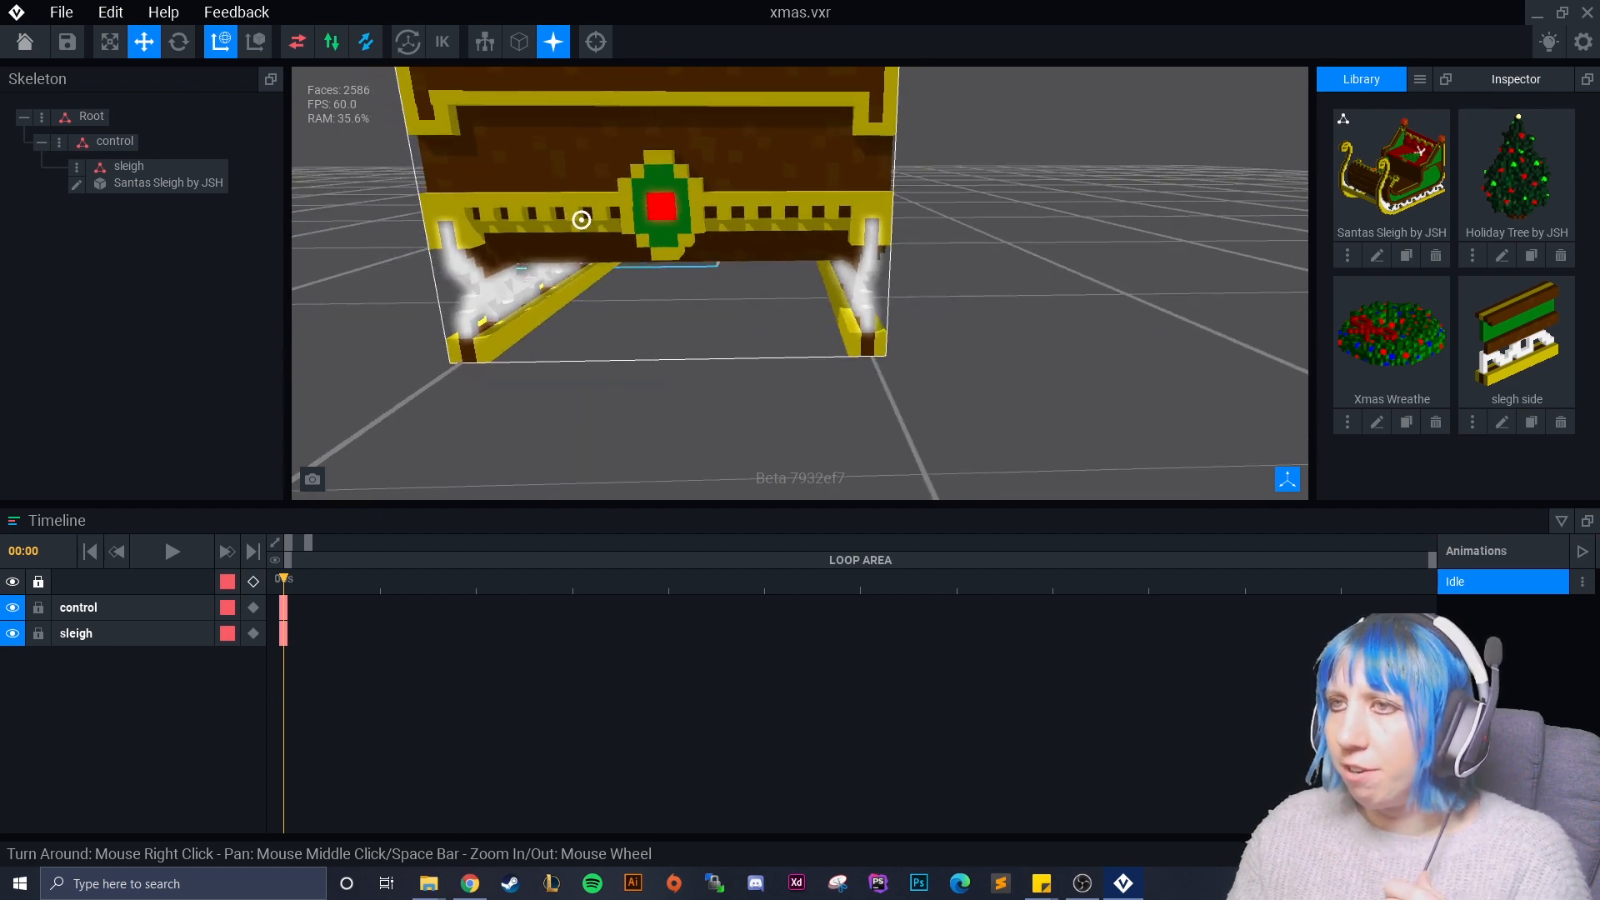
drag(582, 220, 604, 322)
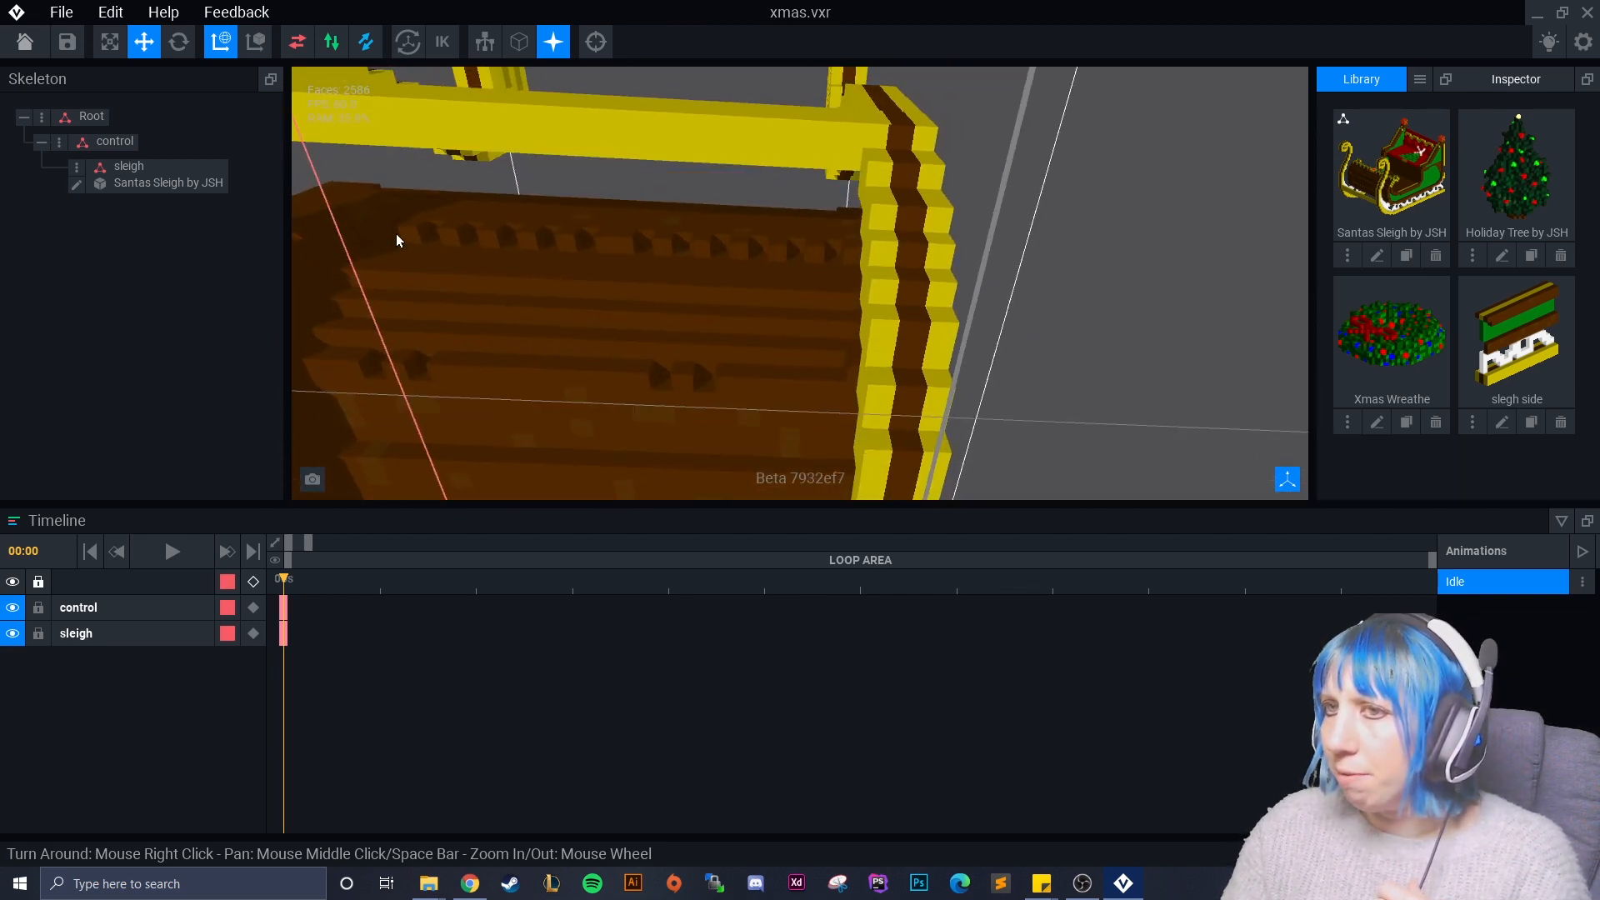
drag(398, 240, 627, 296)
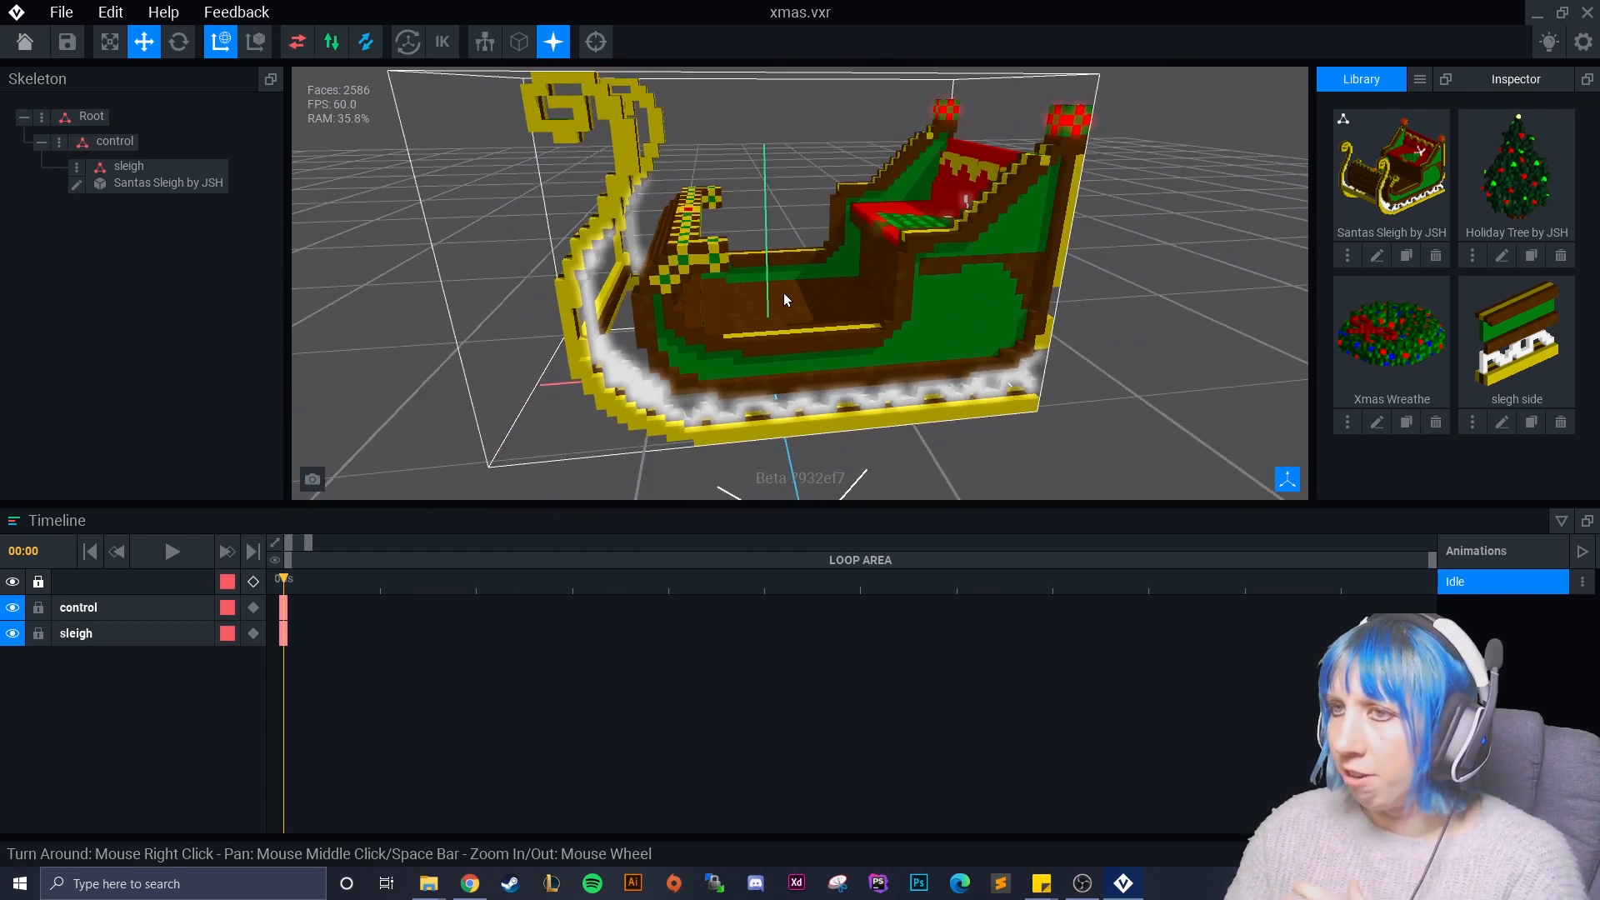
scroll(down, 3)
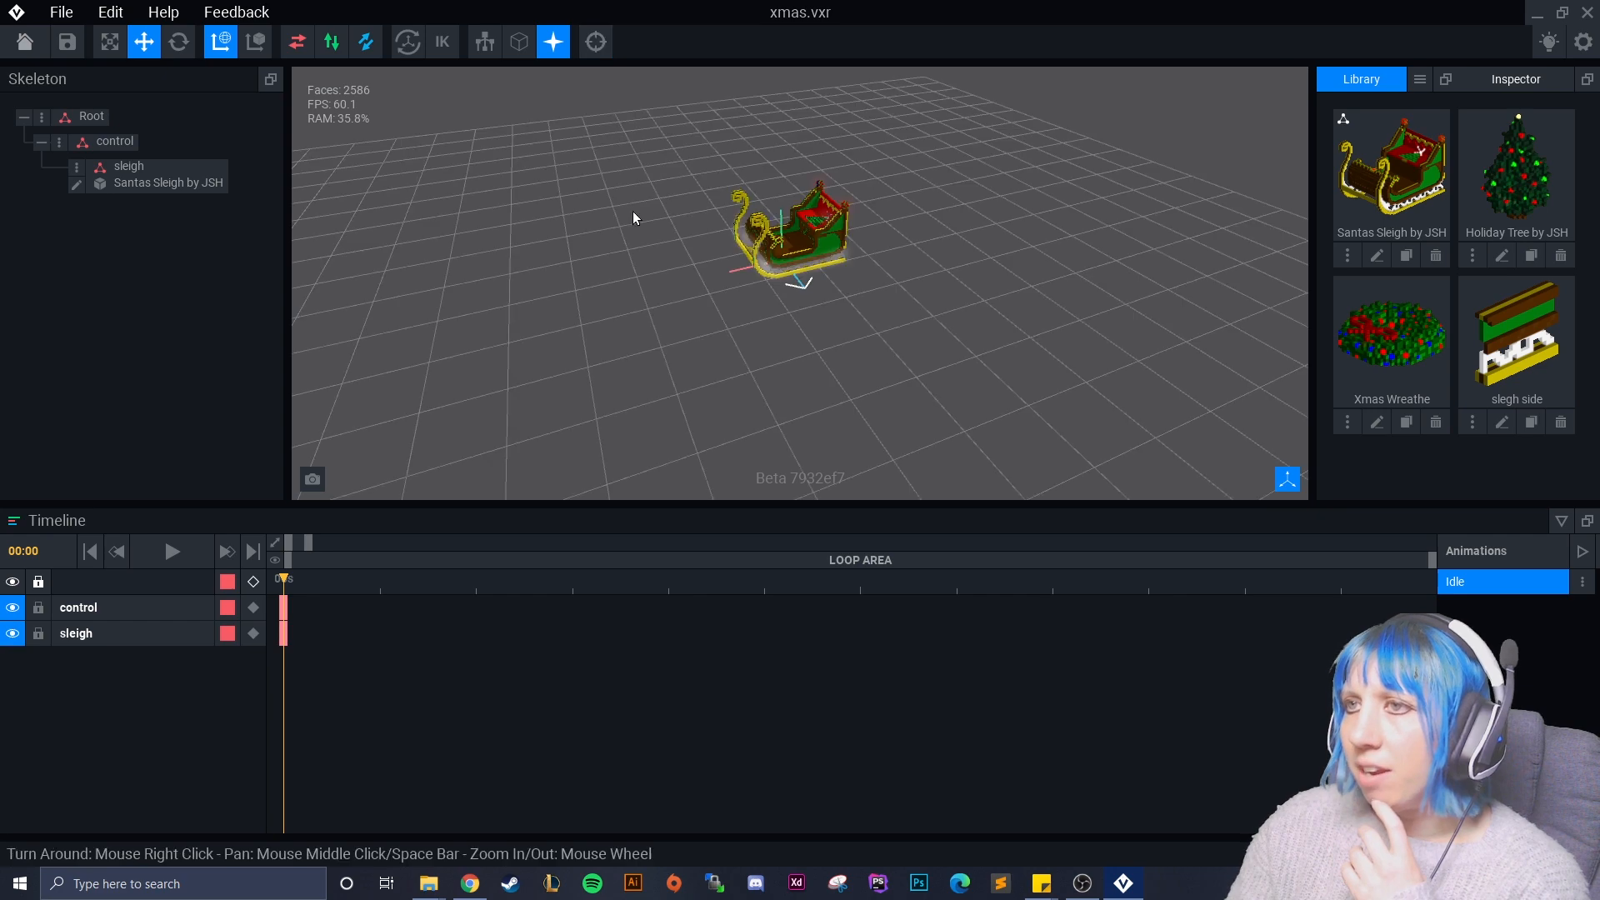
scroll(up, 3)
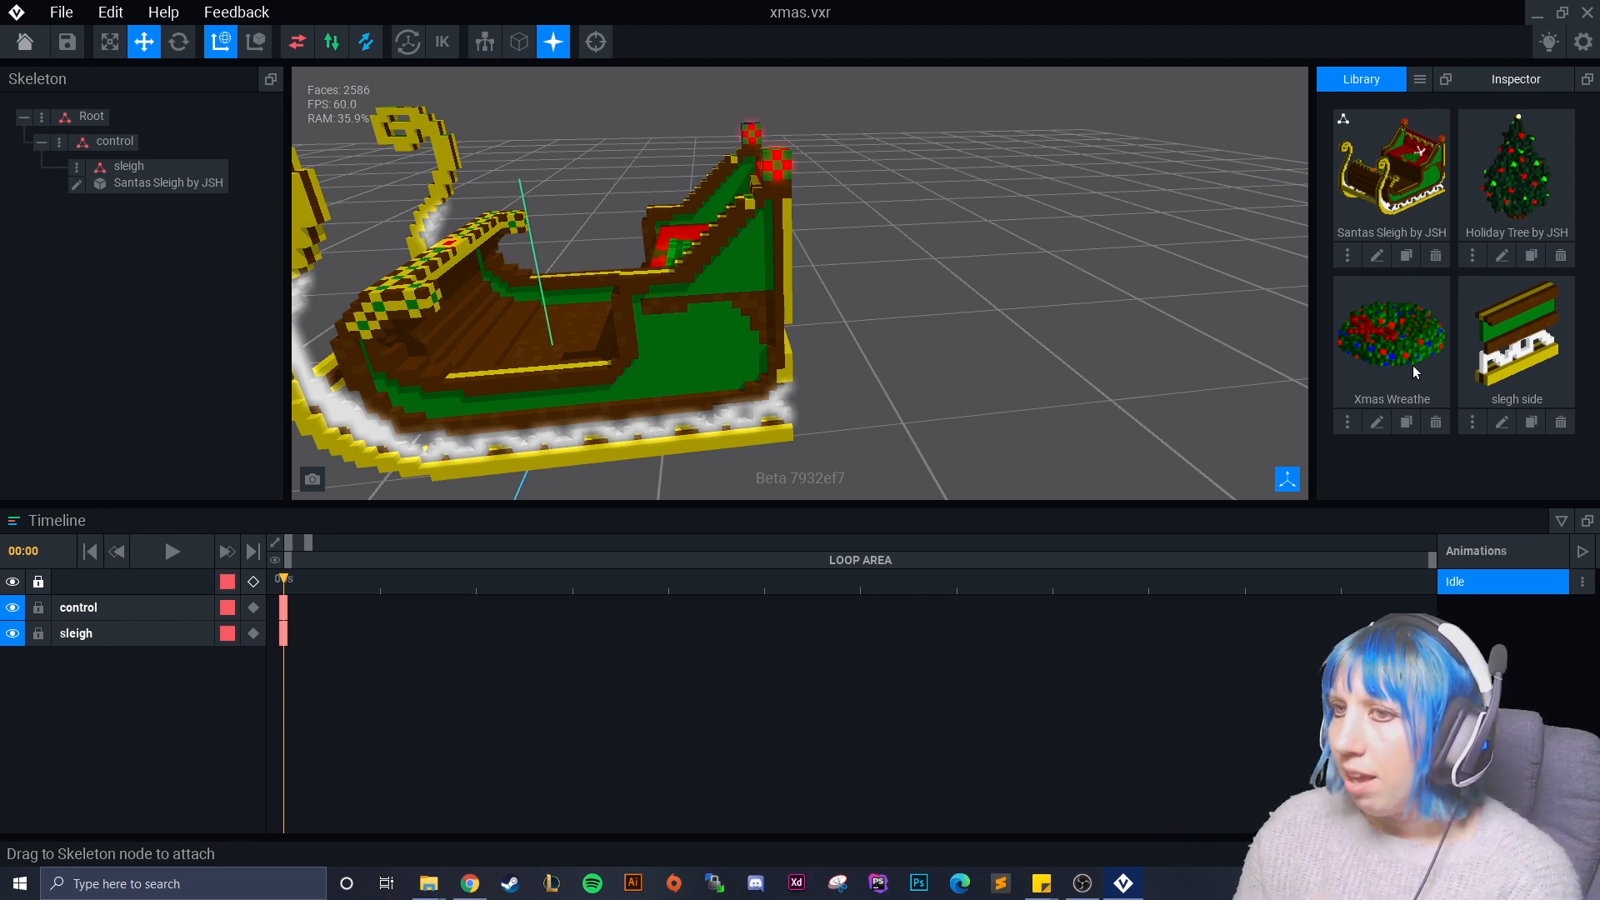
mouse_move(895, 165)
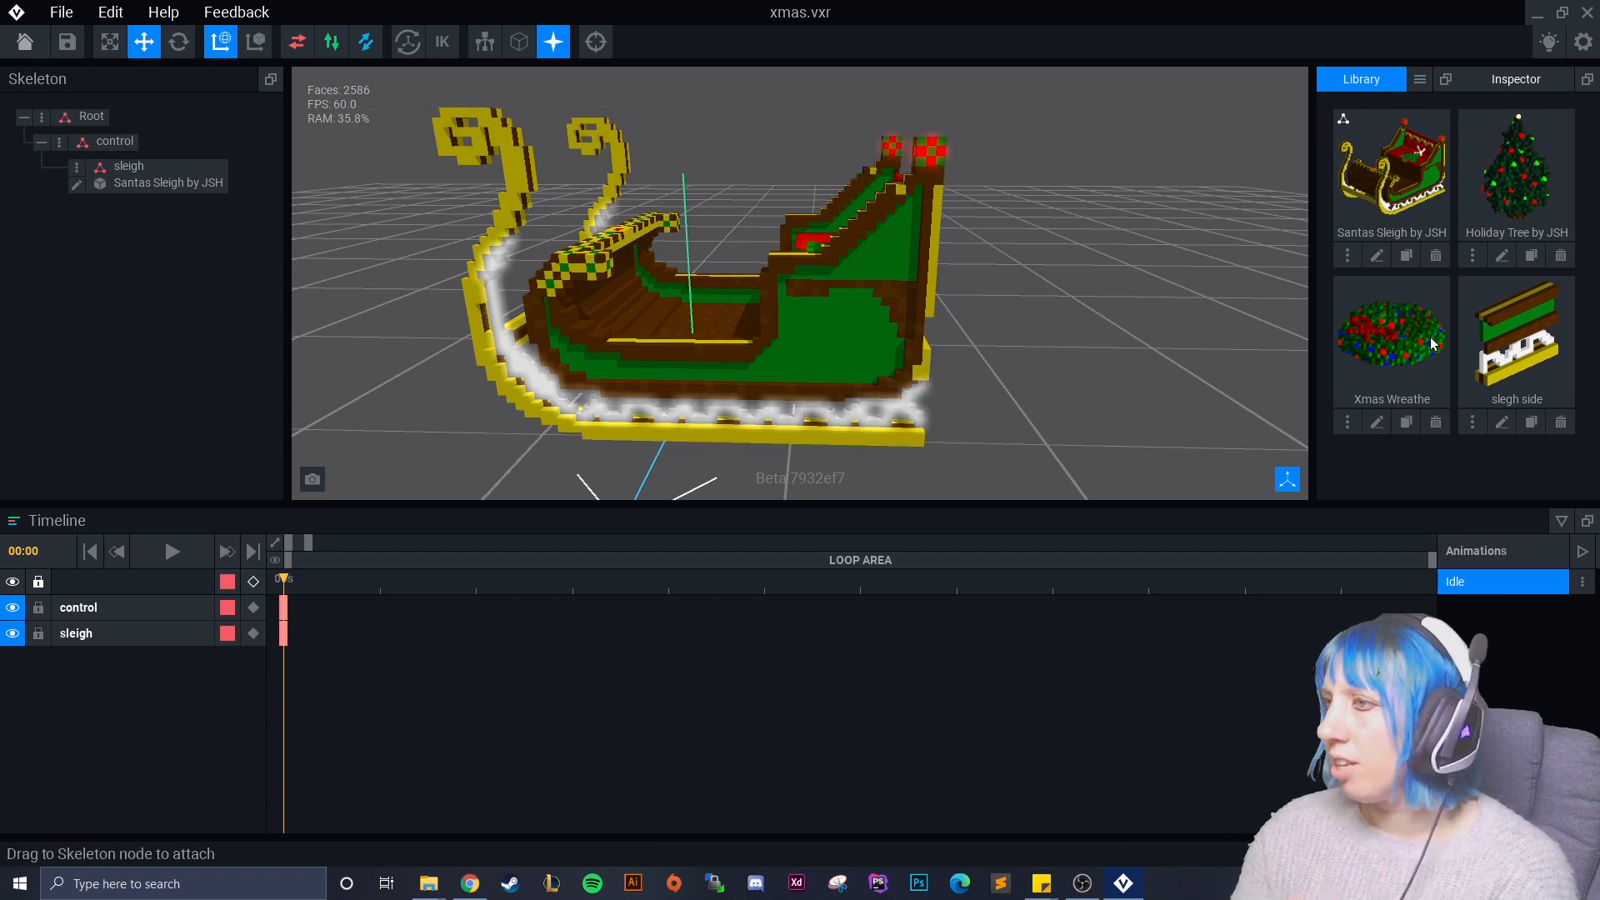
mouse_move(1388, 412)
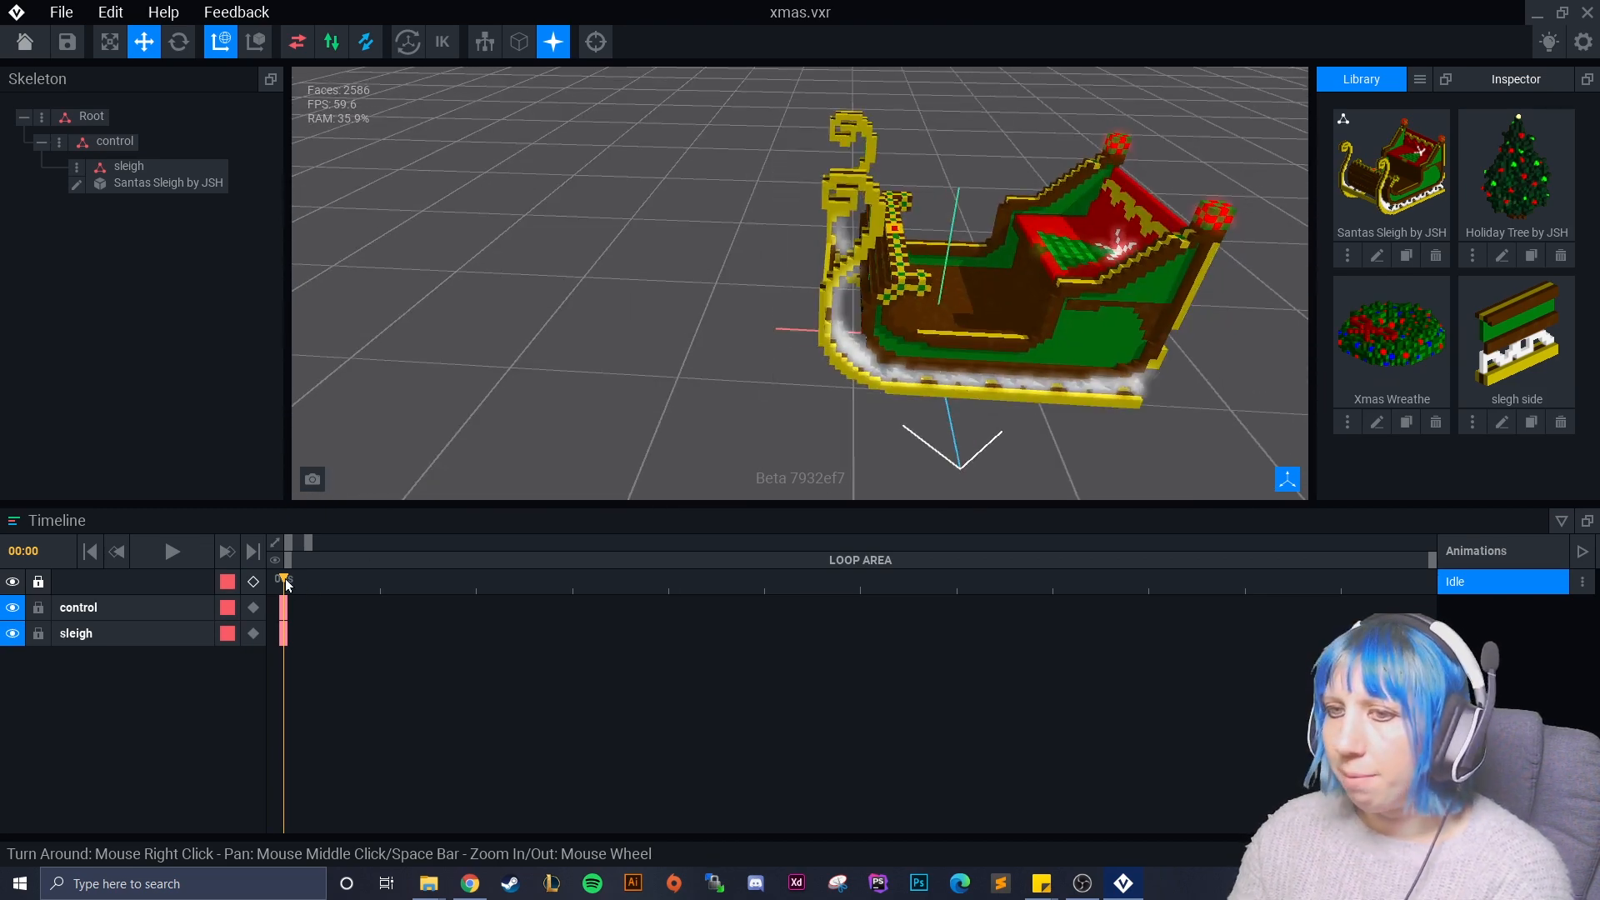
With the sleigh node selected, move the Idle animation's playhead to the 01s mark
click(571, 578)
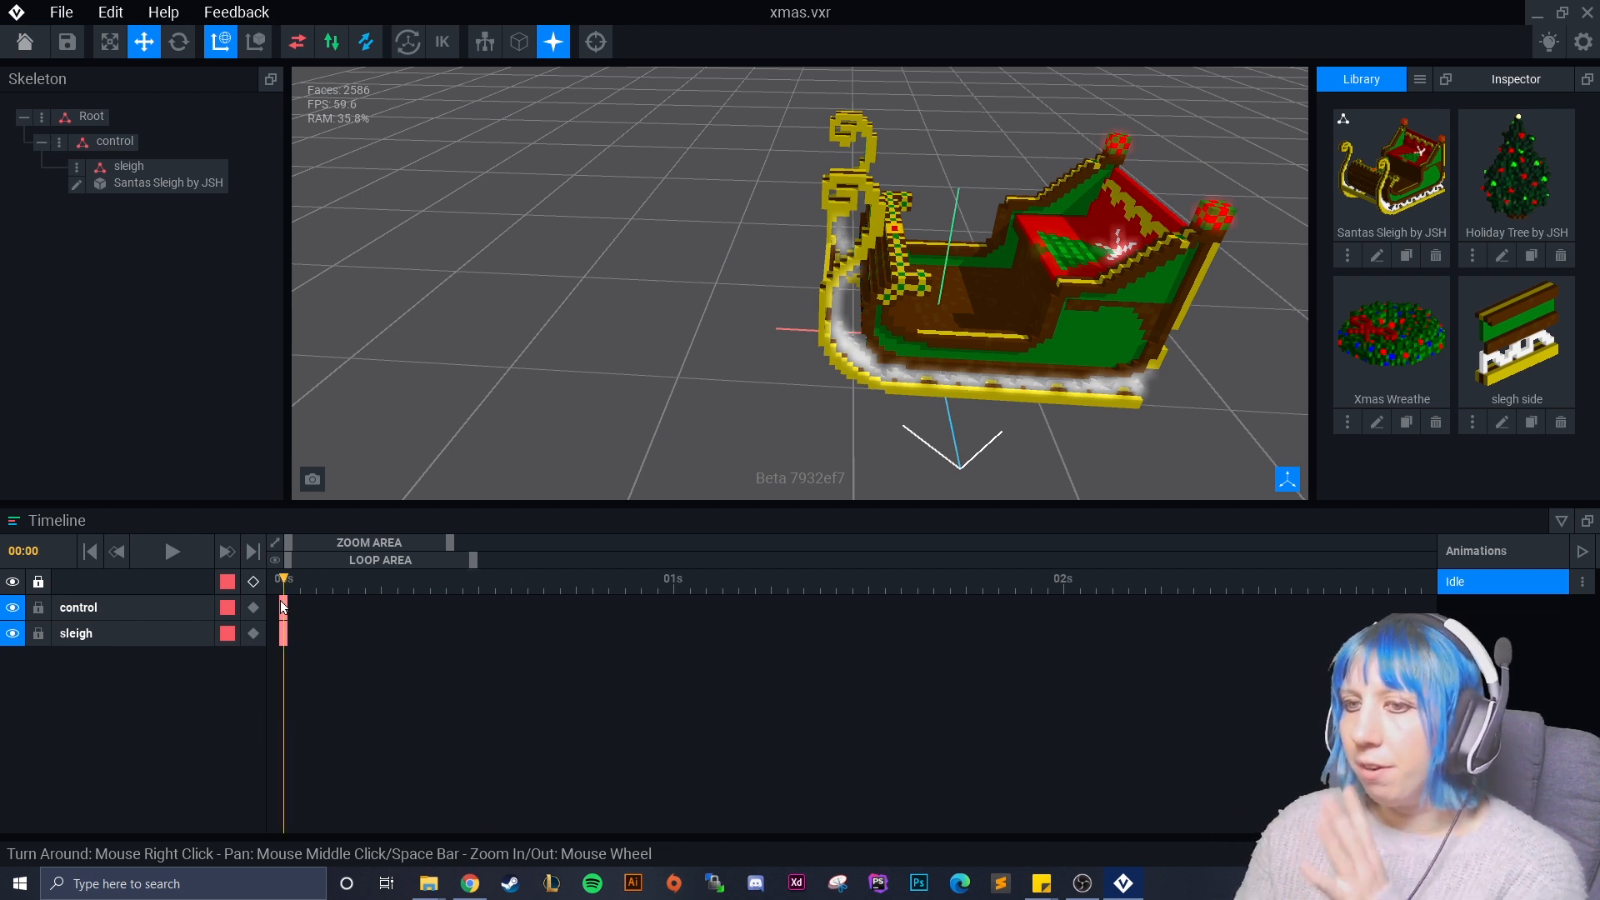
click(625, 578)
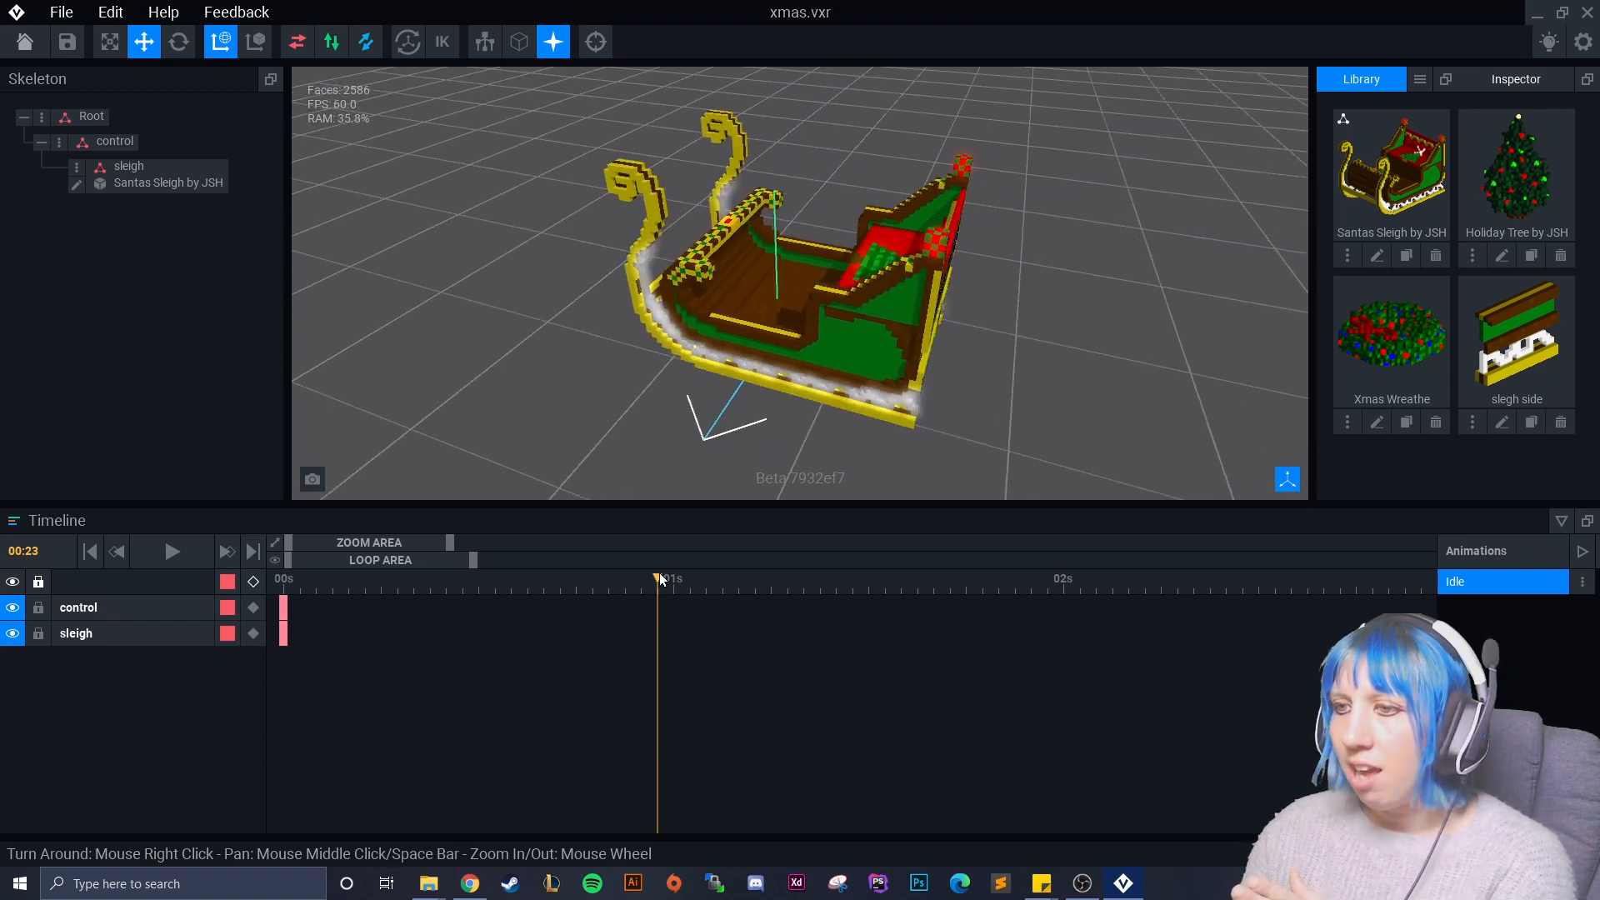
click(678, 578)
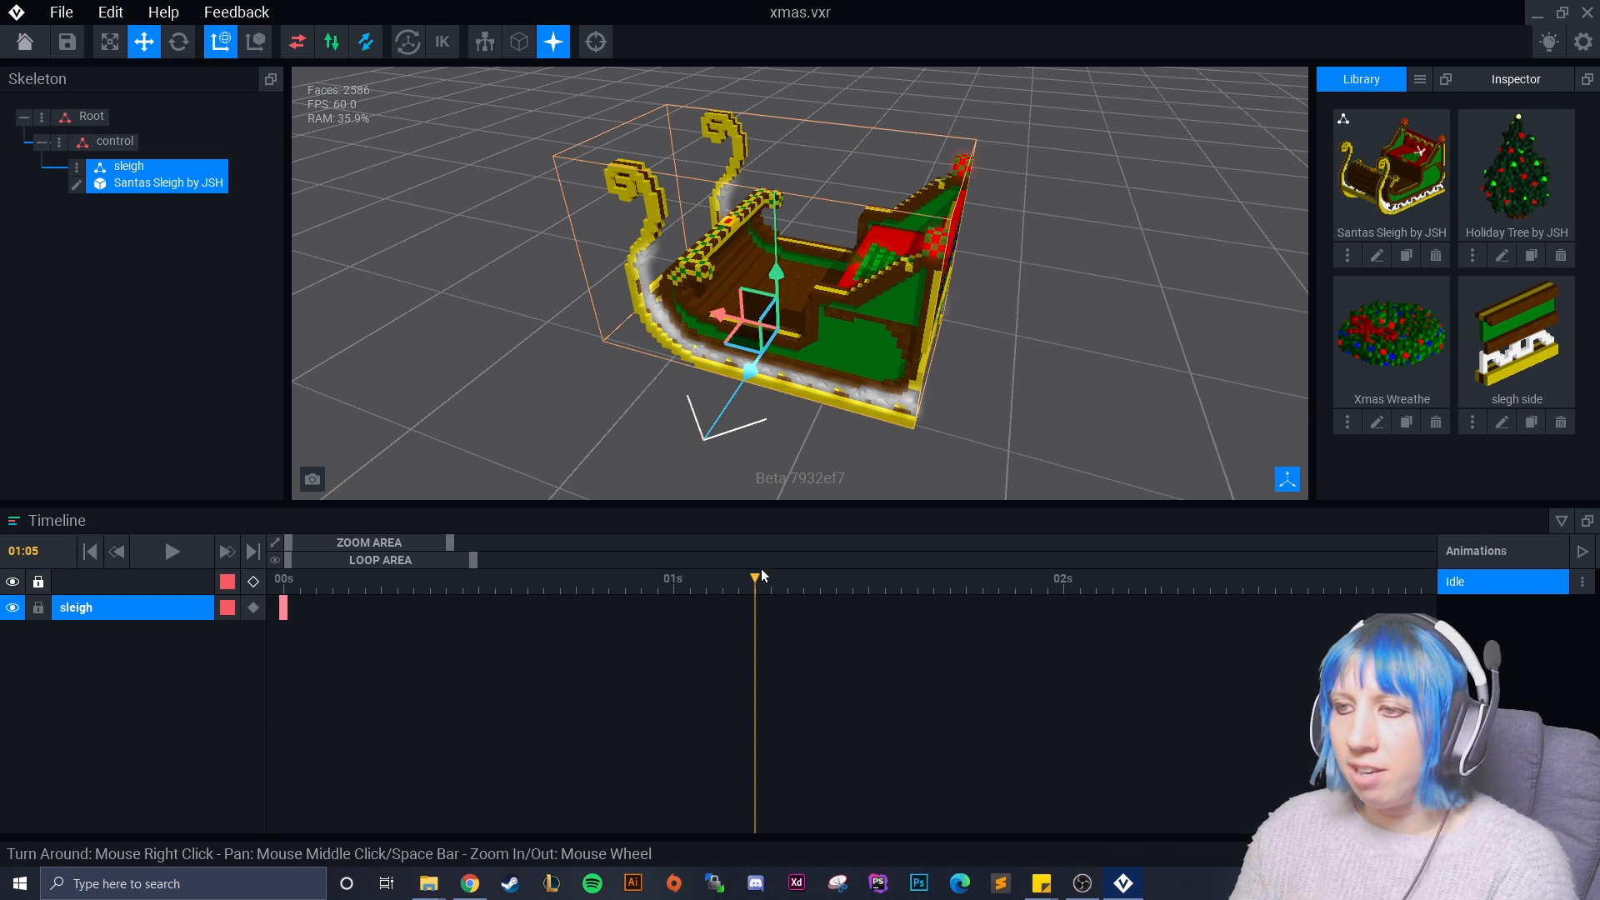
click(640, 576)
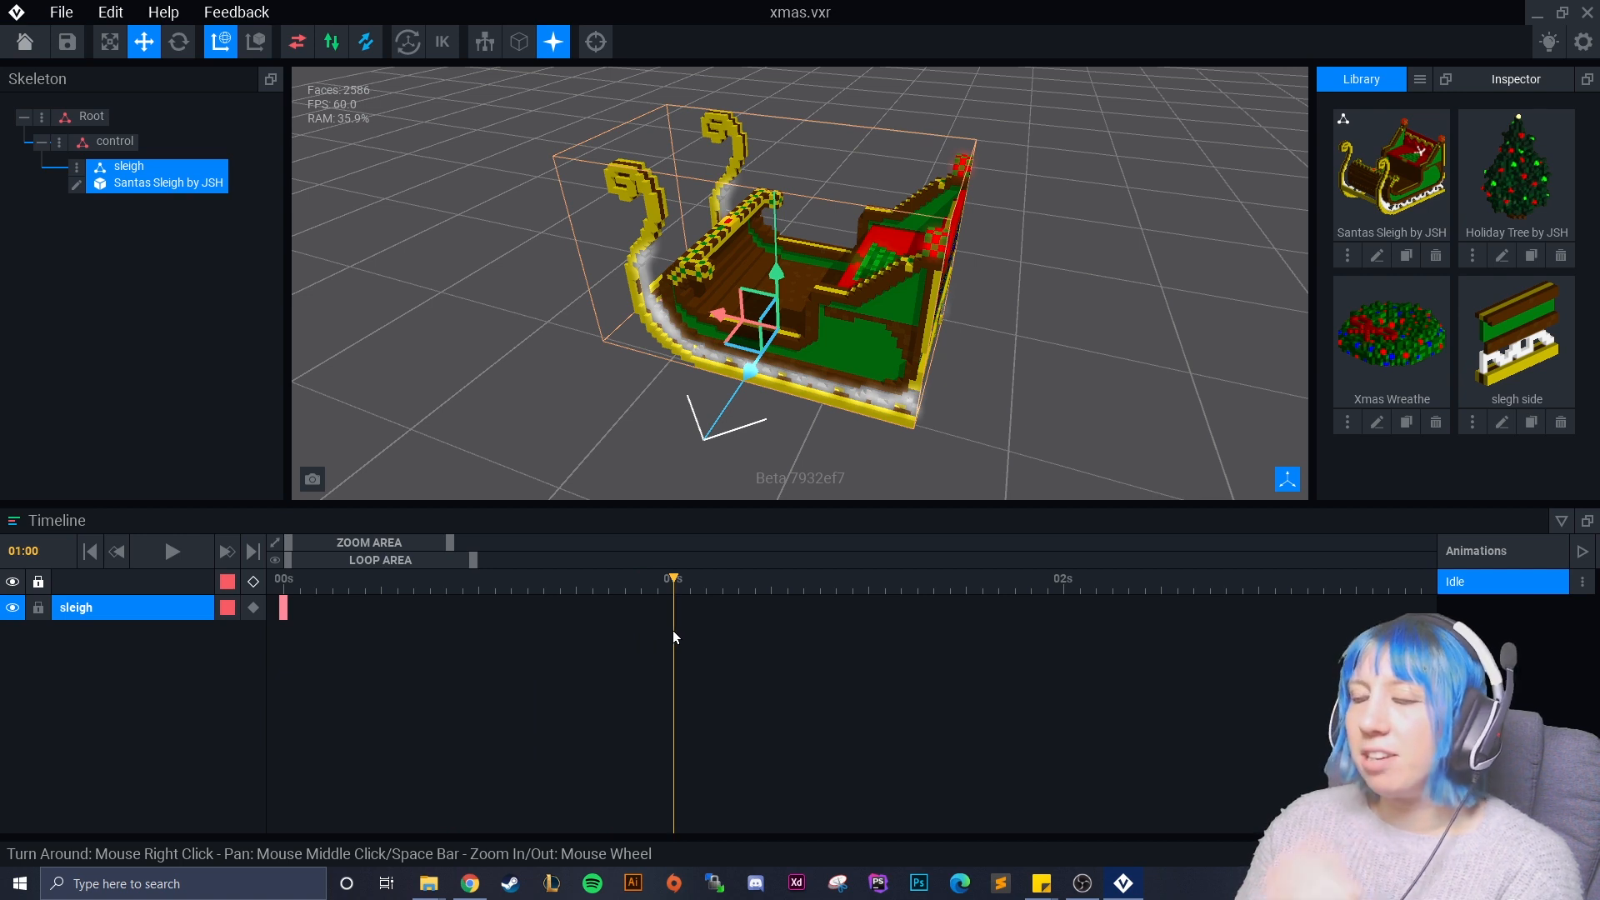
mouse_move(675, 634)
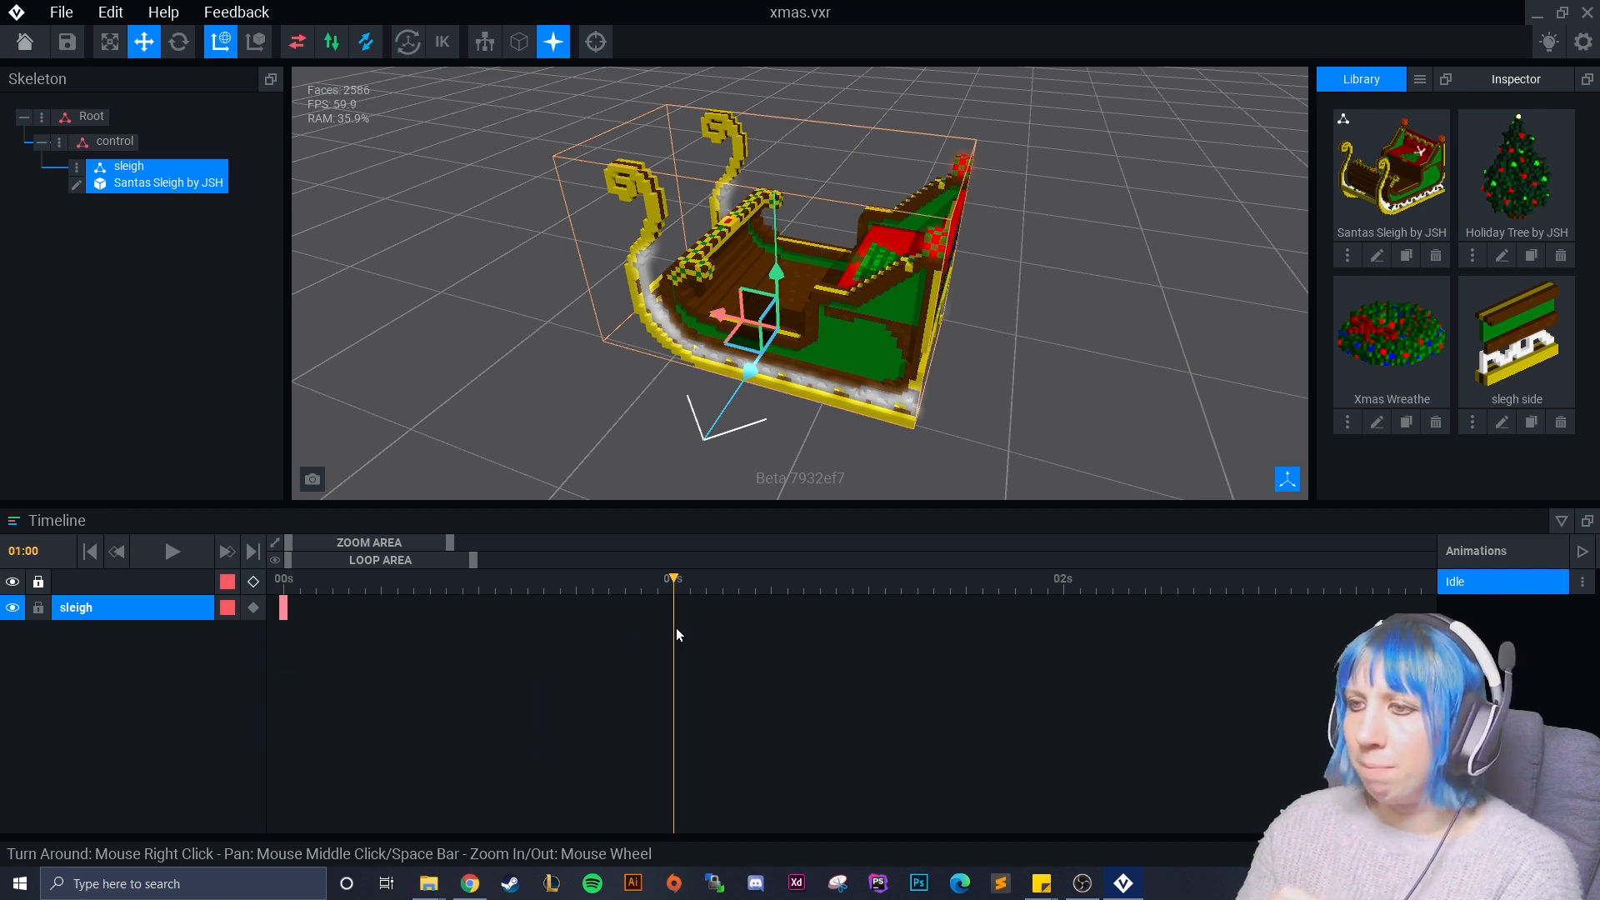